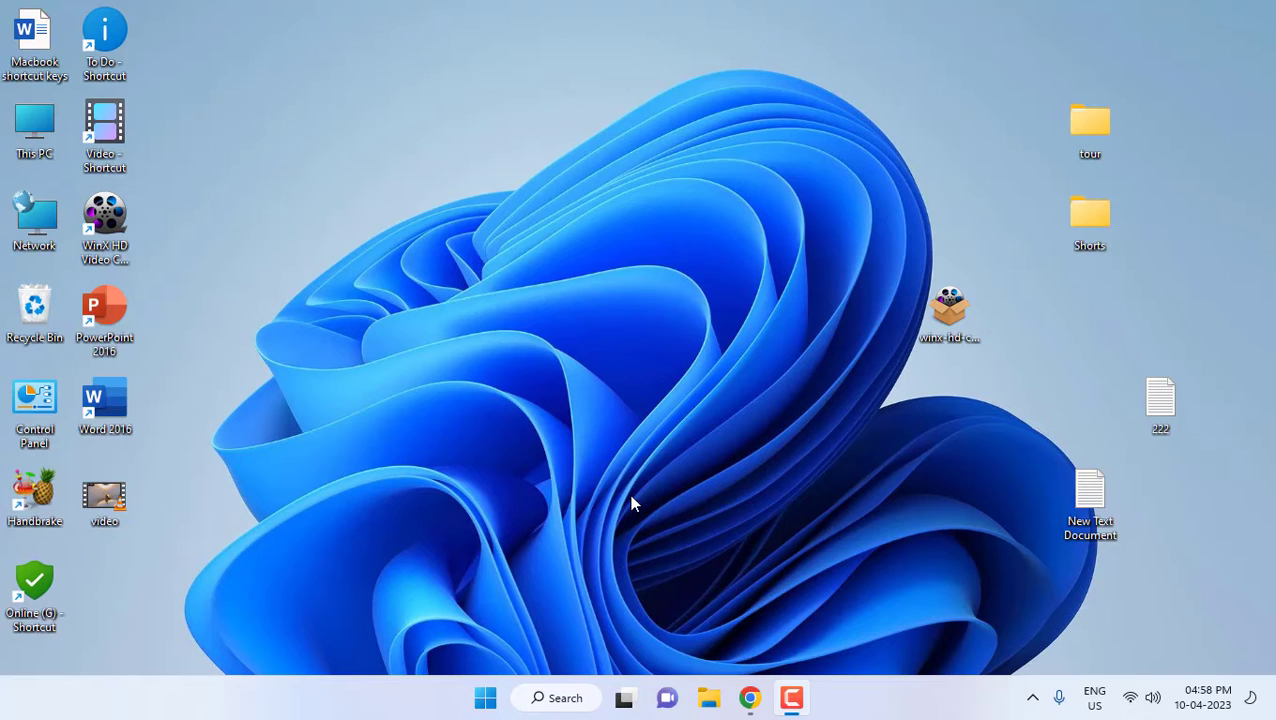
{"action": "mouse_move", "coordinate": [758, 704]}
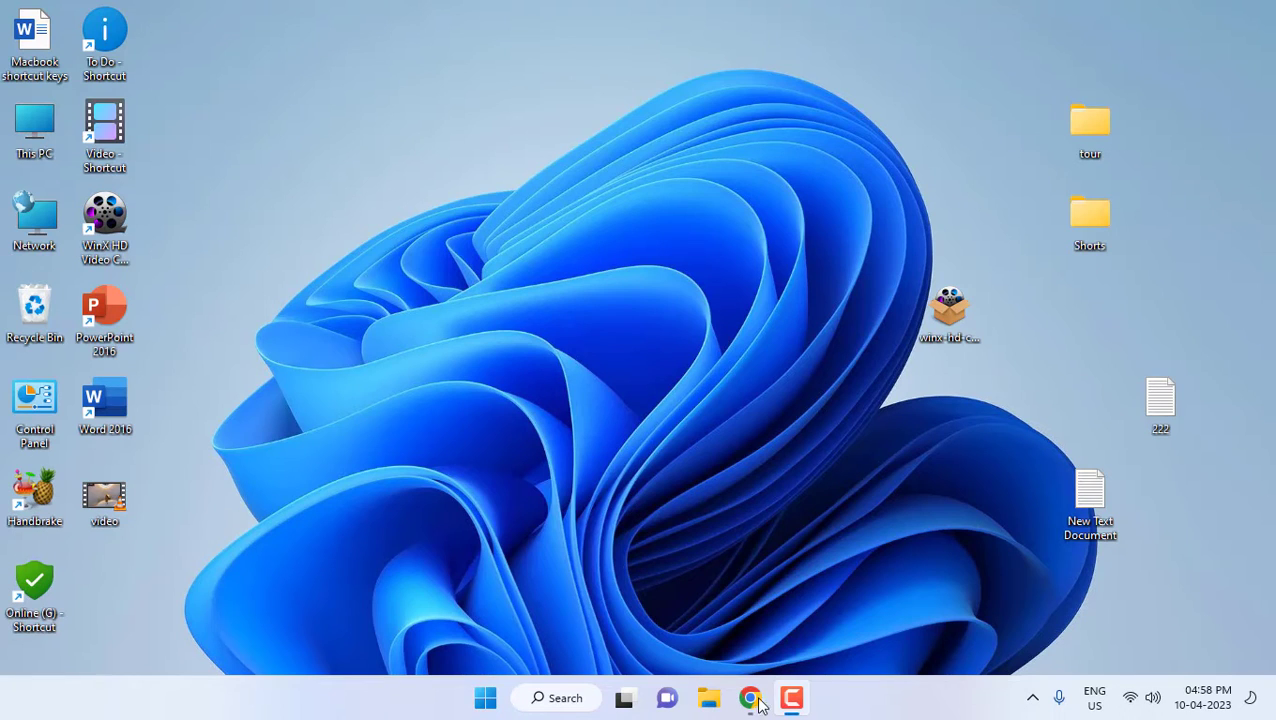
Step: Browse briefly in the web browser, then launch WinX HD Video Converter Deluxe from the desktop icon
{"action": "left_click", "coordinate": [748, 696]}
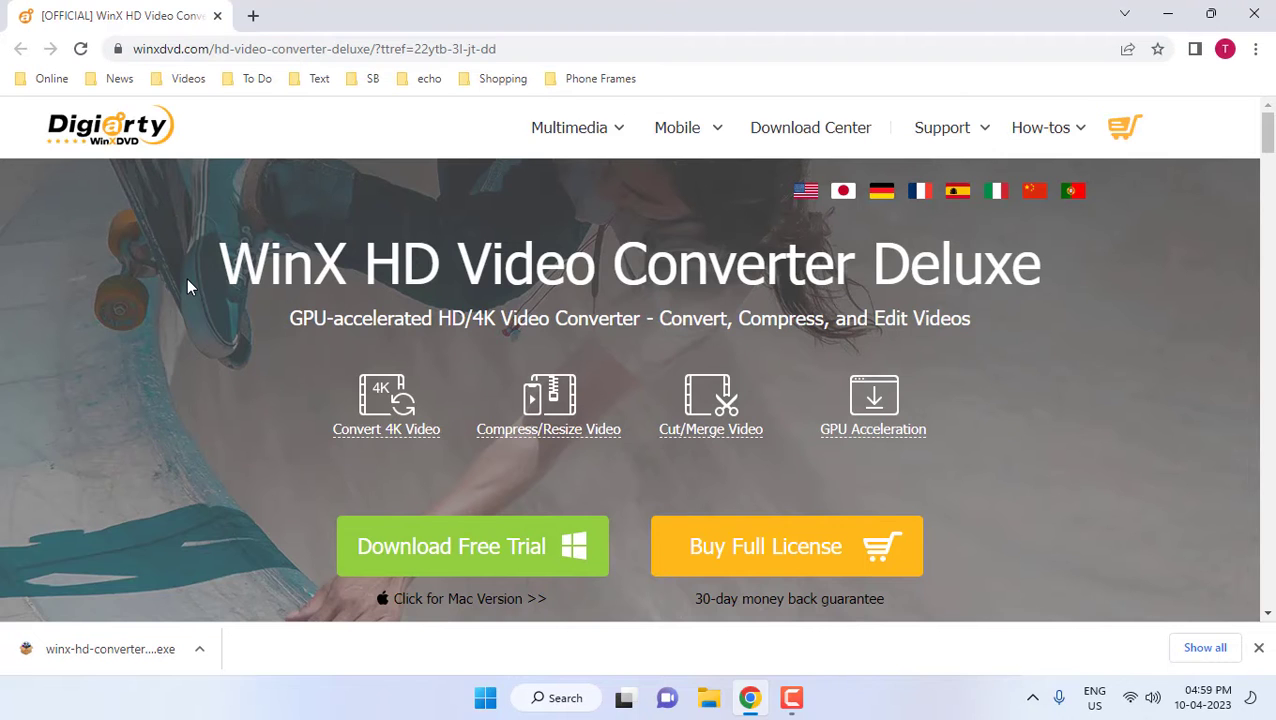
{"action": "scroll", "scroll_direction": "down", "scroll_amount": 3}
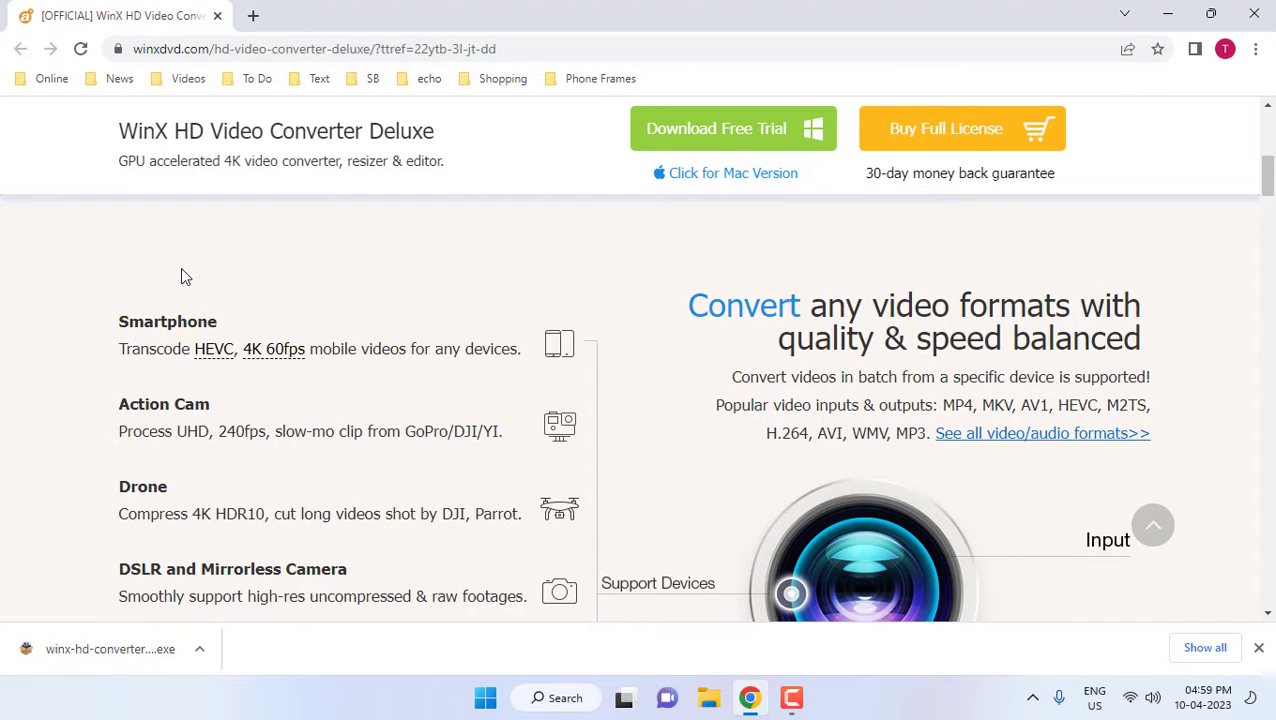
{"action": "scroll", "scroll_direction": "down", "scroll_amount": 3}
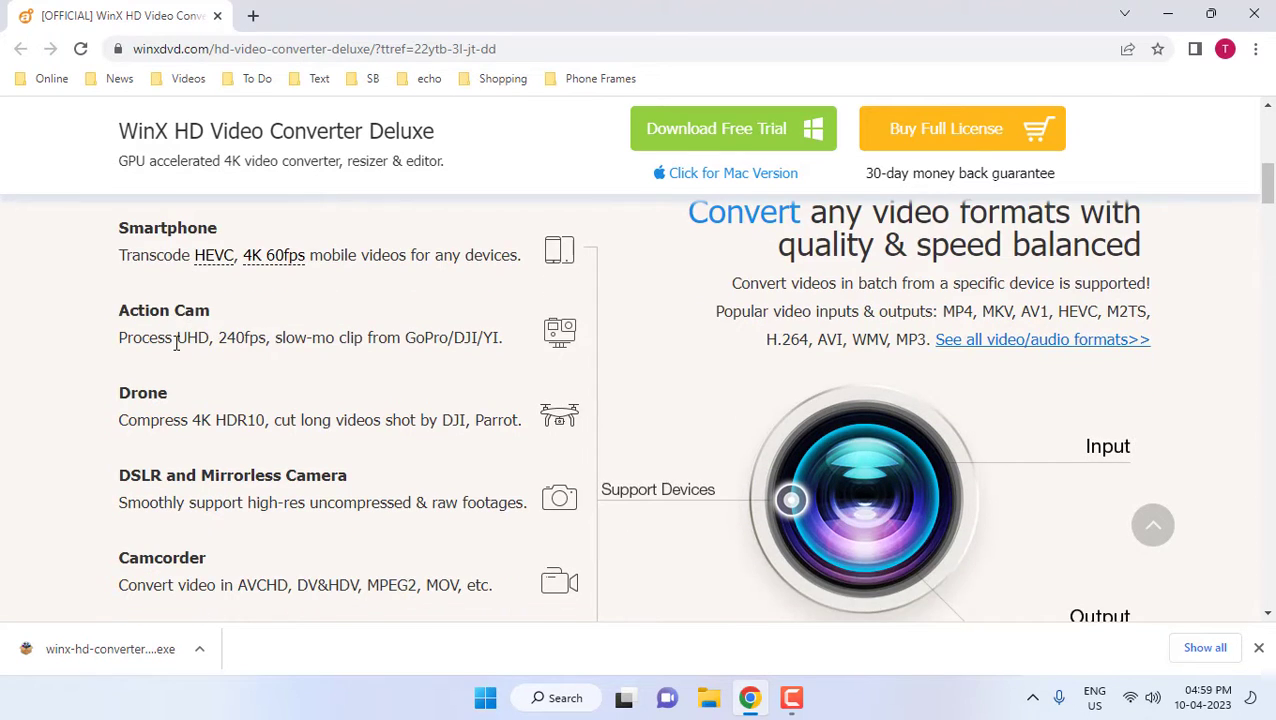
{"action": "scroll", "scroll_direction": "down", "scroll_amount": 3}
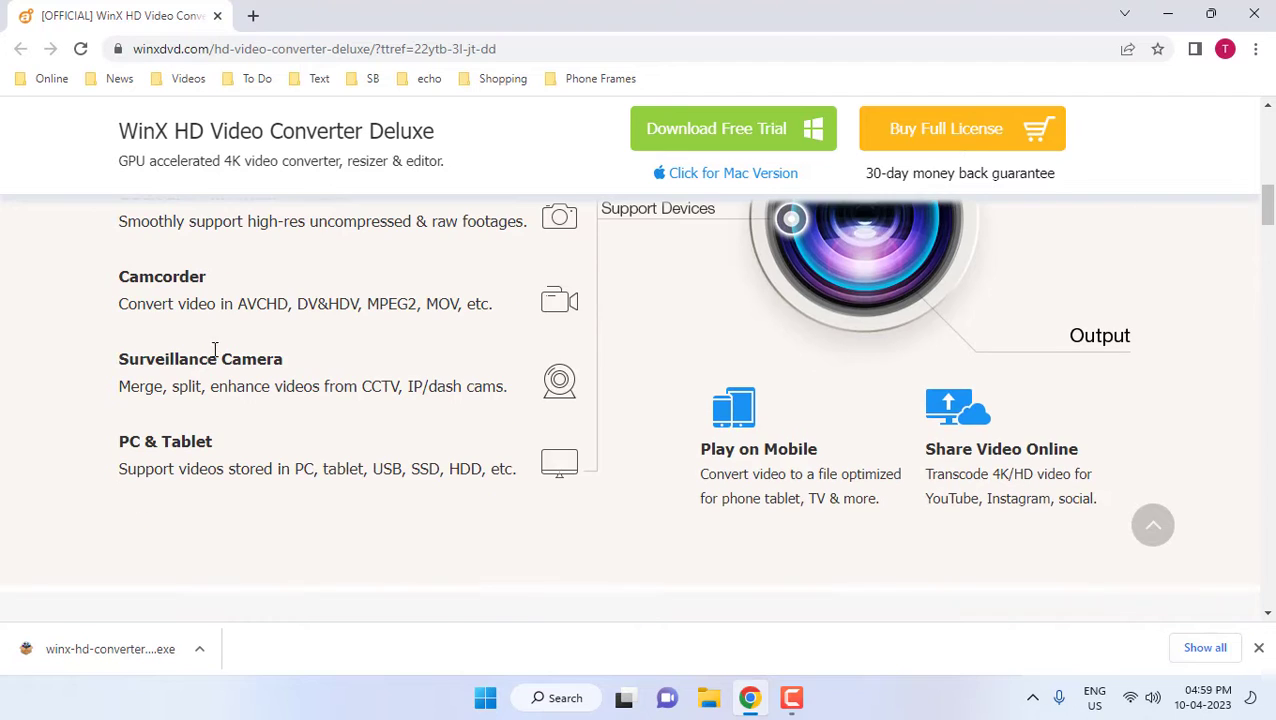
{"action": "mouse_move", "coordinate": [256, 376]}
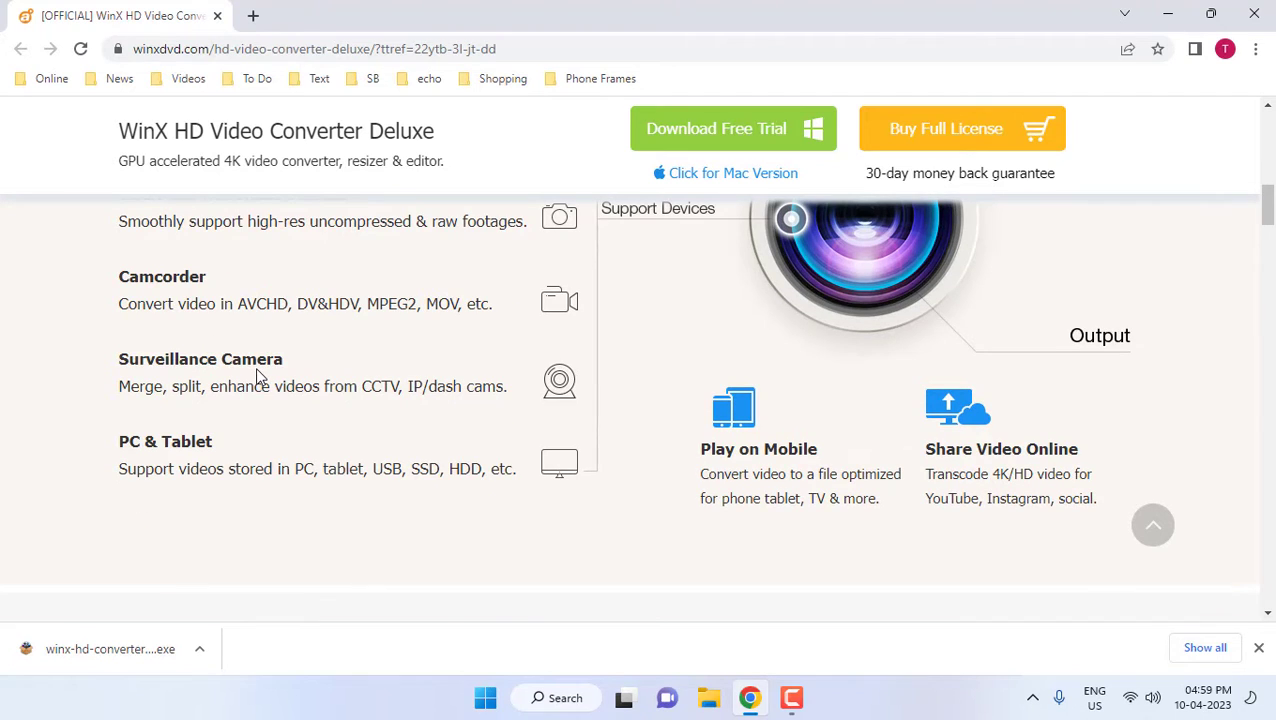
{"action": "scroll", "scroll_direction": "up", "scroll_amount": 3}
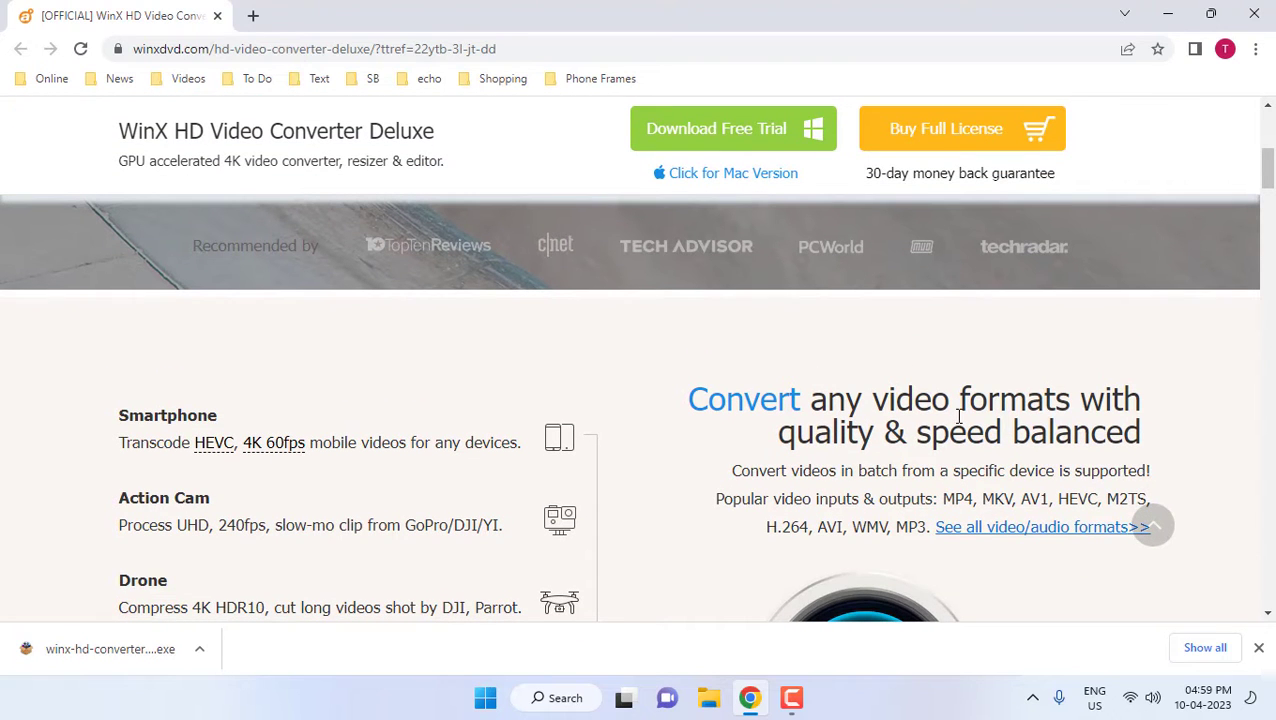
{"action": "mouse_move", "coordinate": [858, 400]}
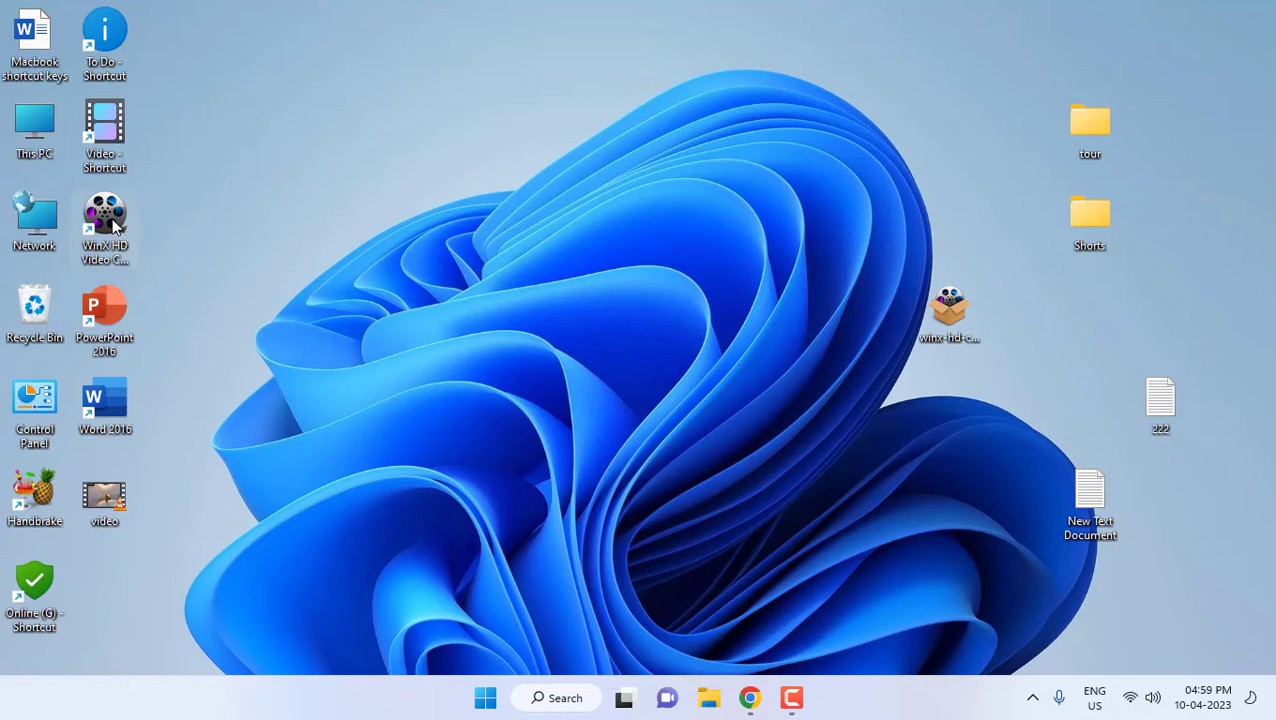
{"action": "double_click", "coordinate": [104, 212]}
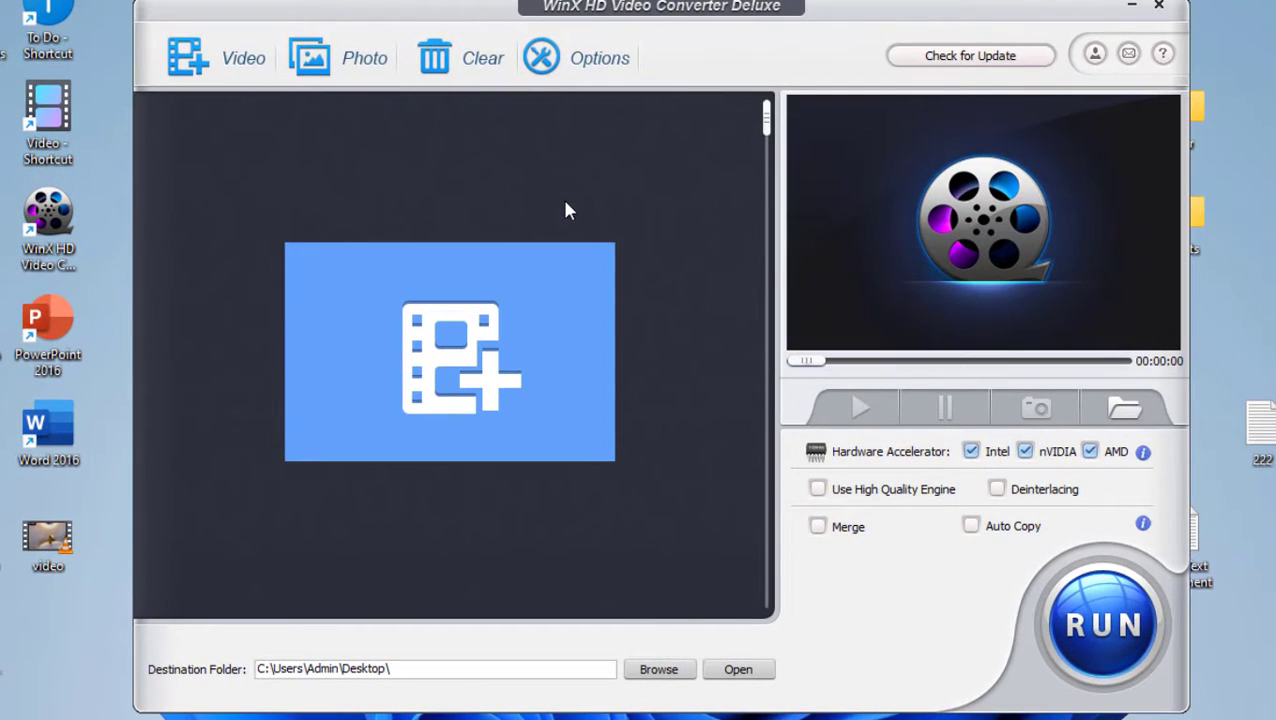
{"action": "mouse_move", "coordinate": [408, 348]}
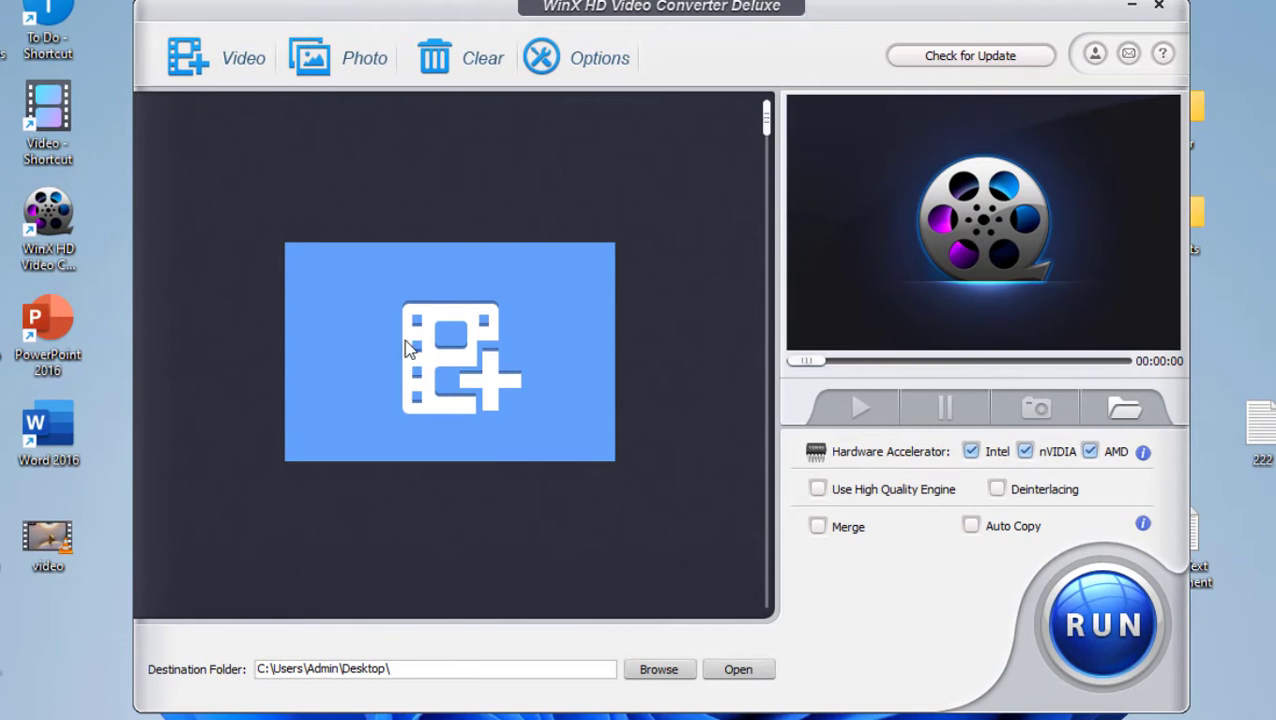
{"action": "mouse_move", "coordinate": [478, 372]}
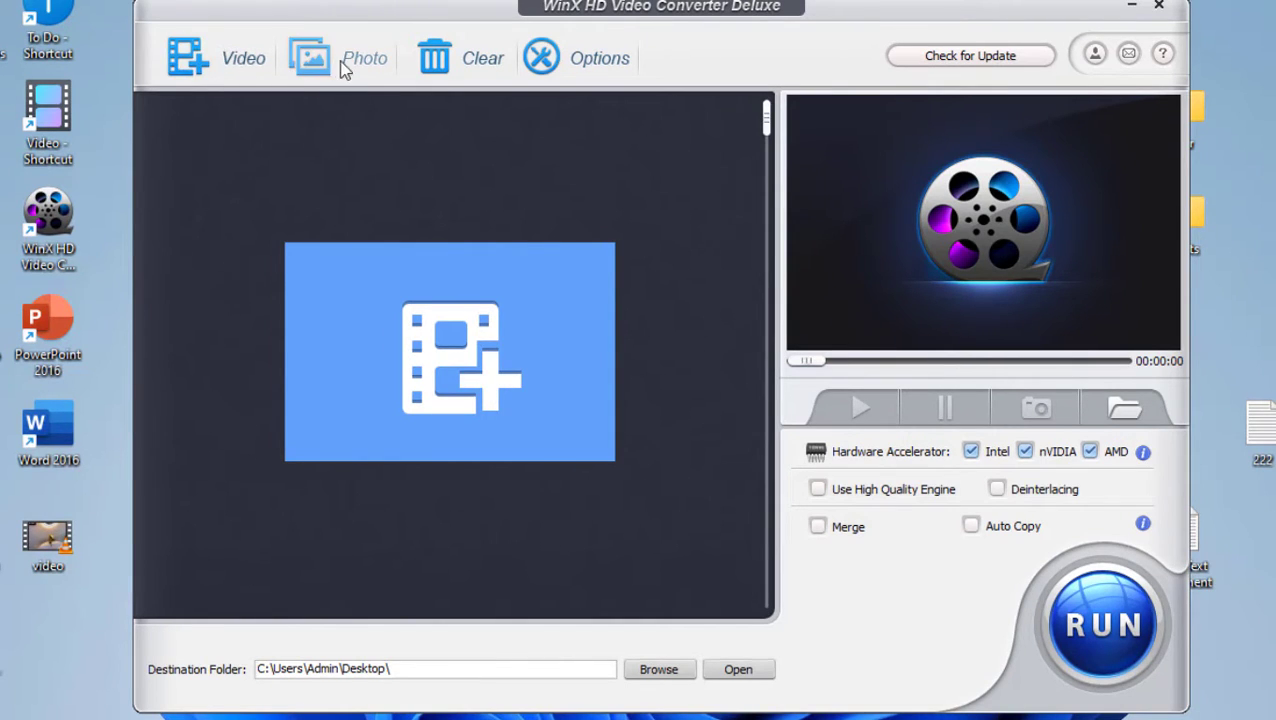
{"action": "mouse_move", "coordinate": [452, 70]}
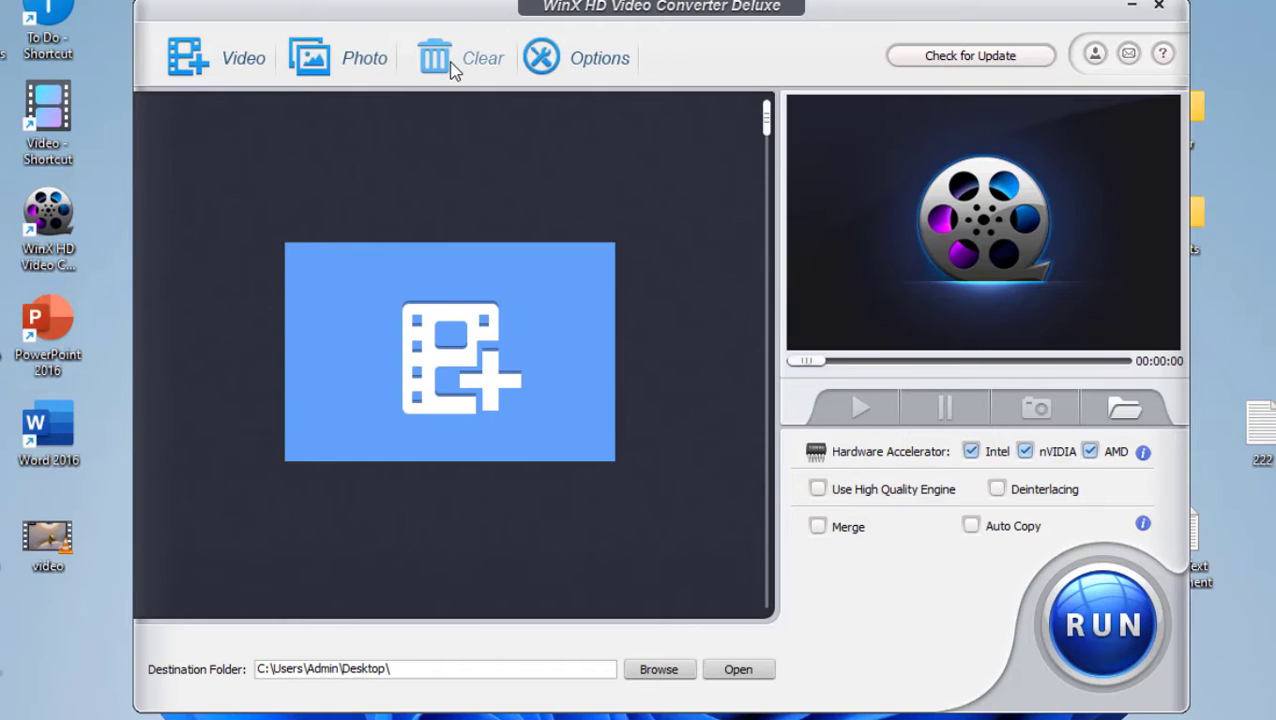
{"action": "mouse_move", "coordinate": [472, 64]}
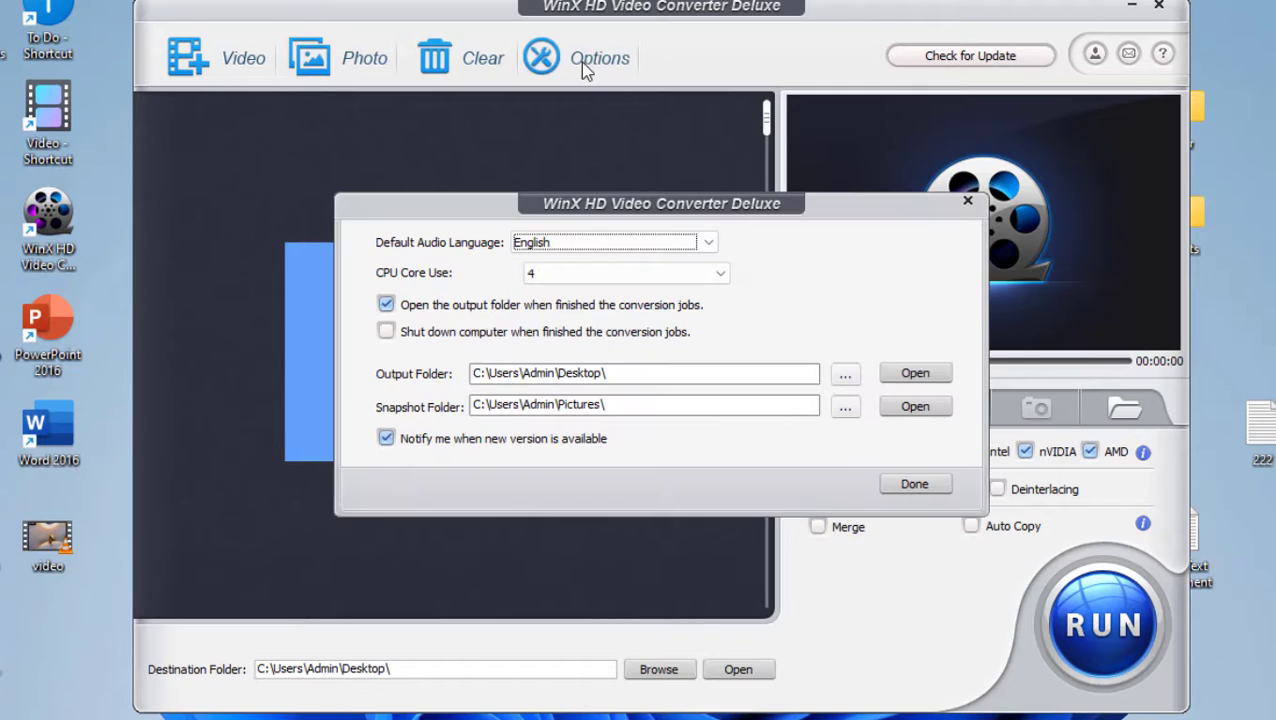
{"action": "mouse_move", "coordinate": [408, 252]}
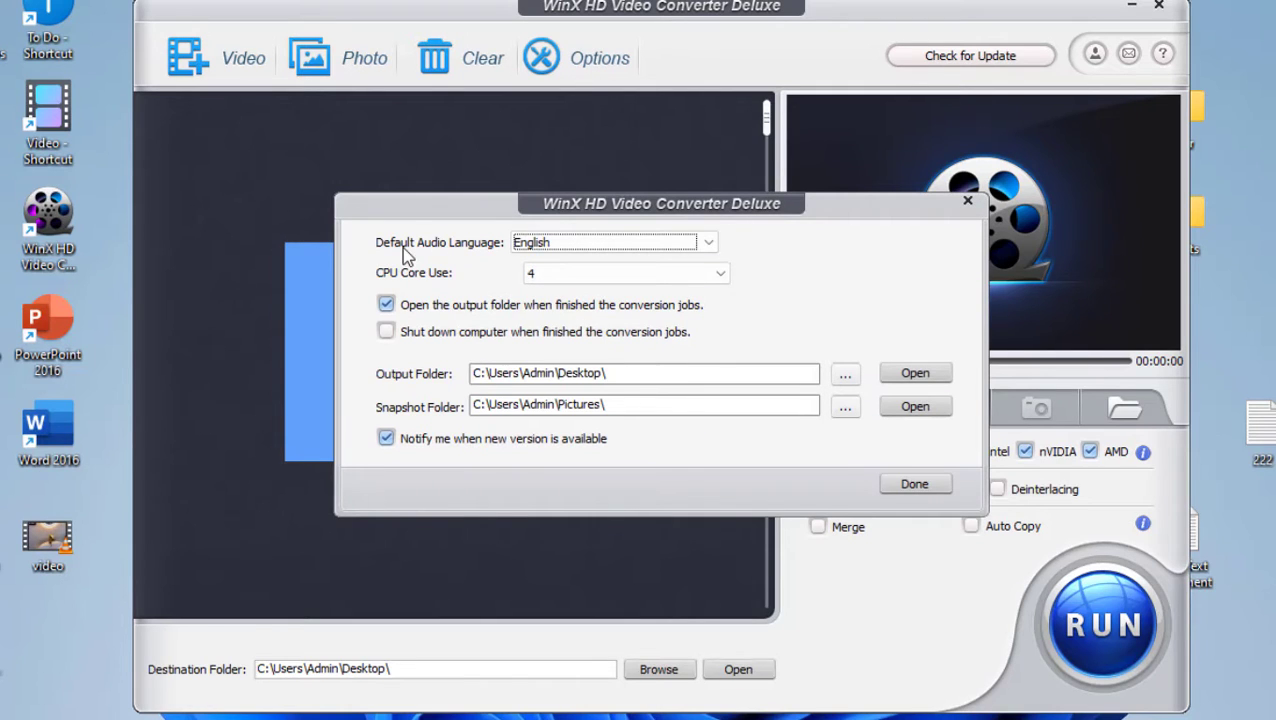
{"action": "mouse_move", "coordinate": [430, 288]}
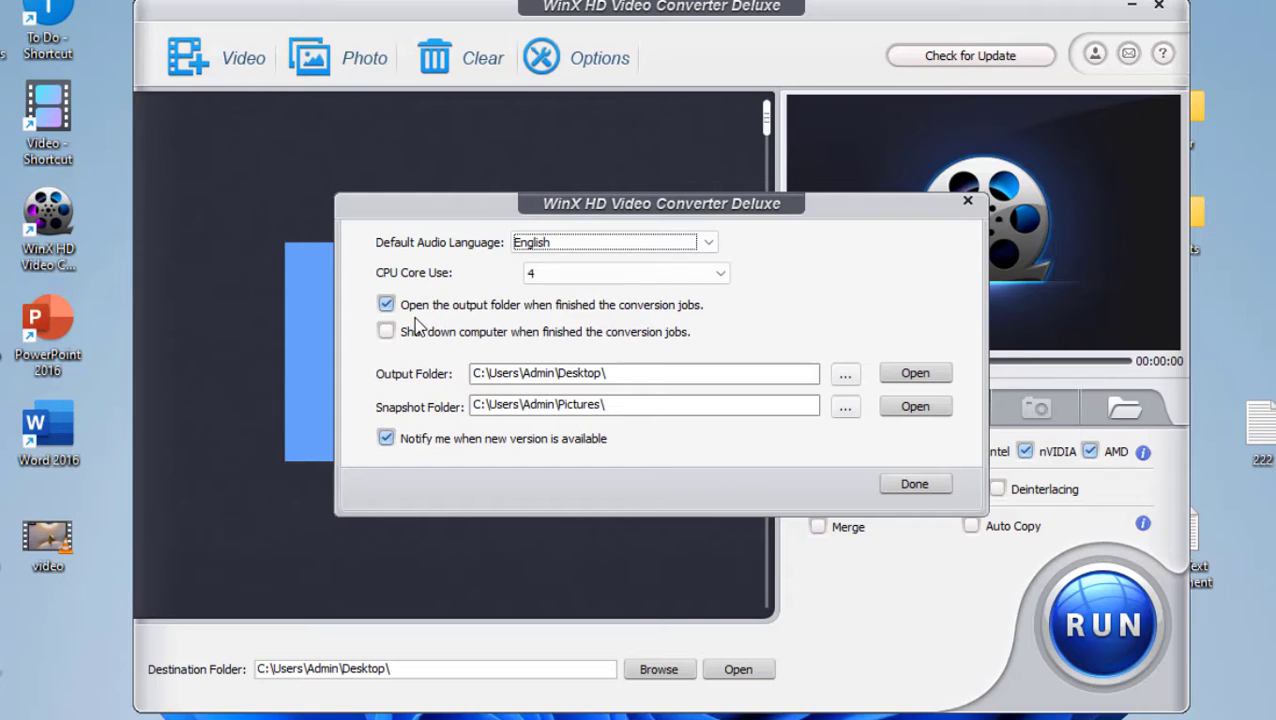
{"action": "mouse_move", "coordinate": [544, 320]}
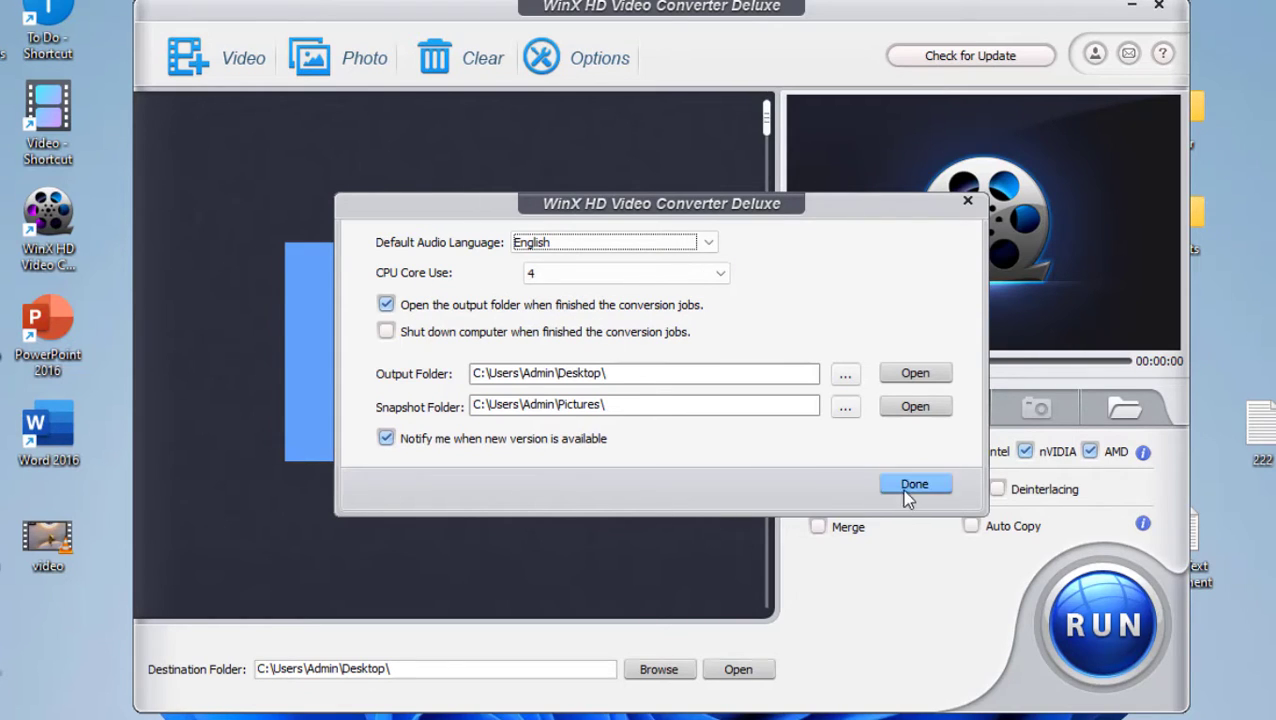
Step: Keep the settings unchanged and add the desktop file 'video' as the source
{"action": "left_click", "coordinate": [914, 484]}
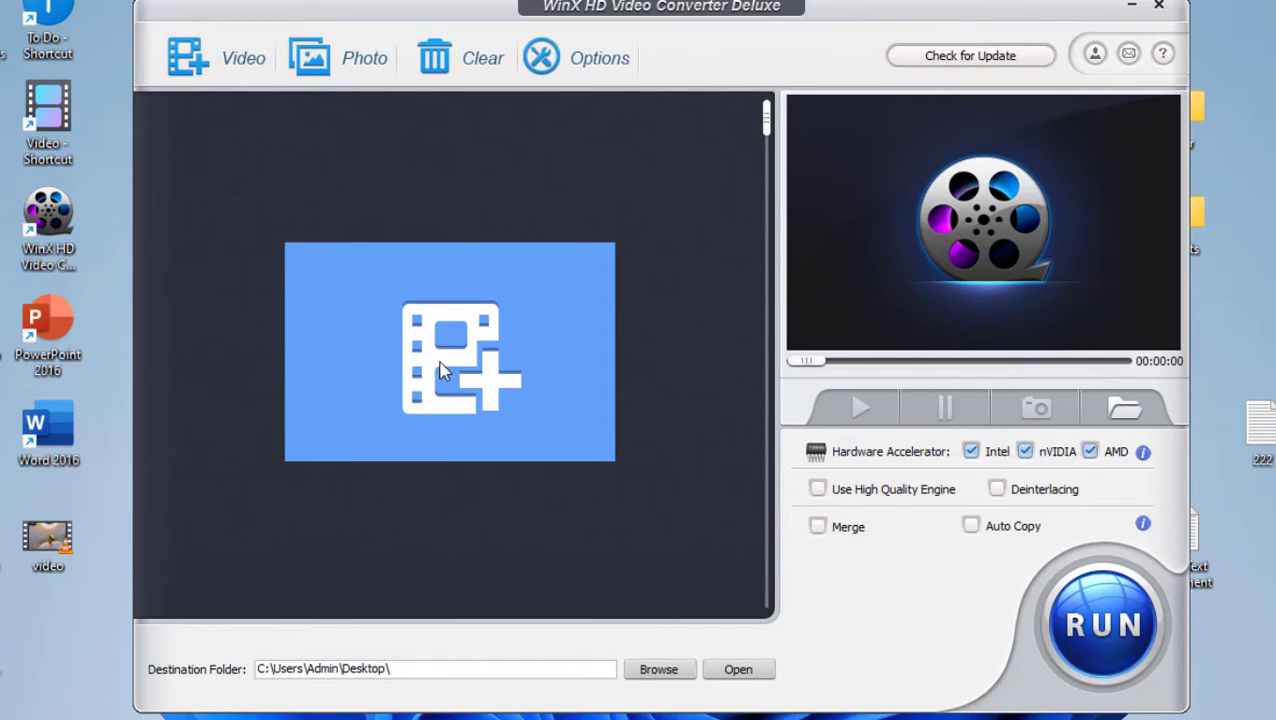
{"action": "left_click", "coordinate": [448, 352]}
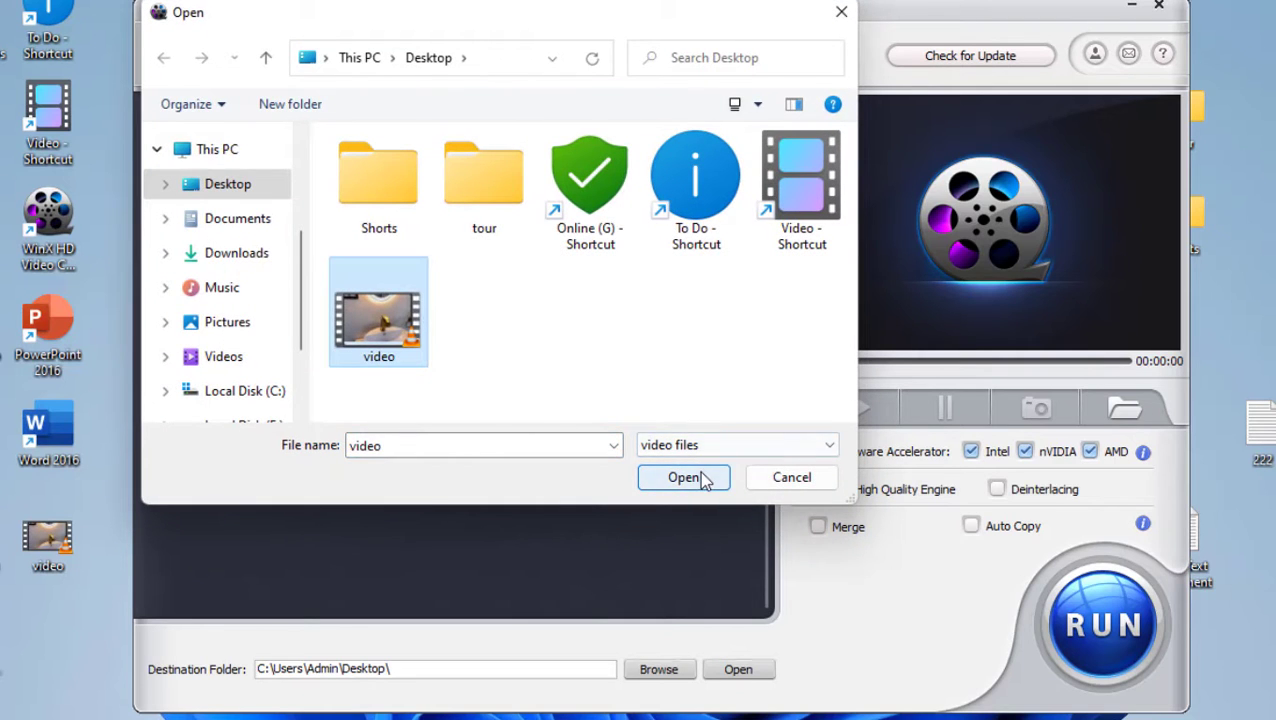
{"action": "left_click", "coordinate": [684, 476]}
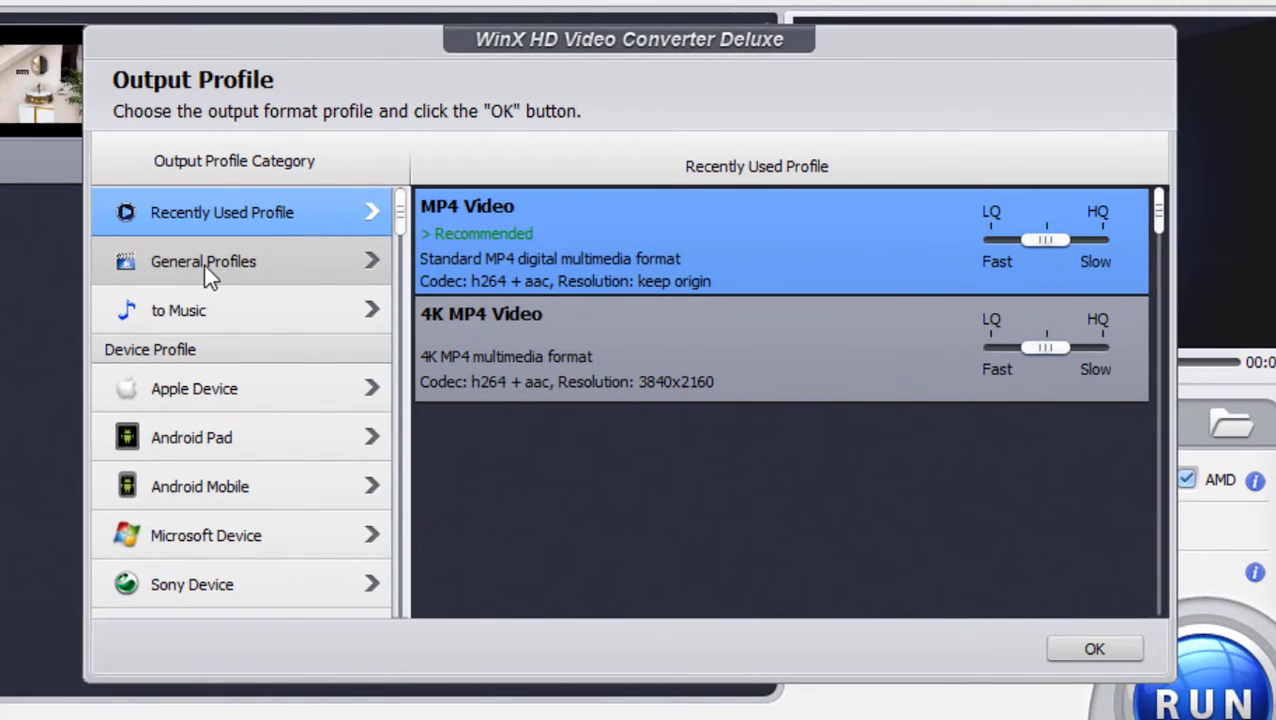
Step: List the general profiles from 4K MP4 down through HEVC, M4V, MPEG4 and WebM
{"action": "left_click", "coordinate": [204, 260]}
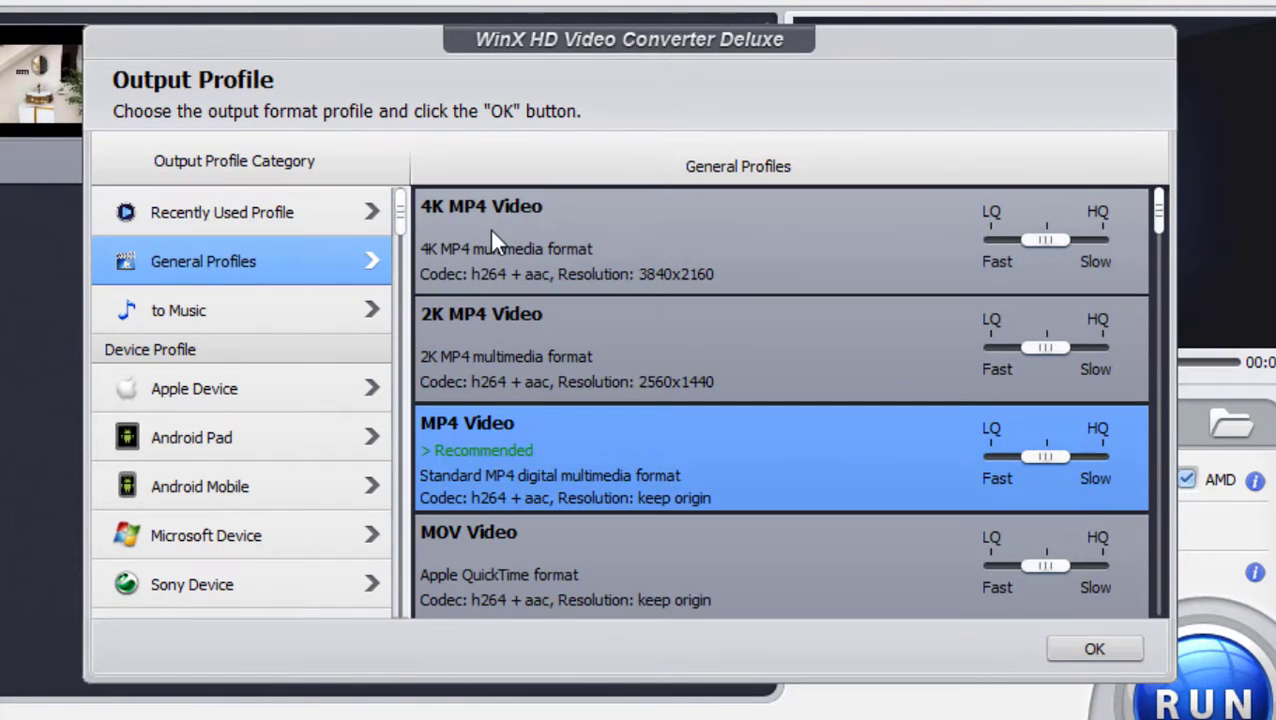
{"action": "mouse_move", "coordinate": [490, 340]}
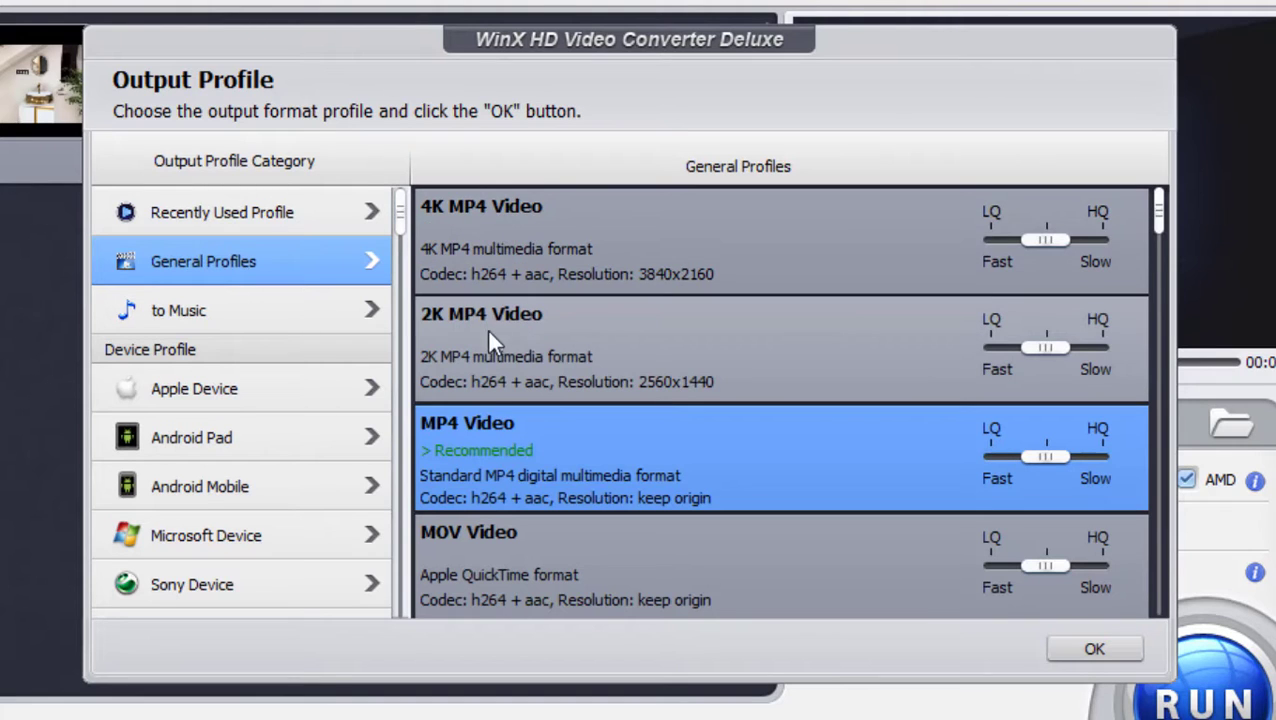
{"action": "scroll", "scroll_direction": "down", "scroll_amount": 3}
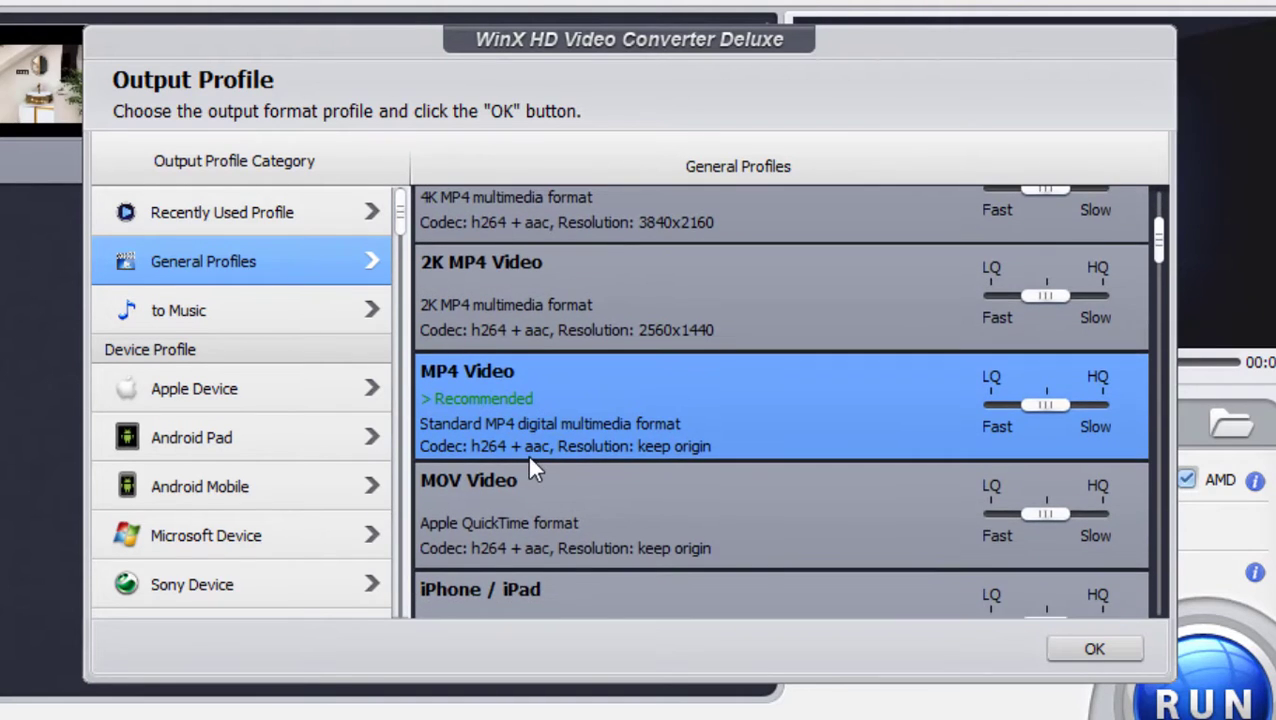
{"action": "scroll", "scroll_direction": "down", "scroll_amount": 3}
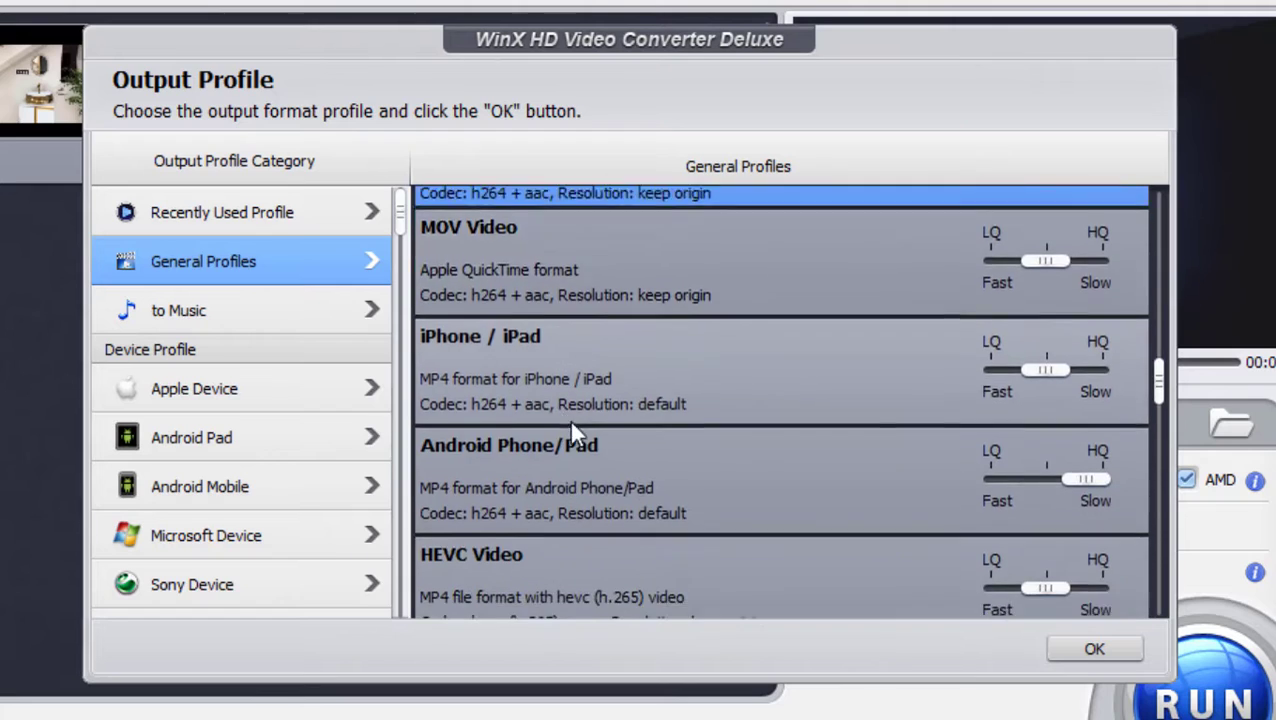
{"action": "scroll", "scroll_direction": "down", "scroll_amount": 3}
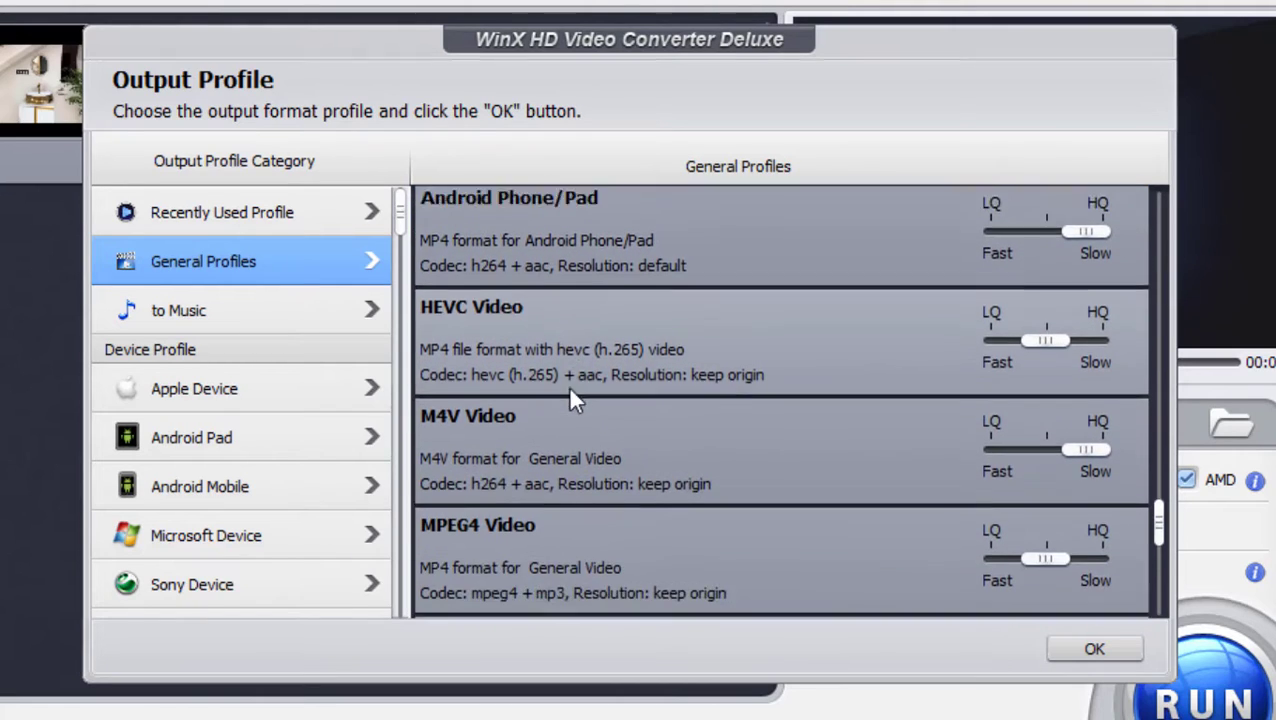
{"action": "scroll", "scroll_direction": "down", "scroll_amount": 3}
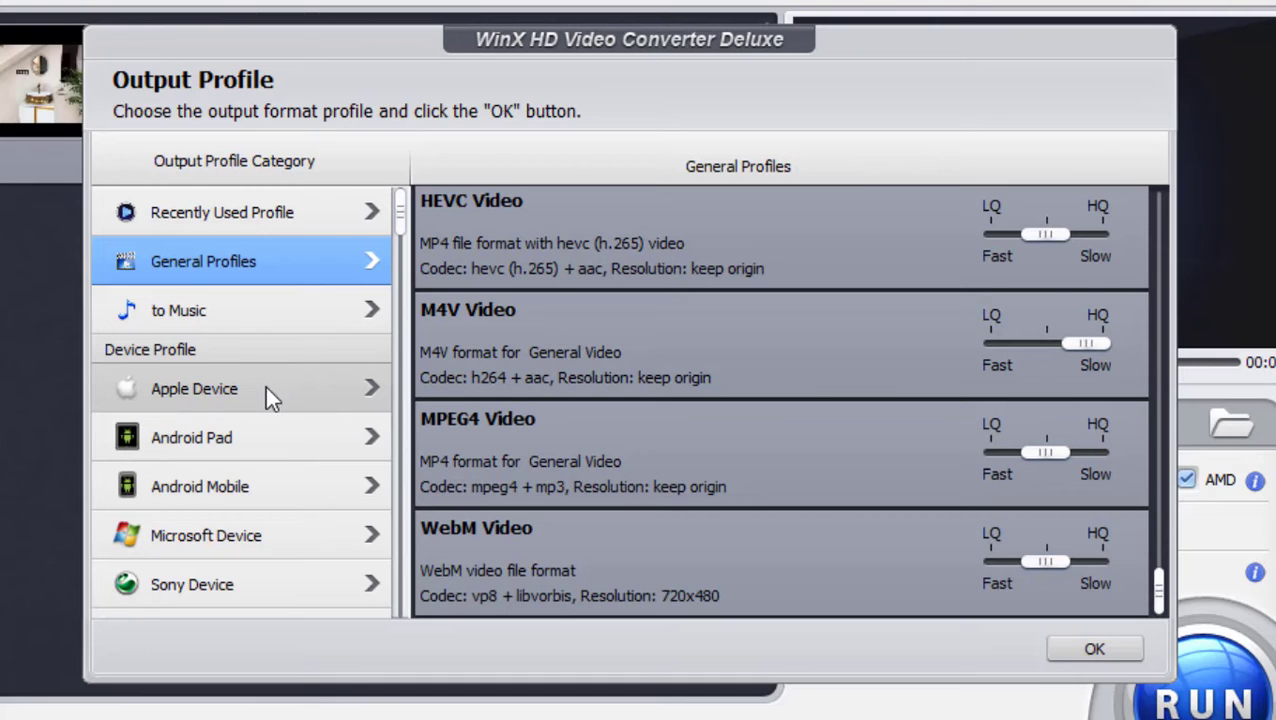
{"action": "left_click", "coordinate": [194, 388]}
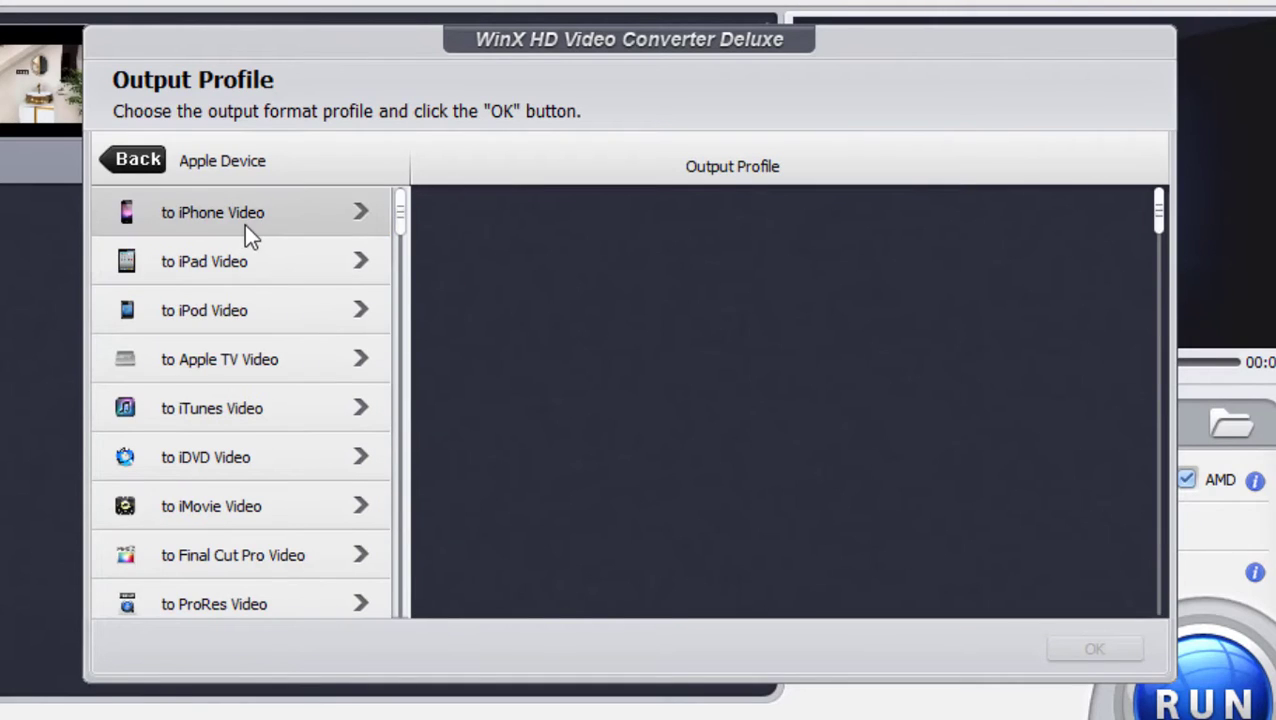
{"action": "scroll", "scroll_direction": "down", "scroll_amount": 3}
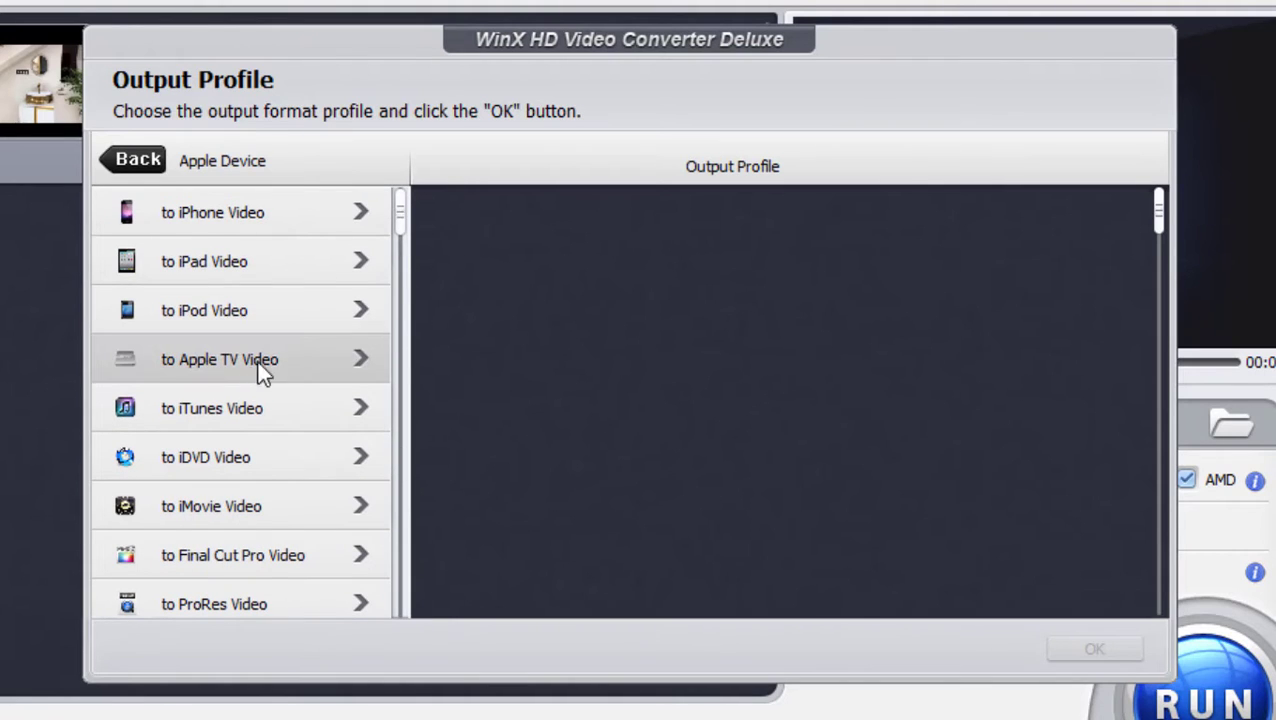
{"action": "mouse_move", "coordinate": [188, 184]}
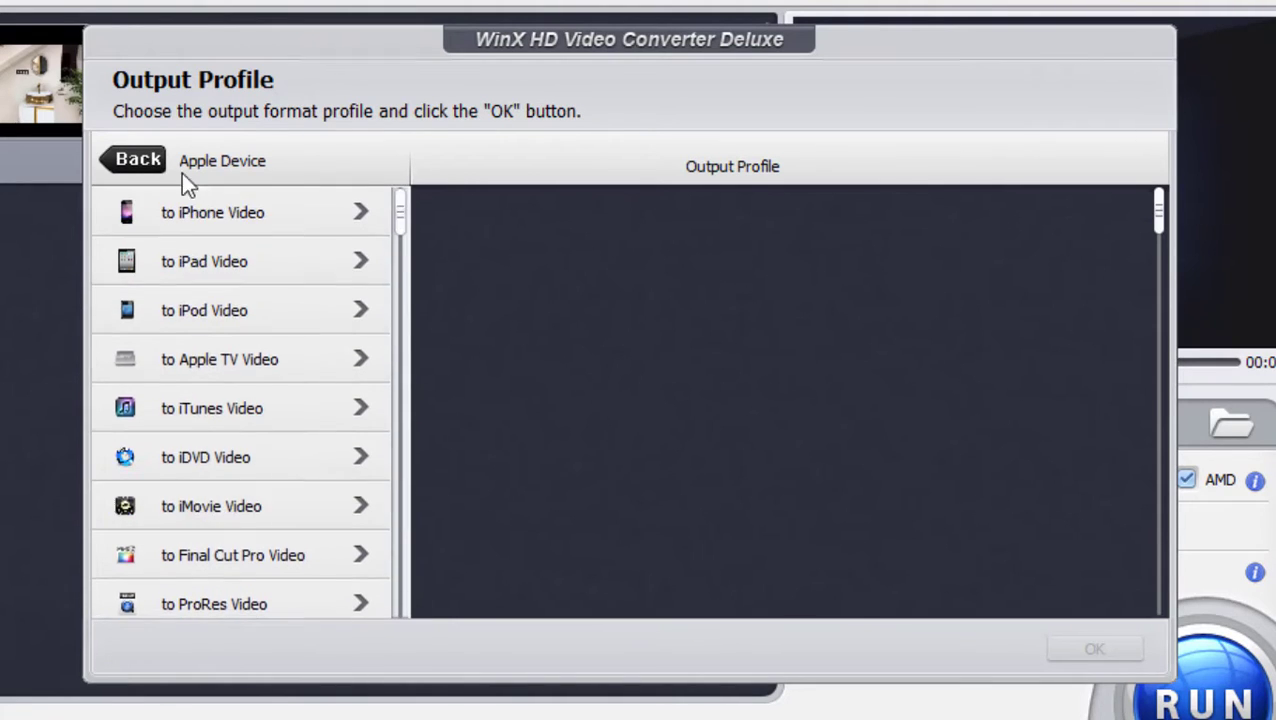
{"action": "left_click", "coordinate": [136, 160]}
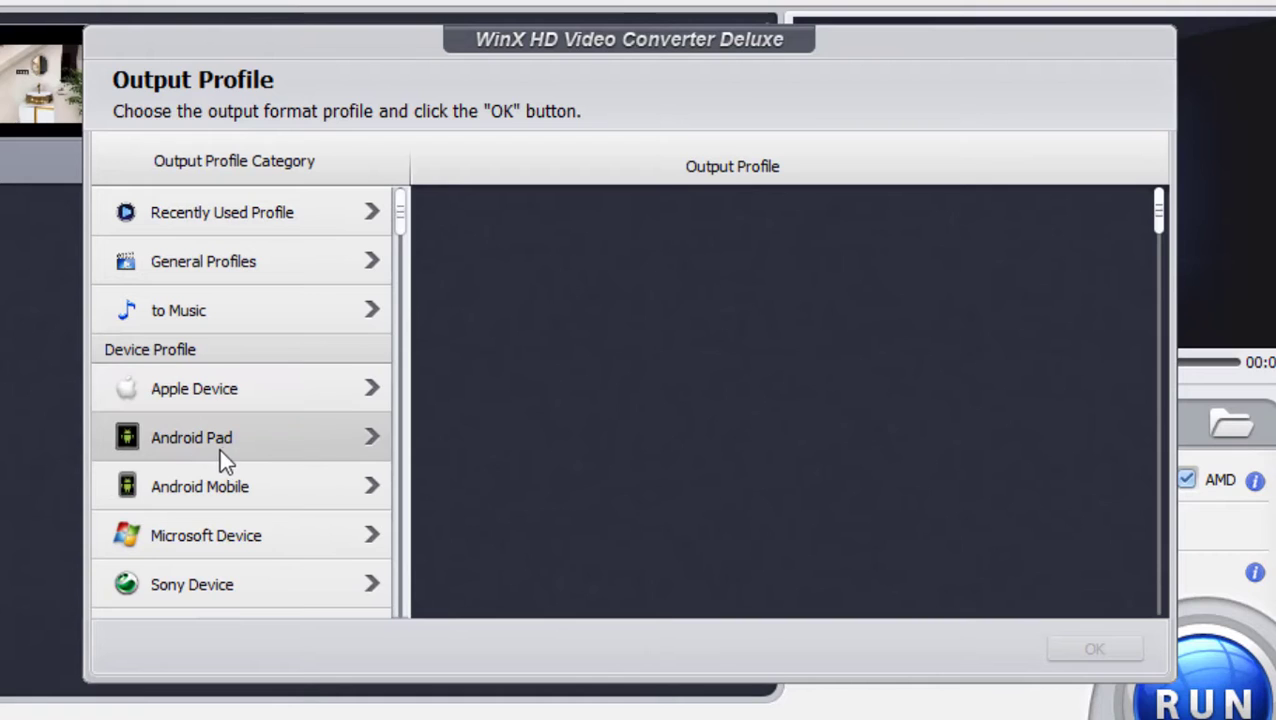
{"action": "left_click", "coordinate": [200, 486]}
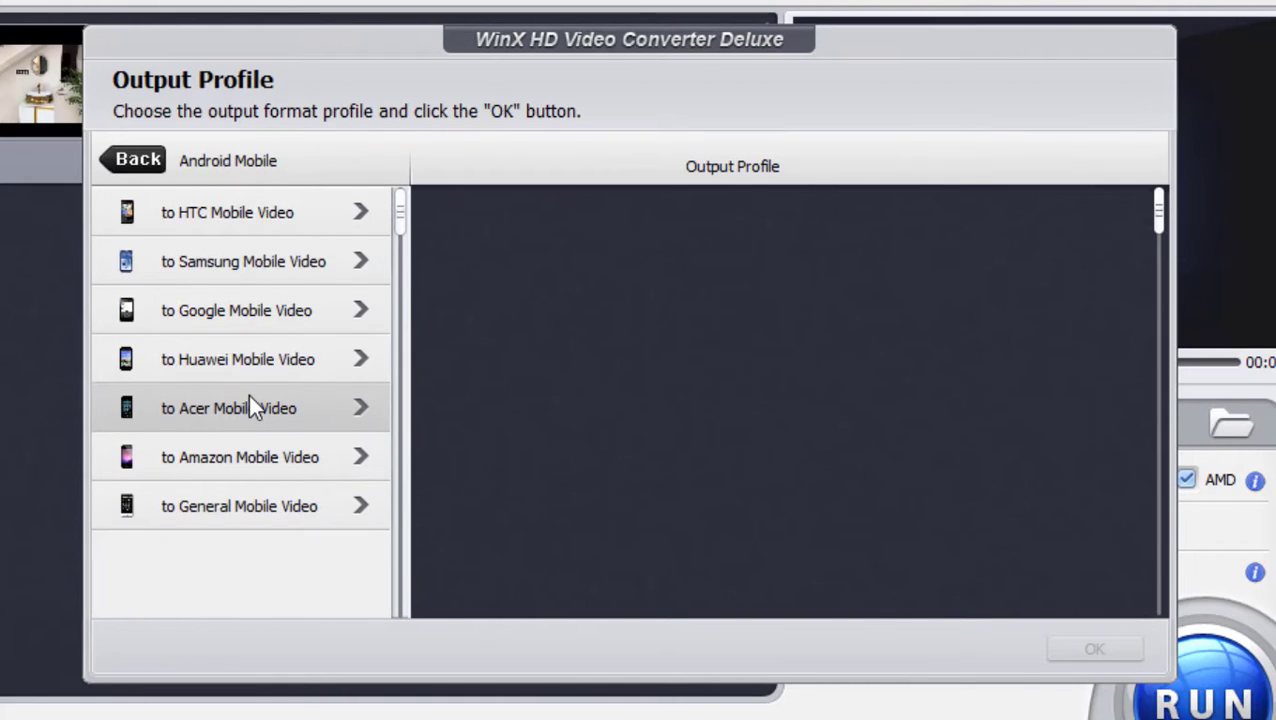
{"action": "left_click", "coordinate": [136, 160]}
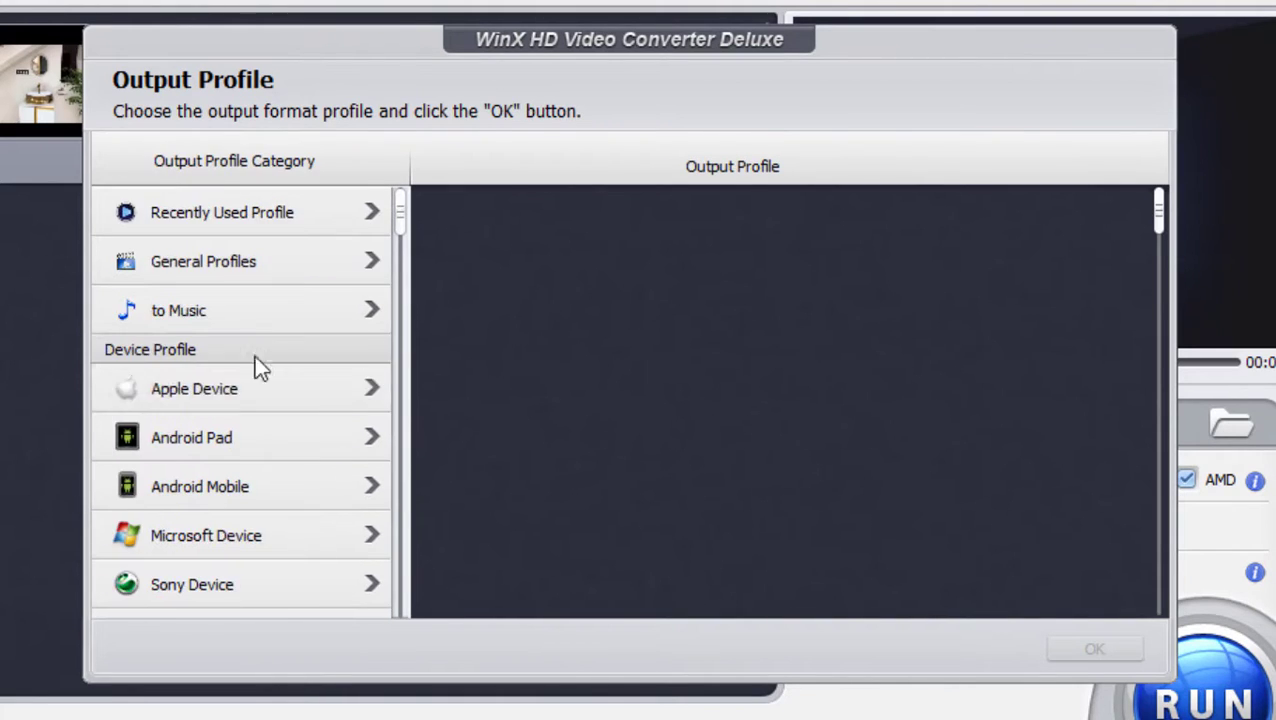
{"action": "scroll", "scroll_direction": "down", "scroll_amount": 3}
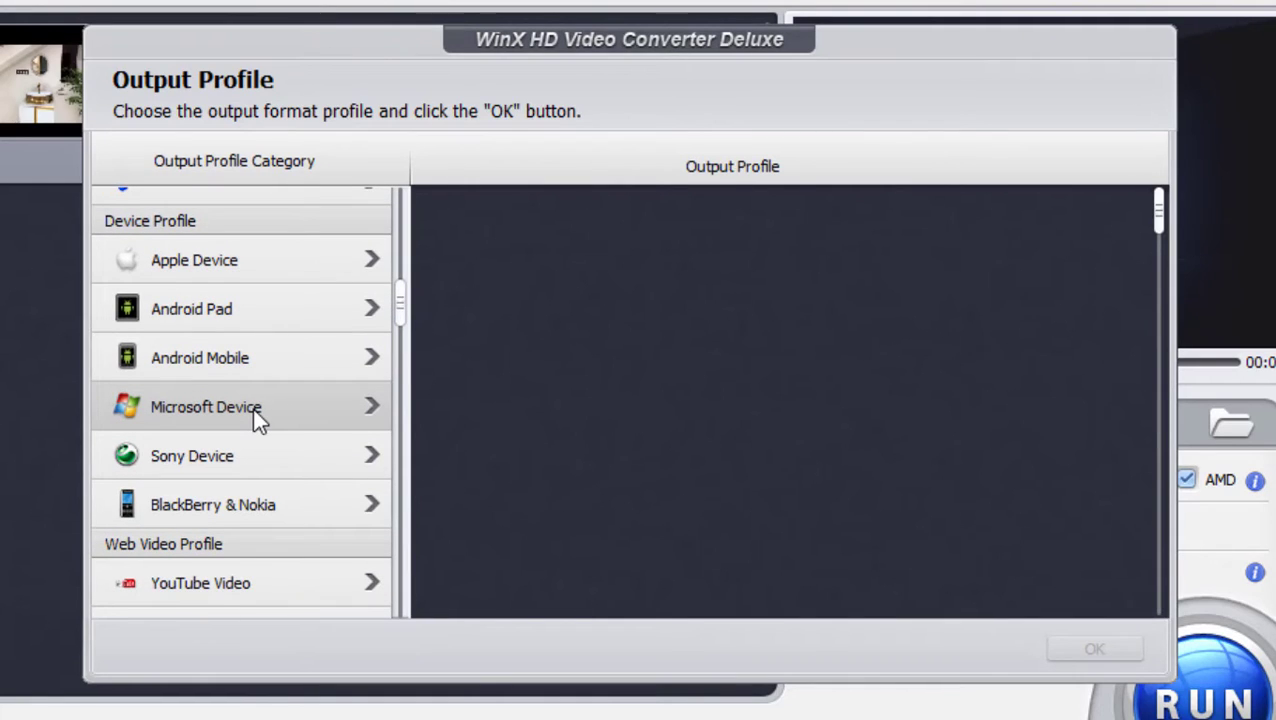
{"action": "mouse_move", "coordinate": [230, 418]}
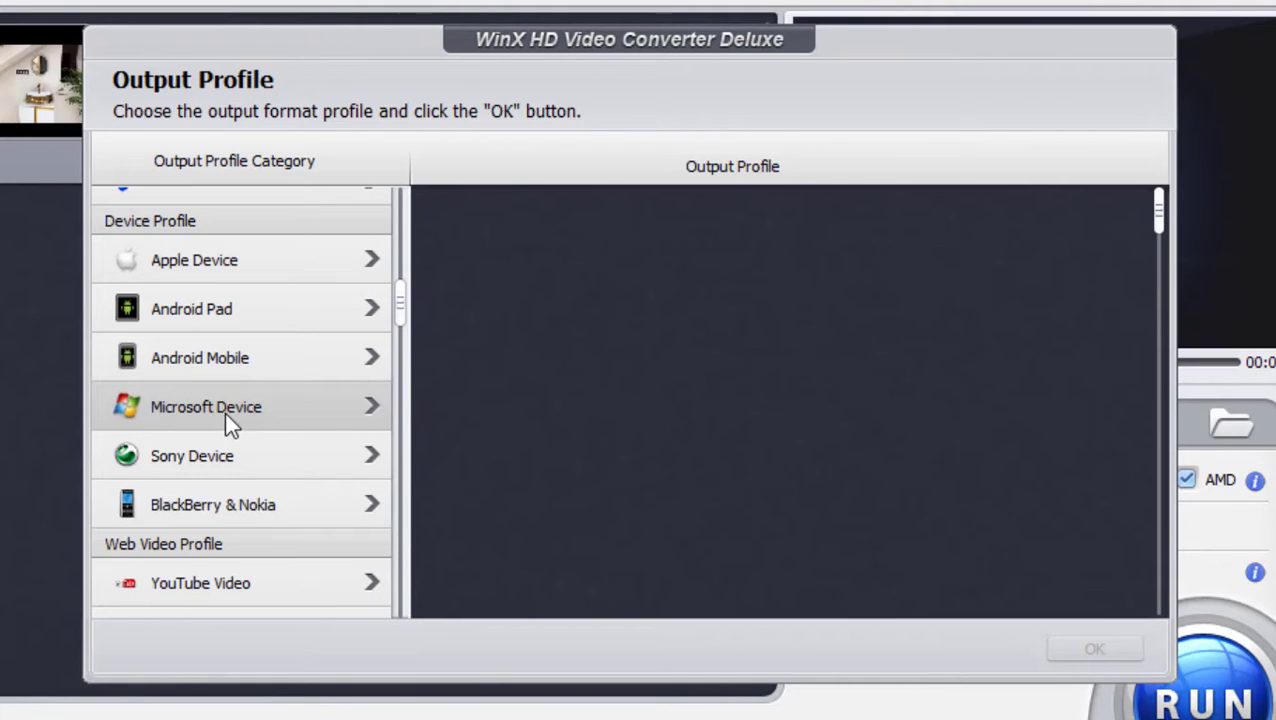
{"action": "left_click", "coordinate": [206, 406]}
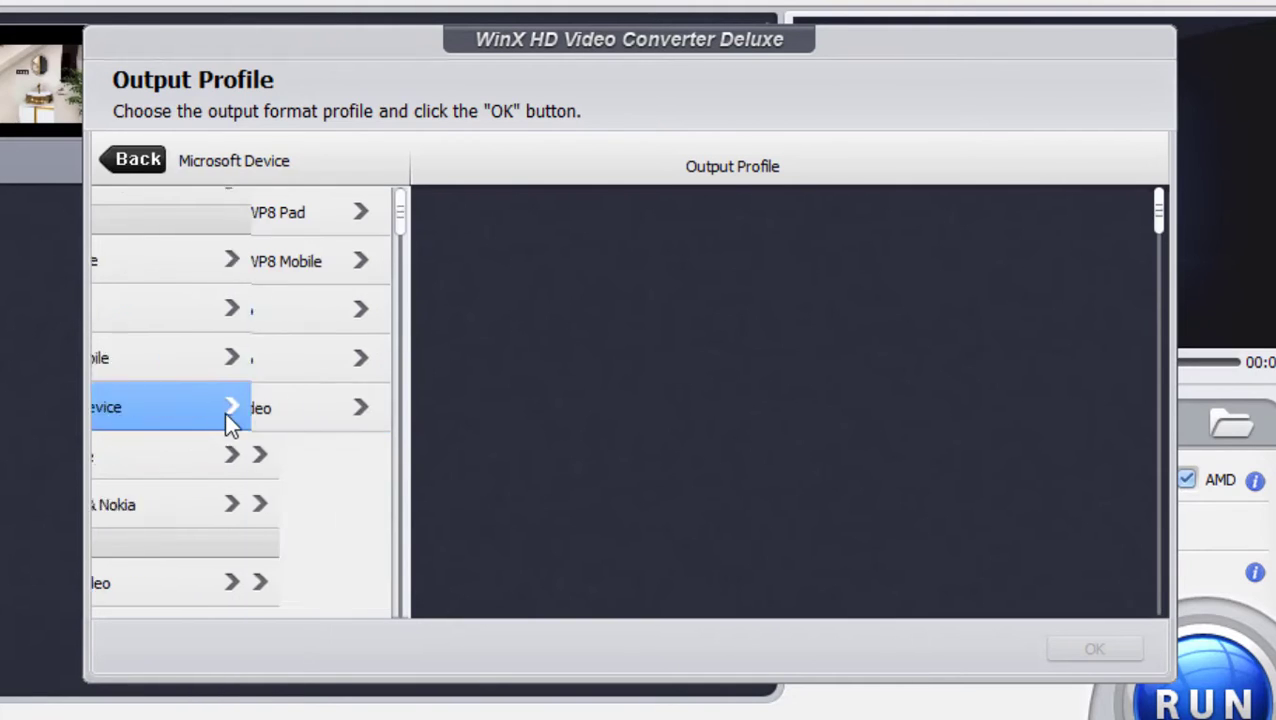
{"action": "left_click", "coordinate": [138, 160]}
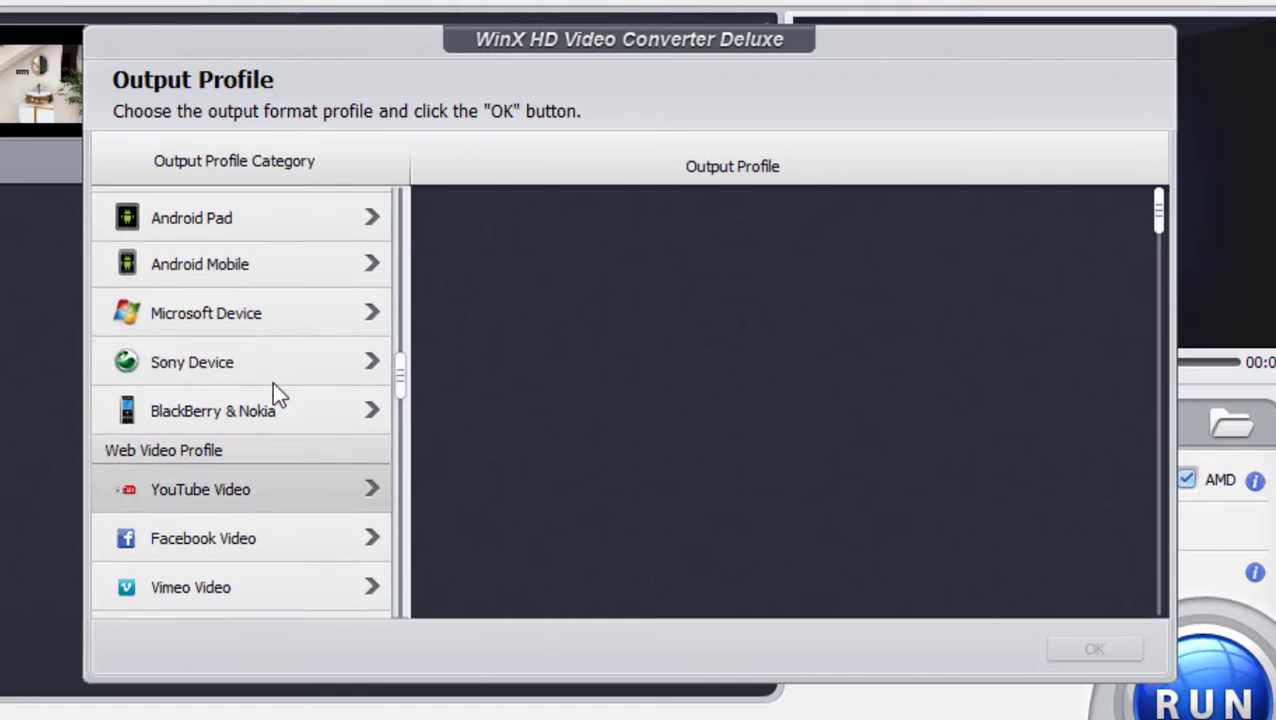
{"action": "scroll", "scroll_direction": "down", "scroll_amount": 3}
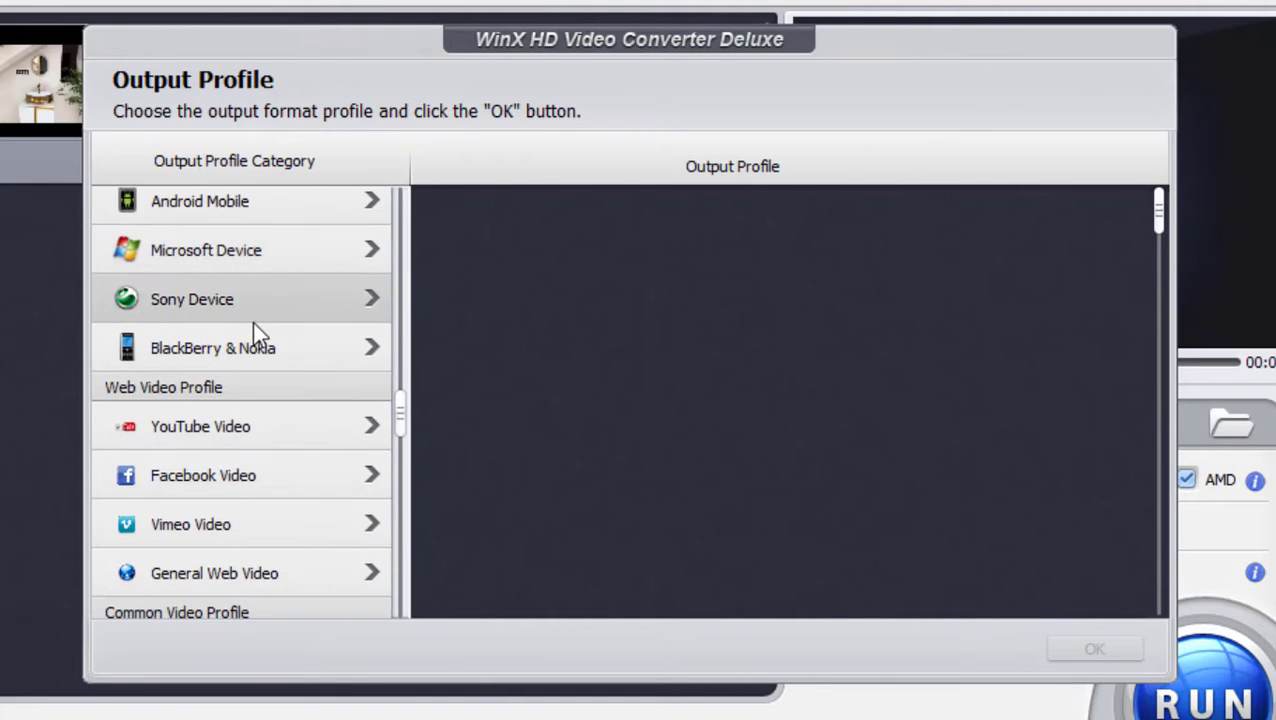
{"action": "scroll", "scroll_direction": "down", "scroll_amount": 3}
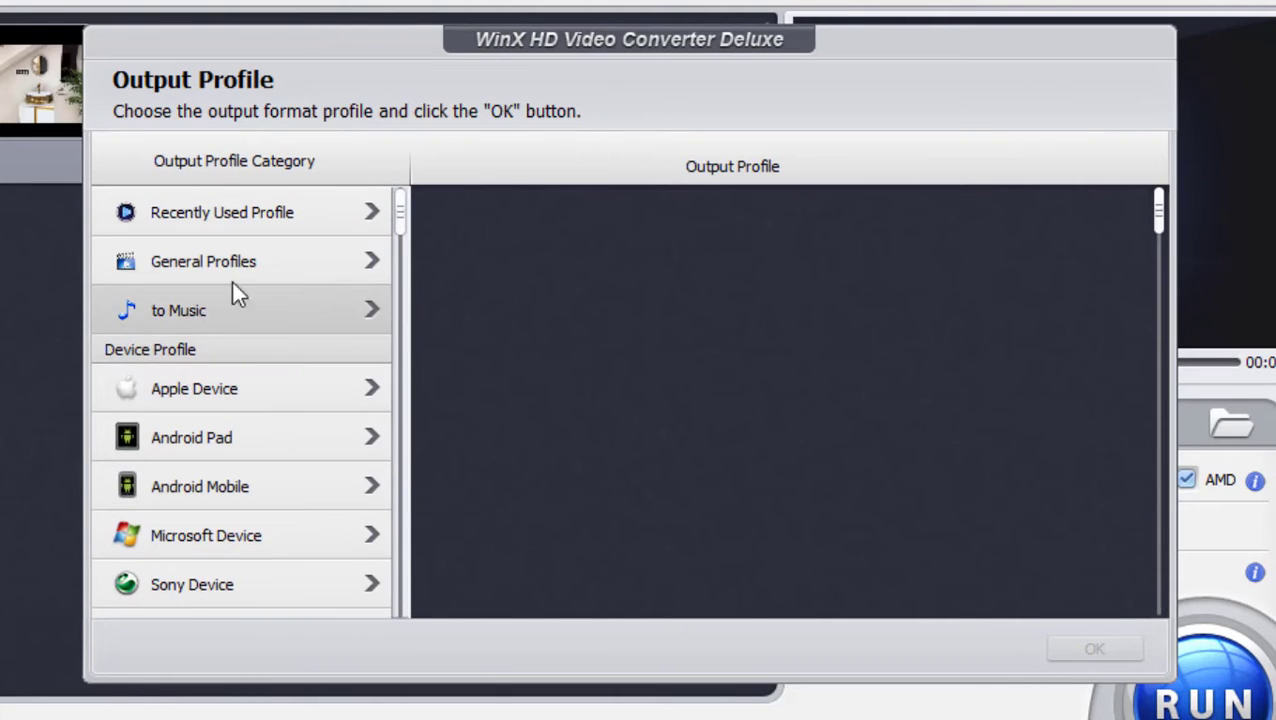
Step: Choose MP4 Video (Recommended) from General Profiles, targeting output file video.mp4
{"action": "left_click", "coordinate": [204, 260]}
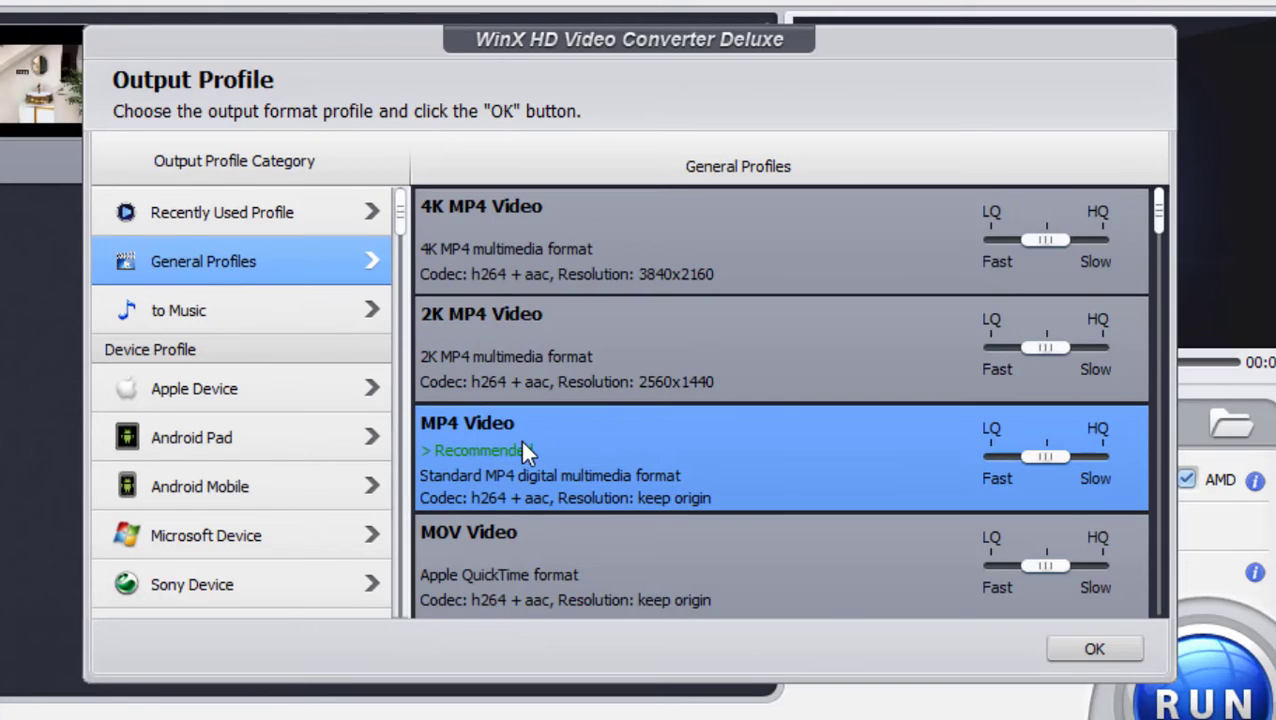
{"action": "mouse_move", "coordinate": [916, 460]}
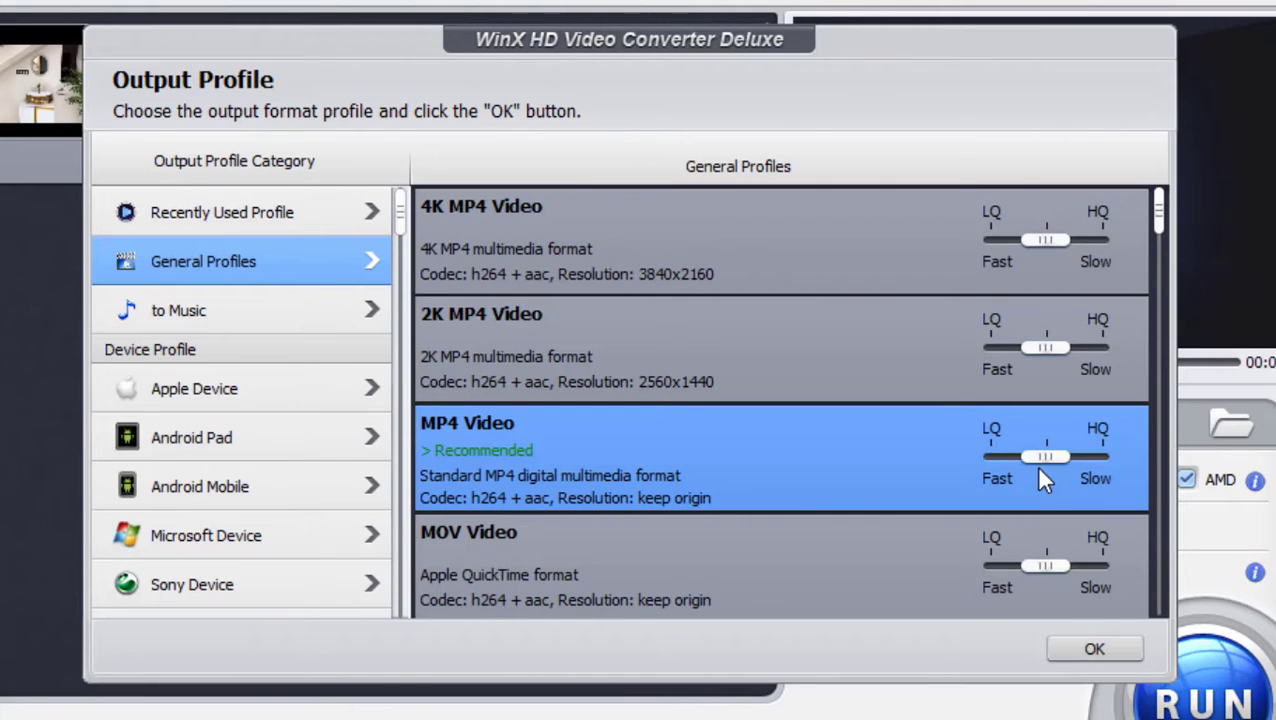
{"action": "mouse_move", "coordinate": [1104, 478]}
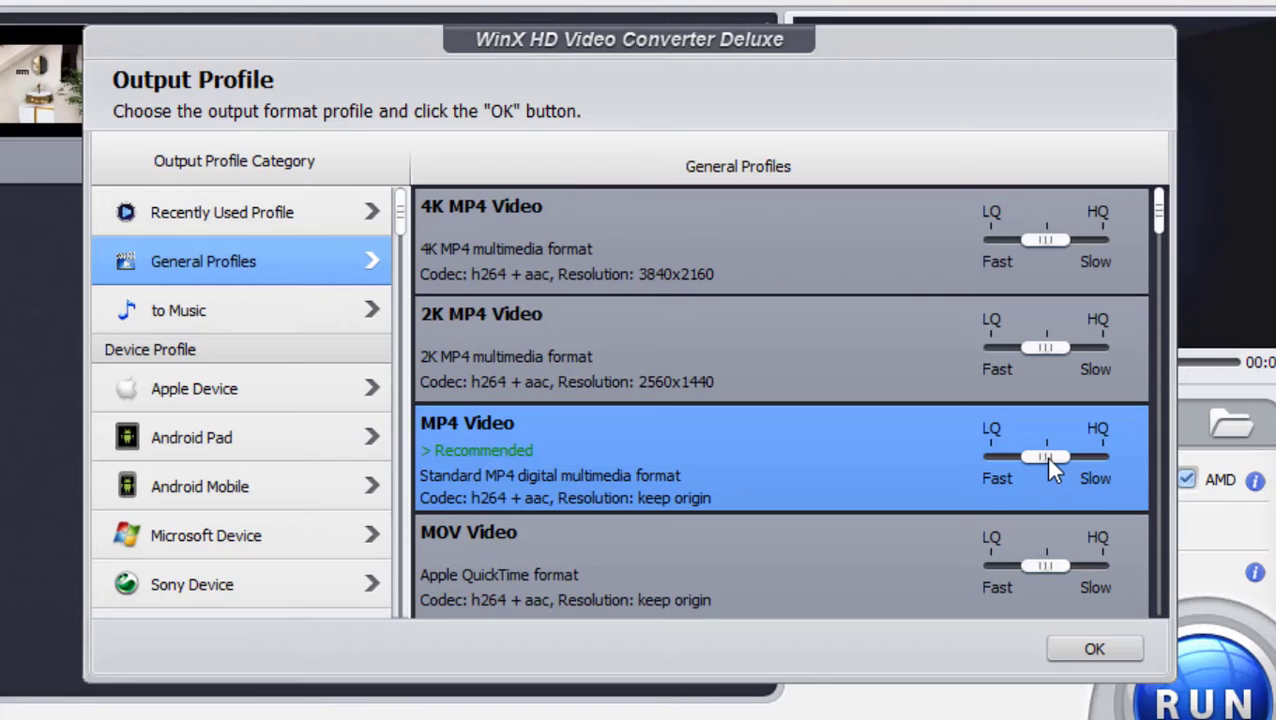
{"action": "mouse_move", "coordinate": [400, 476]}
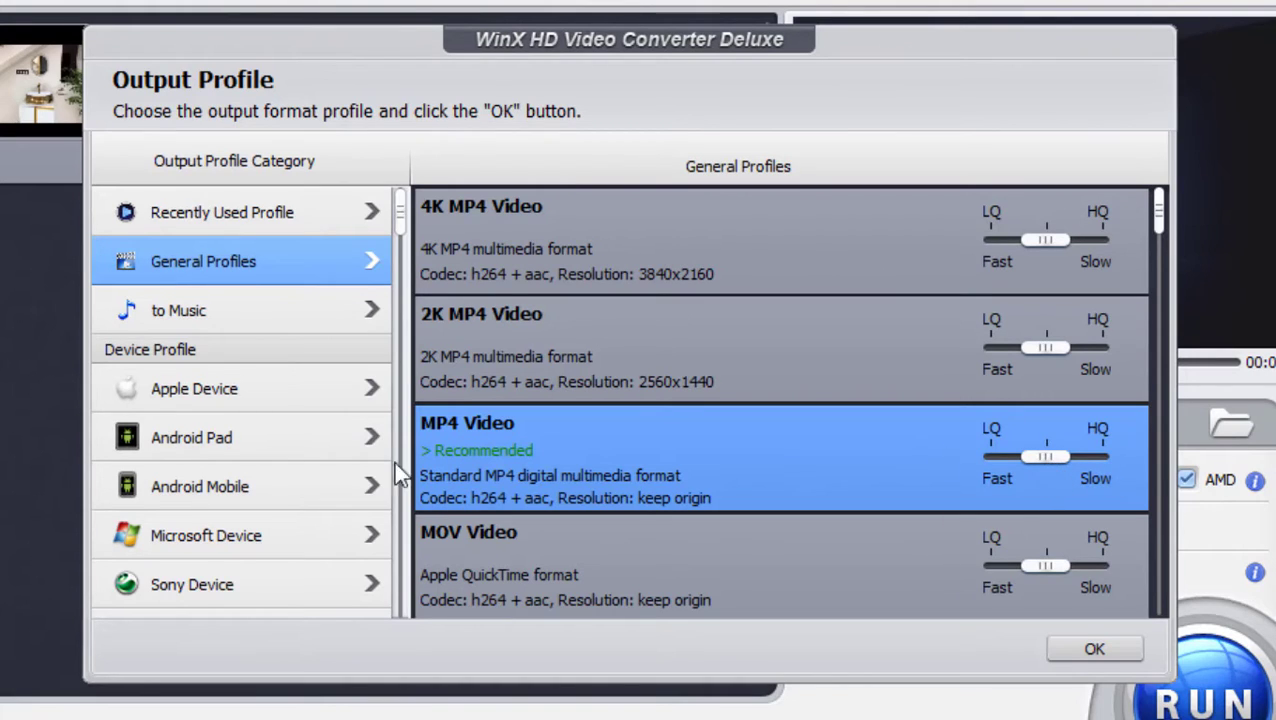
{"action": "mouse_move", "coordinate": [1016, 656]}
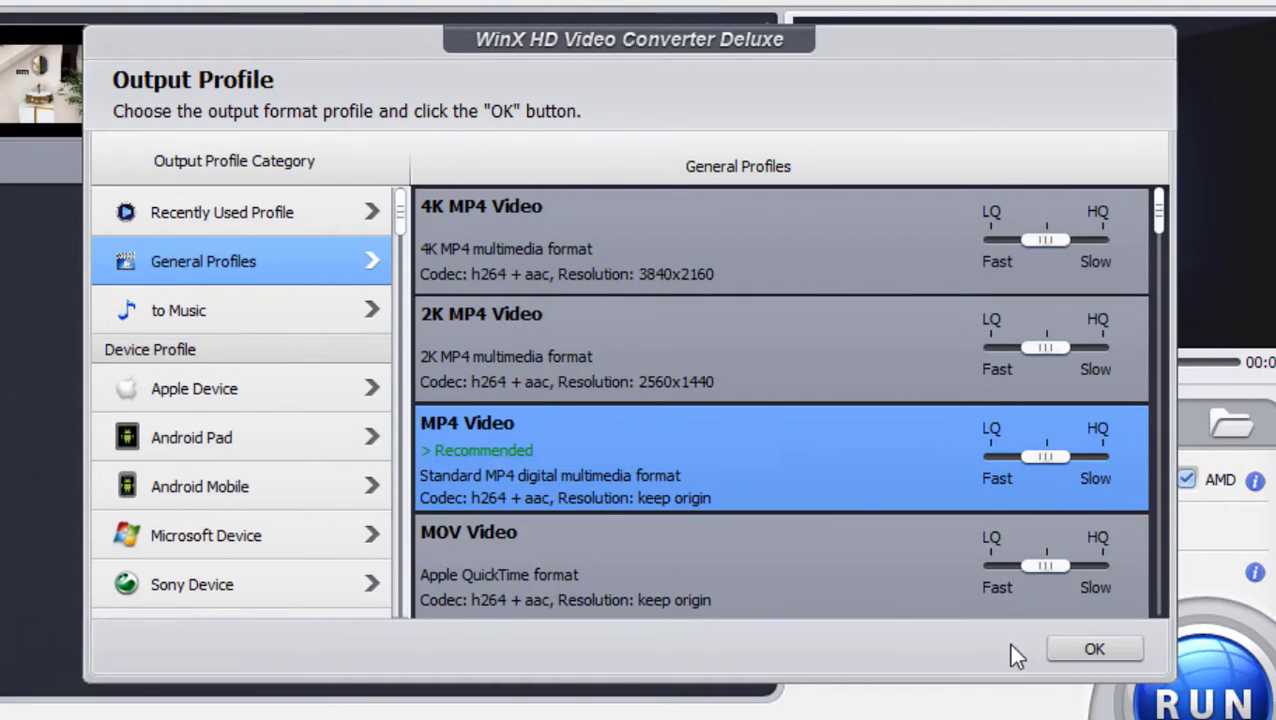
{"action": "mouse_move", "coordinate": [464, 216]}
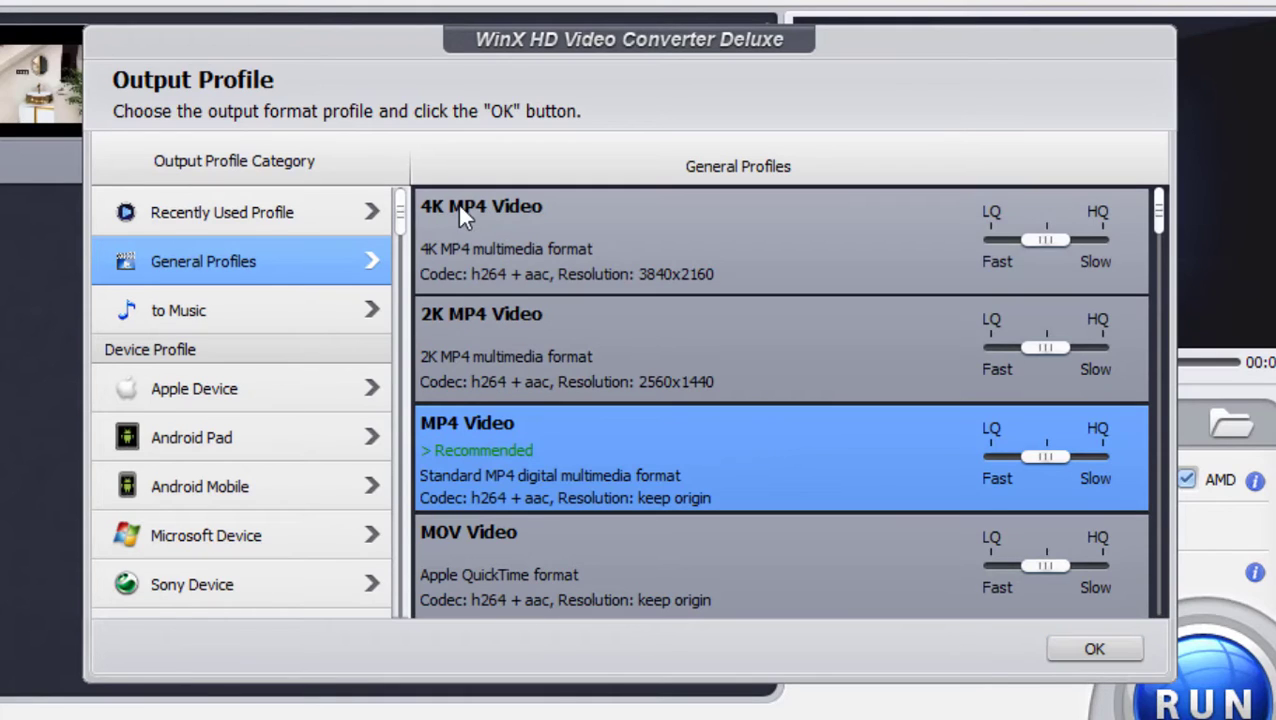
{"action": "mouse_move", "coordinate": [512, 376]}
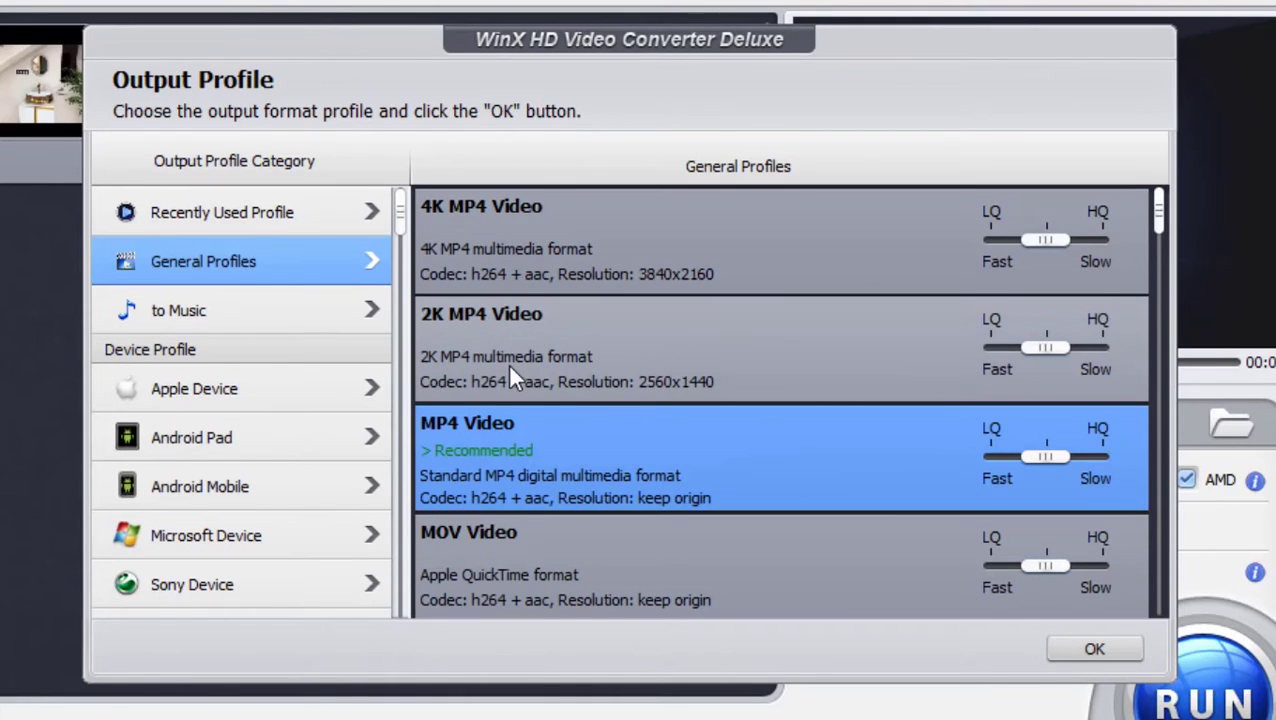
{"action": "mouse_move", "coordinate": [604, 344]}
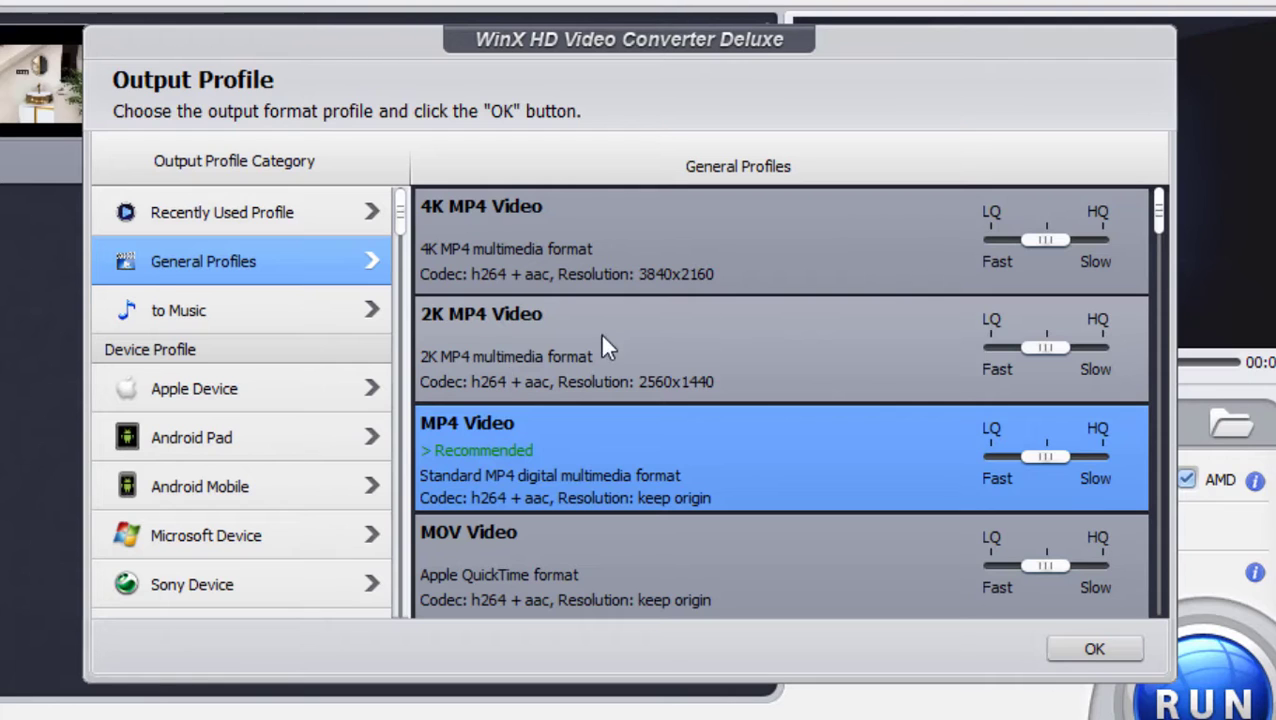
{"action": "left_click", "coordinate": [1094, 648]}
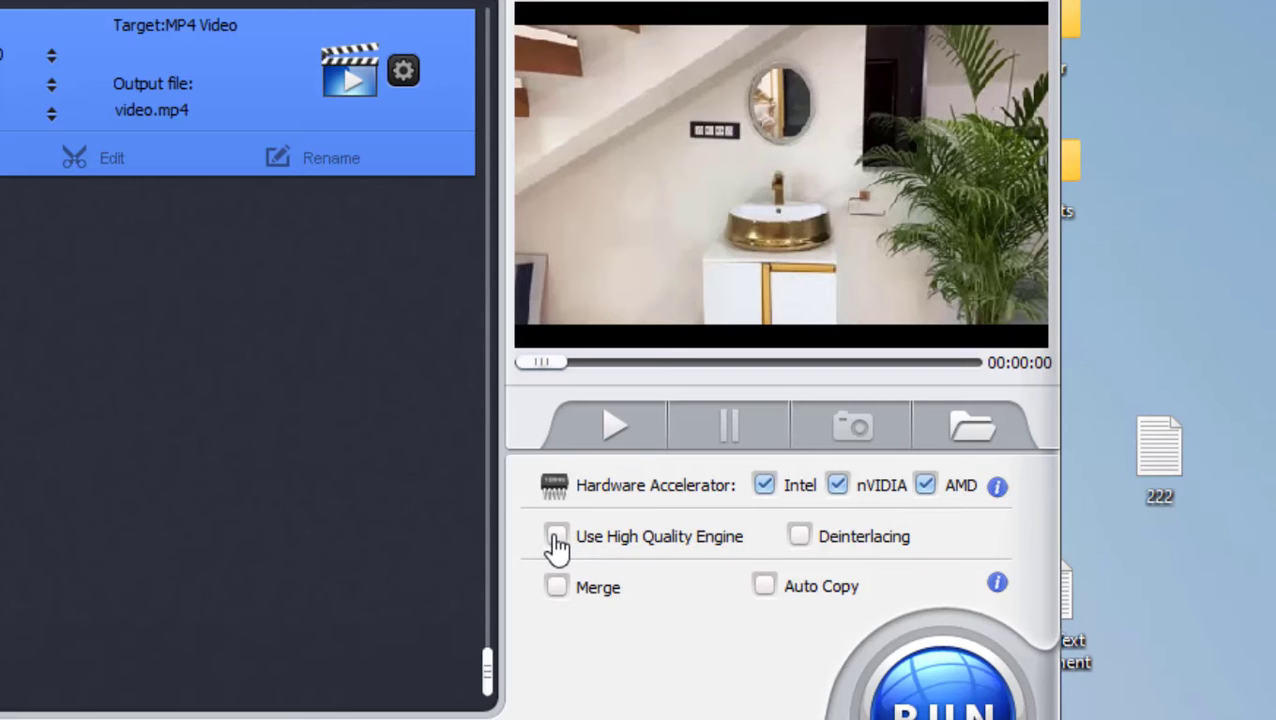
Step: Enable Use High Quality Engine and briefly play then stop the source video preview
{"action": "left_click", "coordinate": [556, 536]}
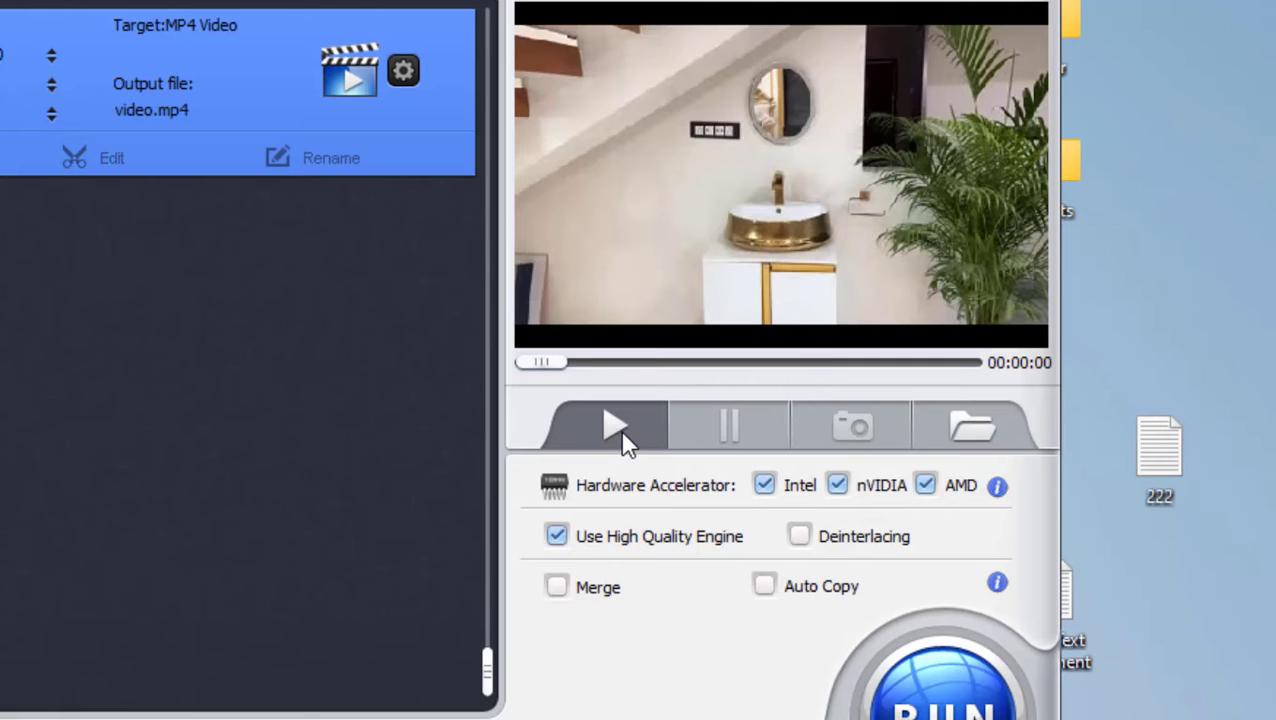
{"action": "left_click", "coordinate": [614, 426]}
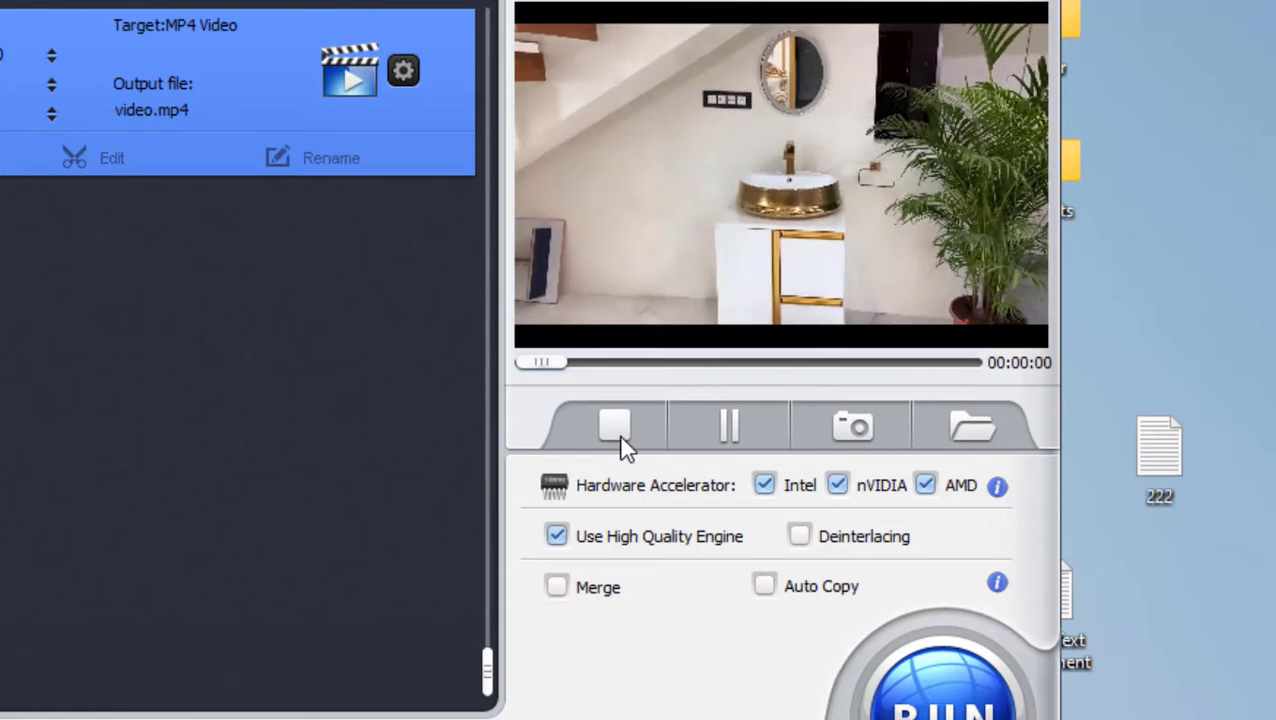
{"action": "left_click", "coordinate": [616, 424]}
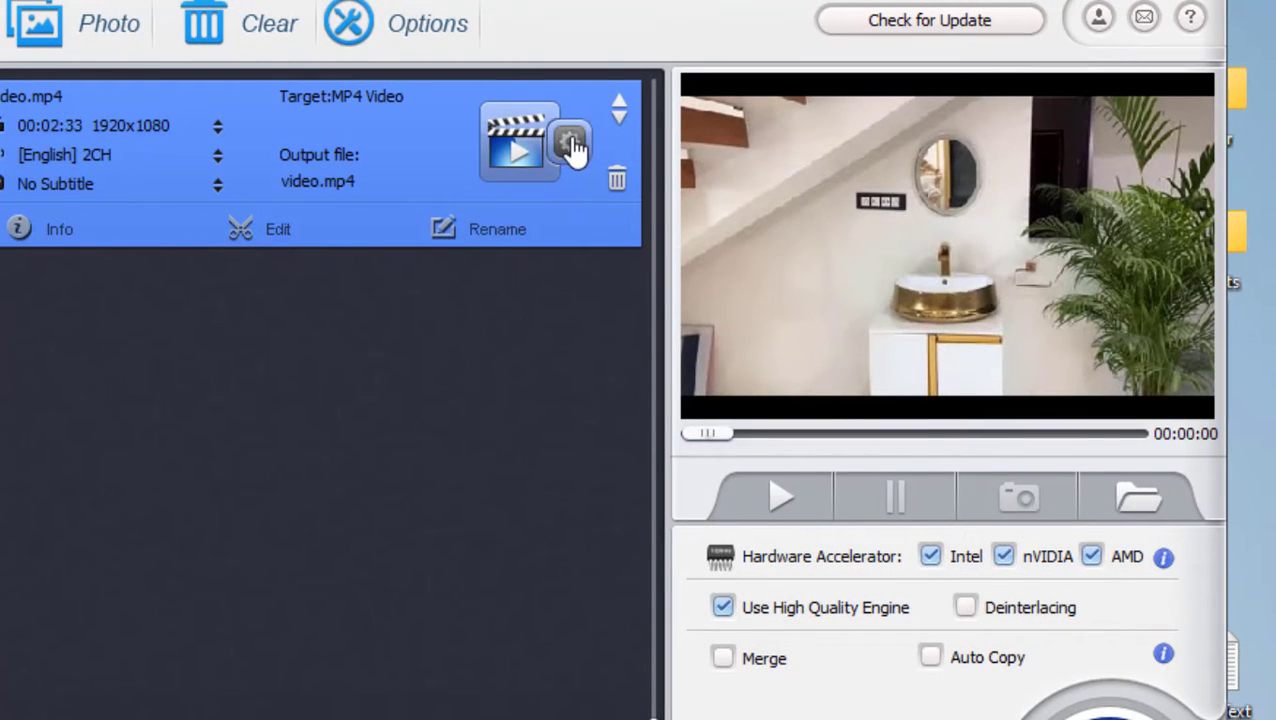
Step: Review the H264 video codec choice and apply the MP4 settings to all videos
{"action": "left_click", "coordinate": [570, 144]}
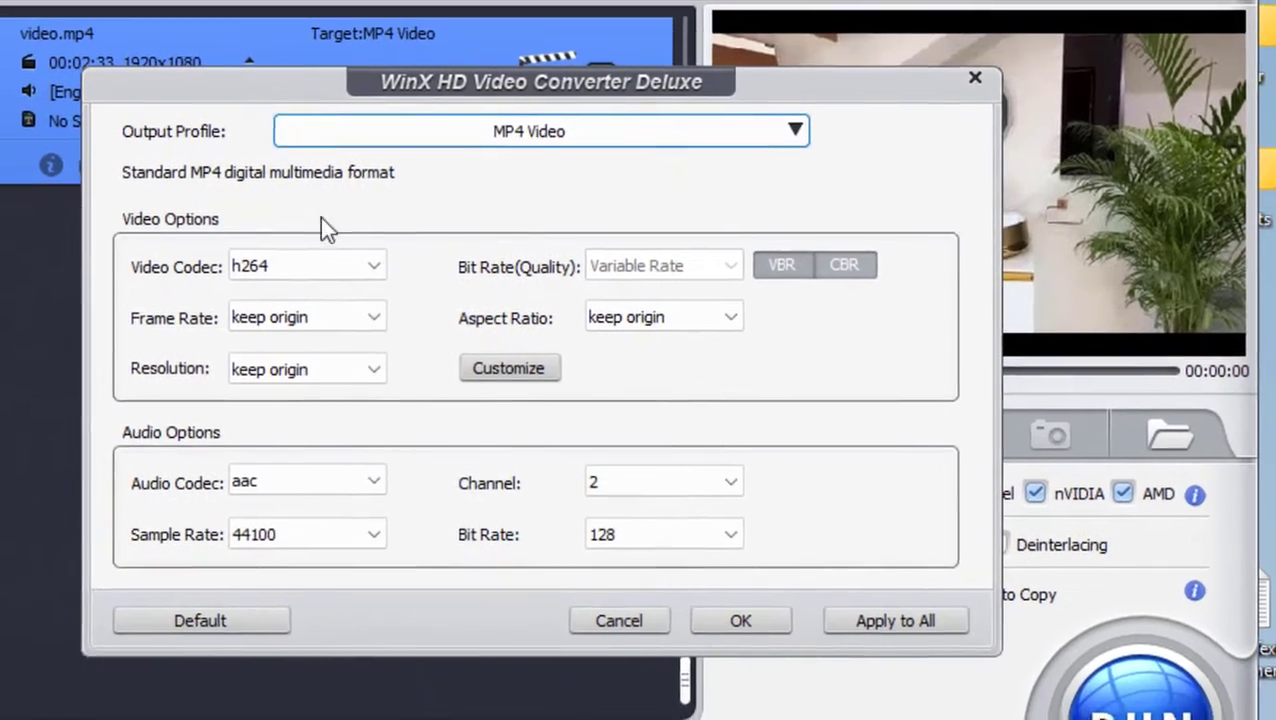
{"action": "left_click", "coordinate": [308, 264]}
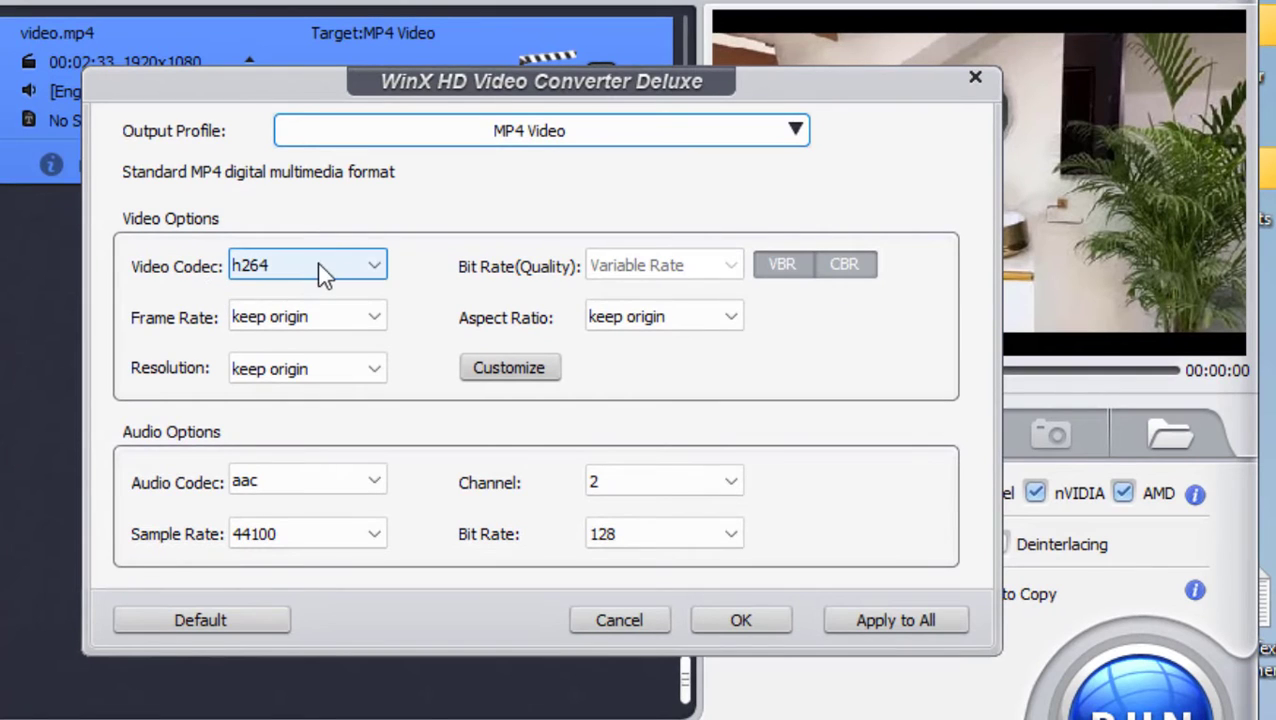
{"action": "mouse_move", "coordinate": [308, 316]}
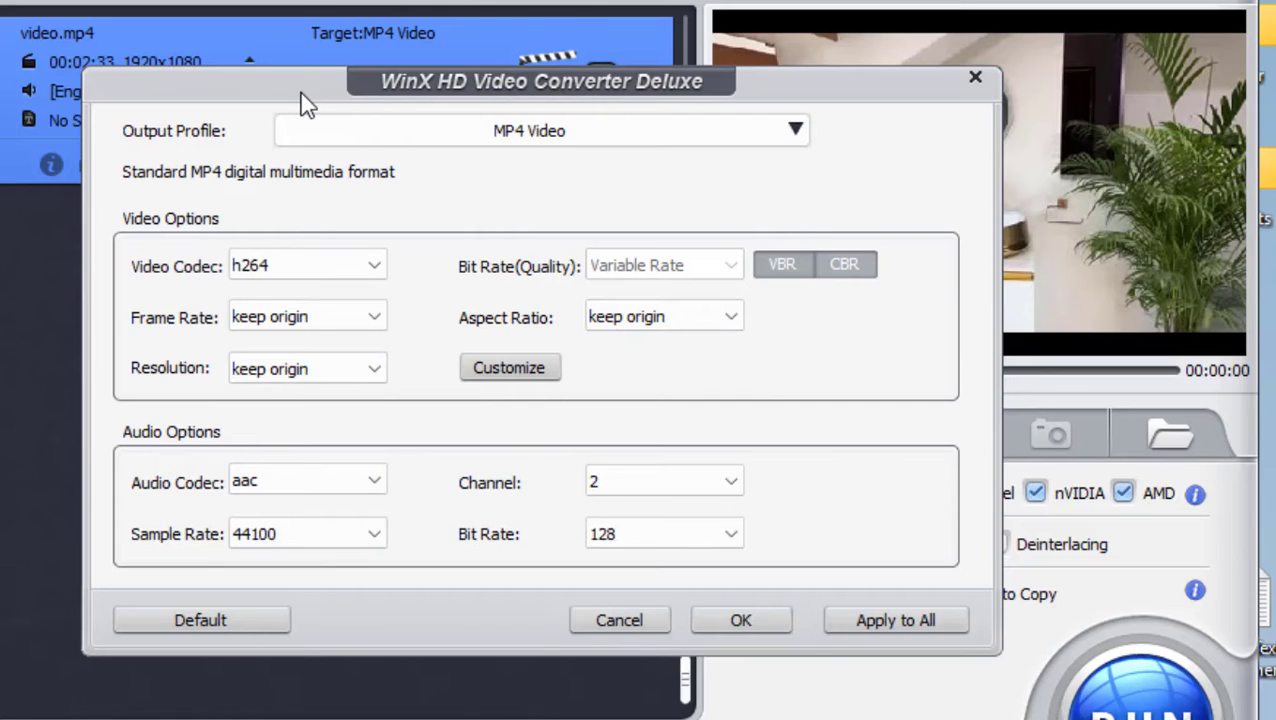
{"action": "mouse_move", "coordinate": [456, 104]}
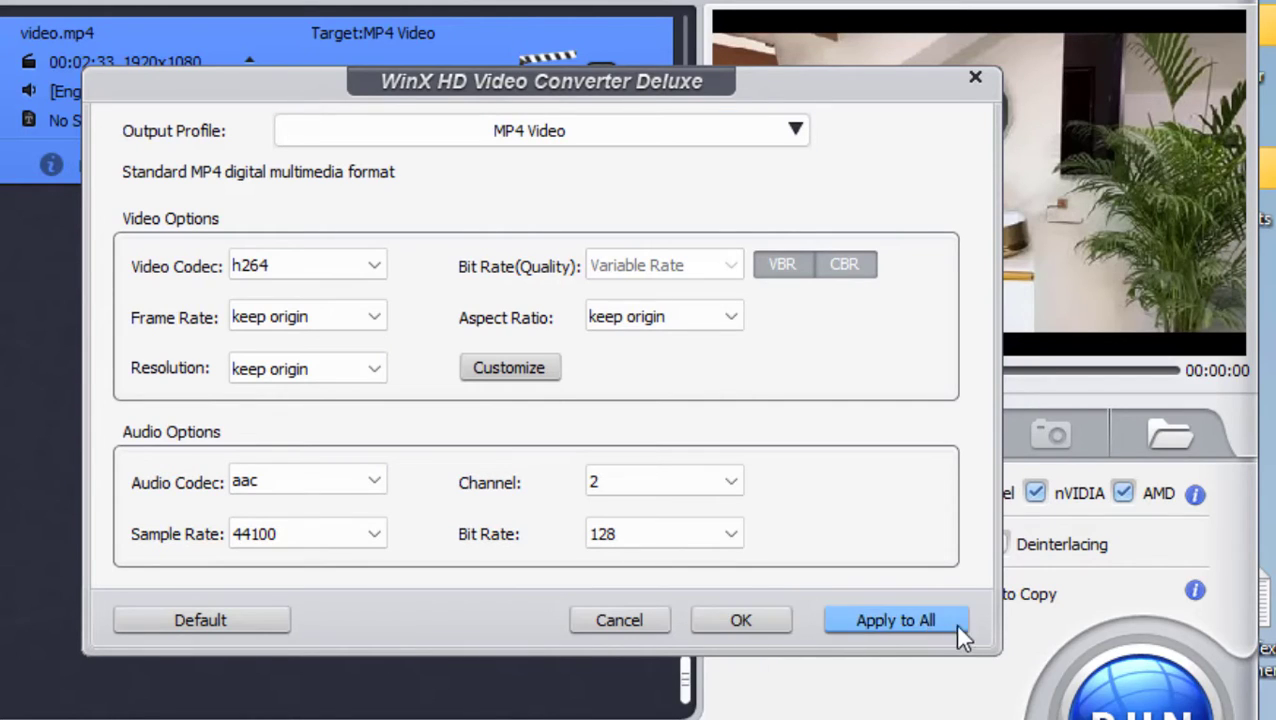
{"action": "left_click", "coordinate": [896, 620]}
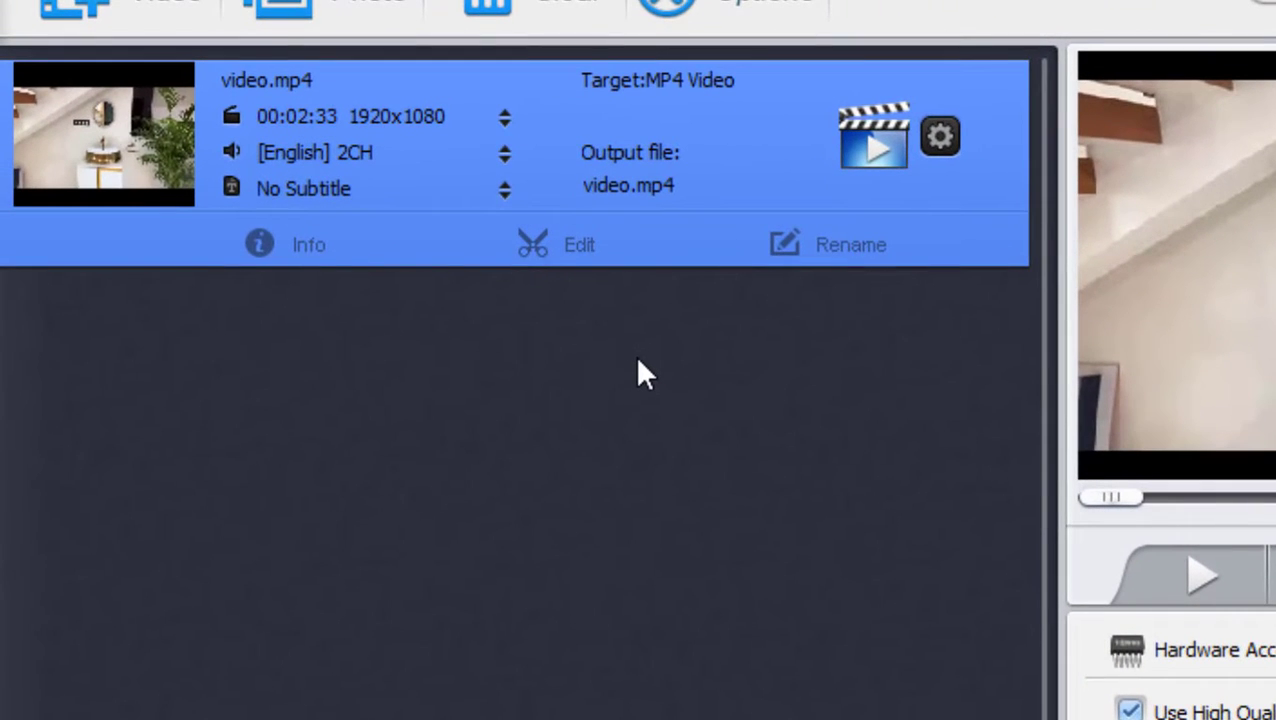
{"action": "left_click", "coordinate": [578, 244]}
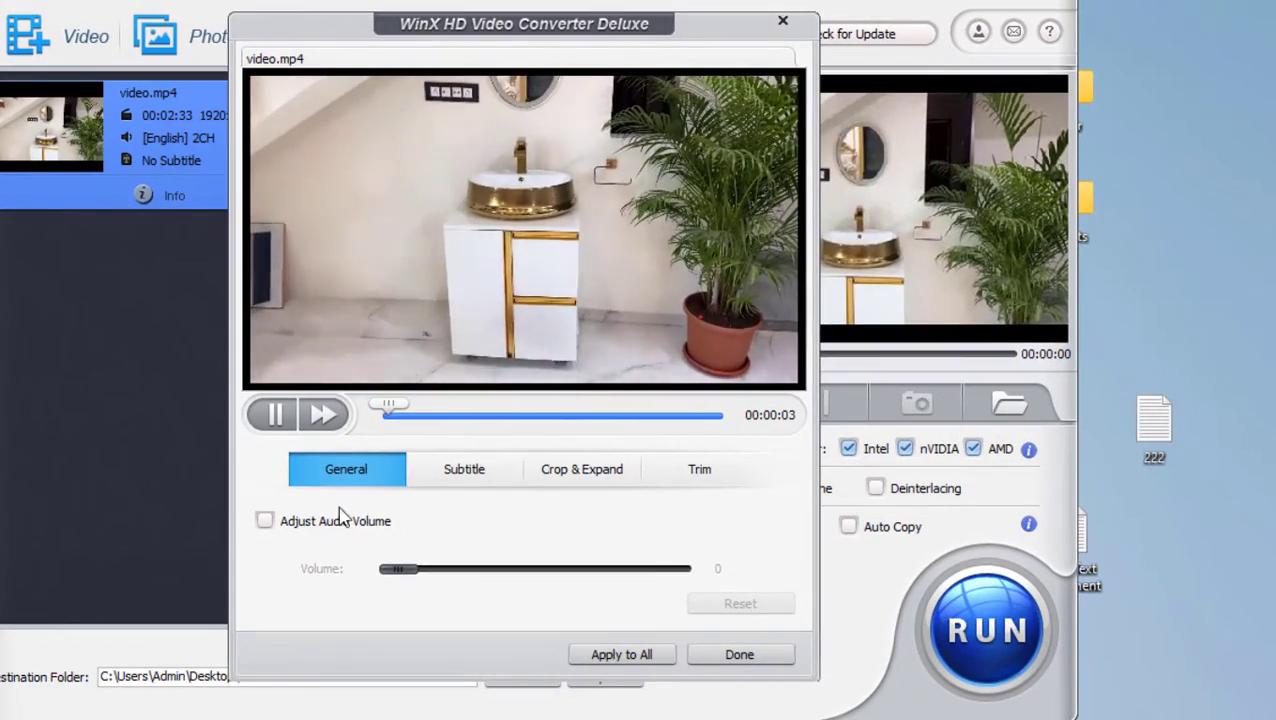
{"action": "left_click", "coordinate": [464, 468]}
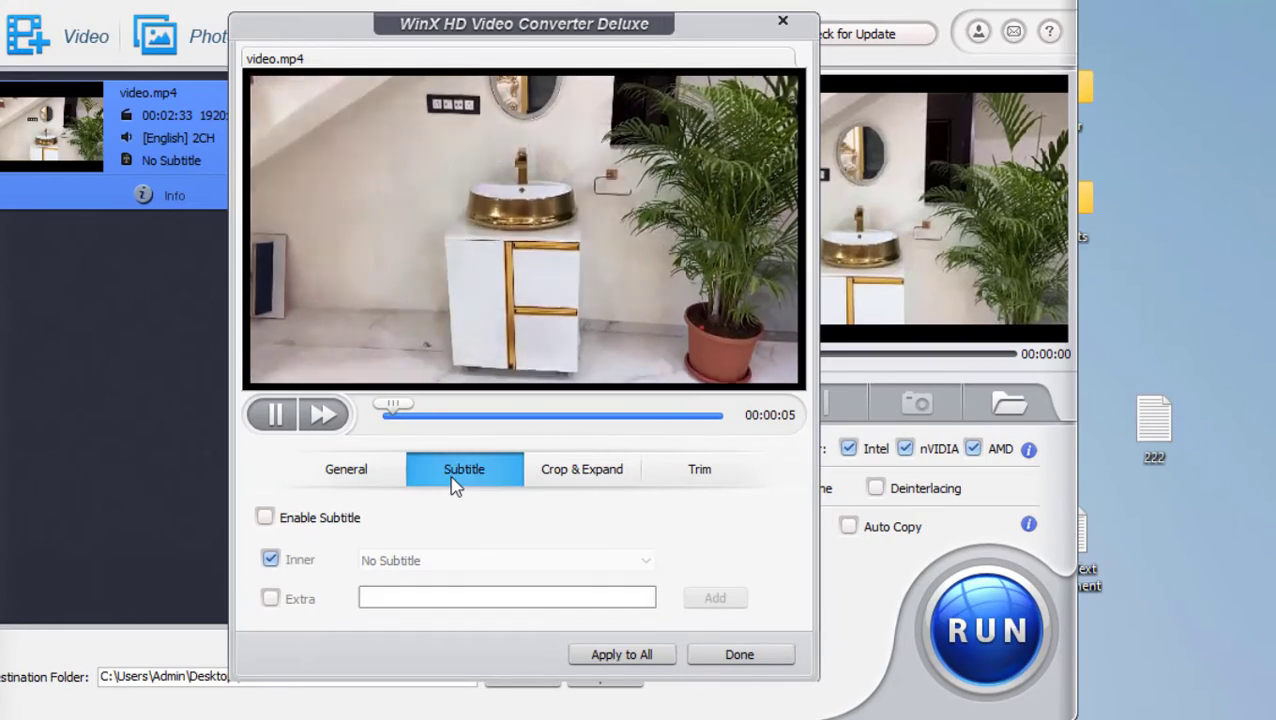
{"action": "left_click", "coordinate": [580, 468]}
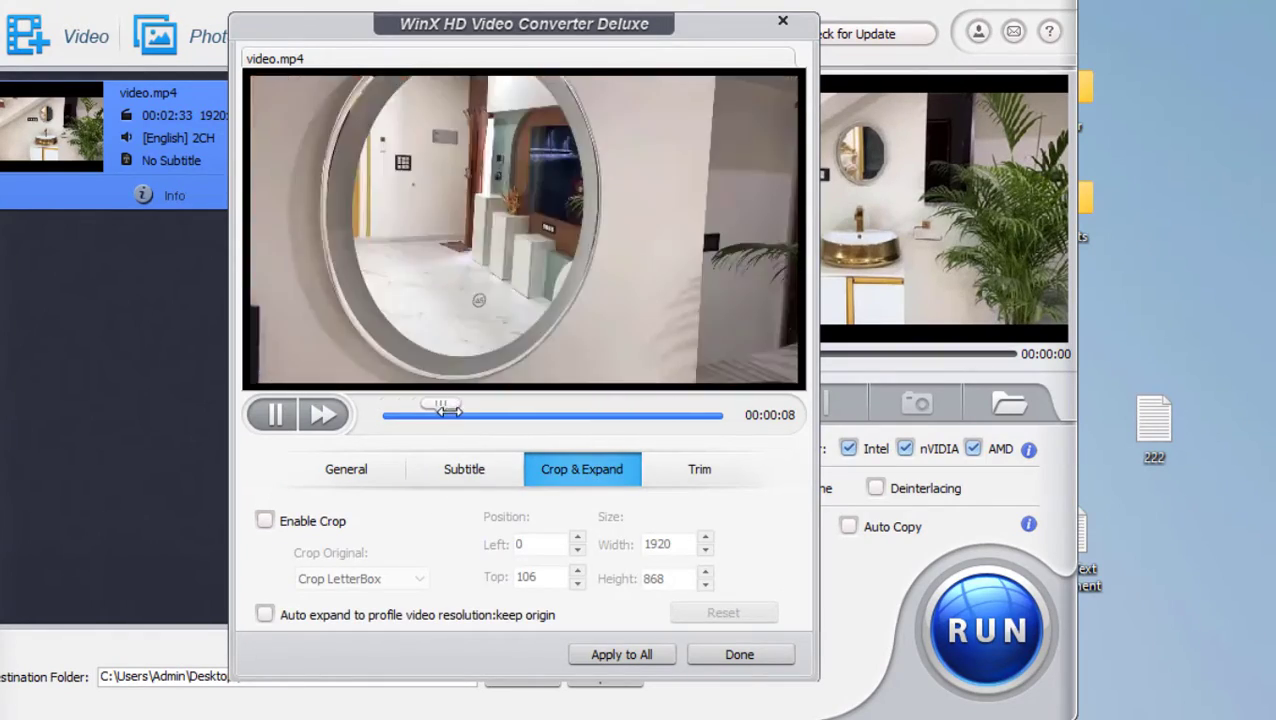
{"action": "left_click", "coordinate": [700, 468]}
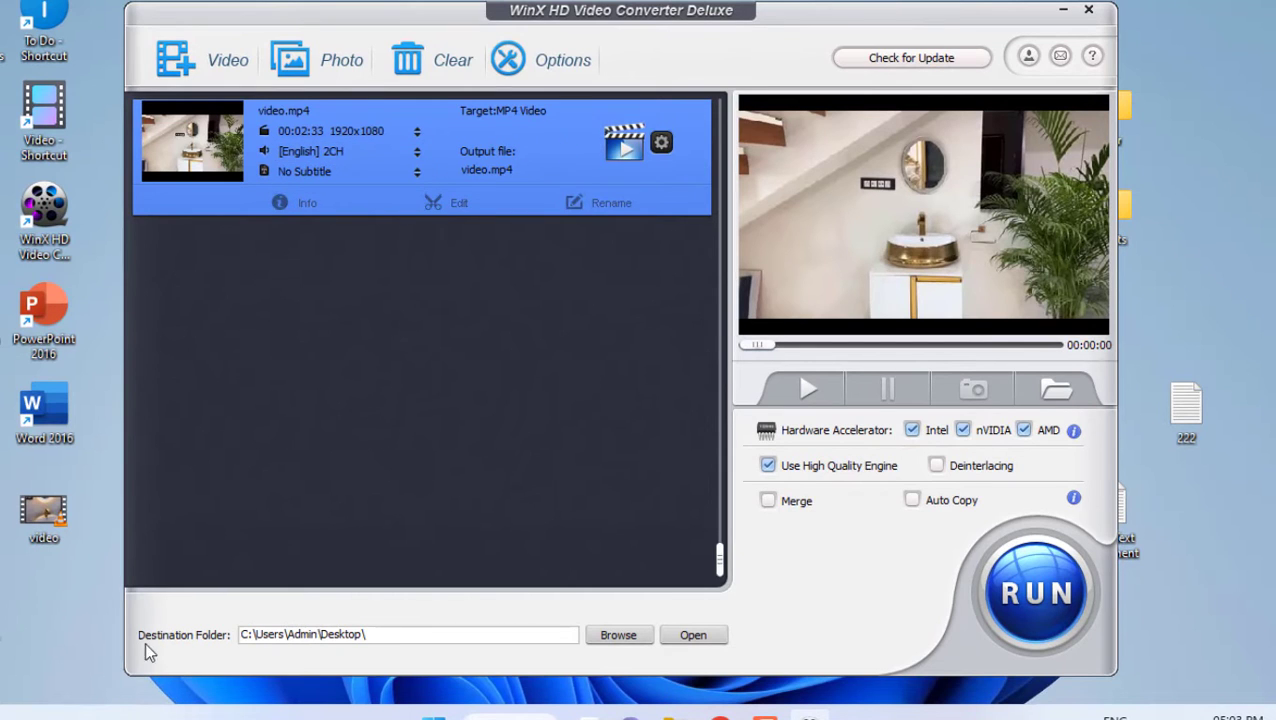
{"action": "mouse_move", "coordinate": [332, 656]}
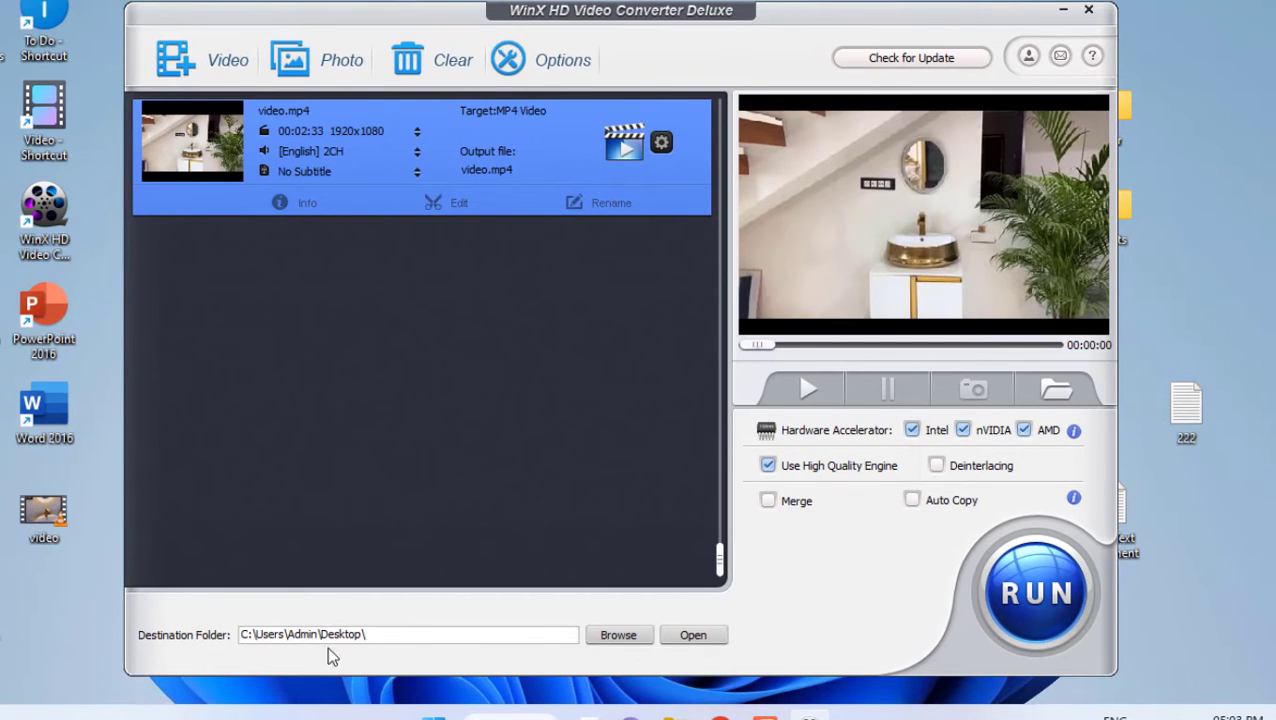
{"action": "mouse_move", "coordinate": [476, 652]}
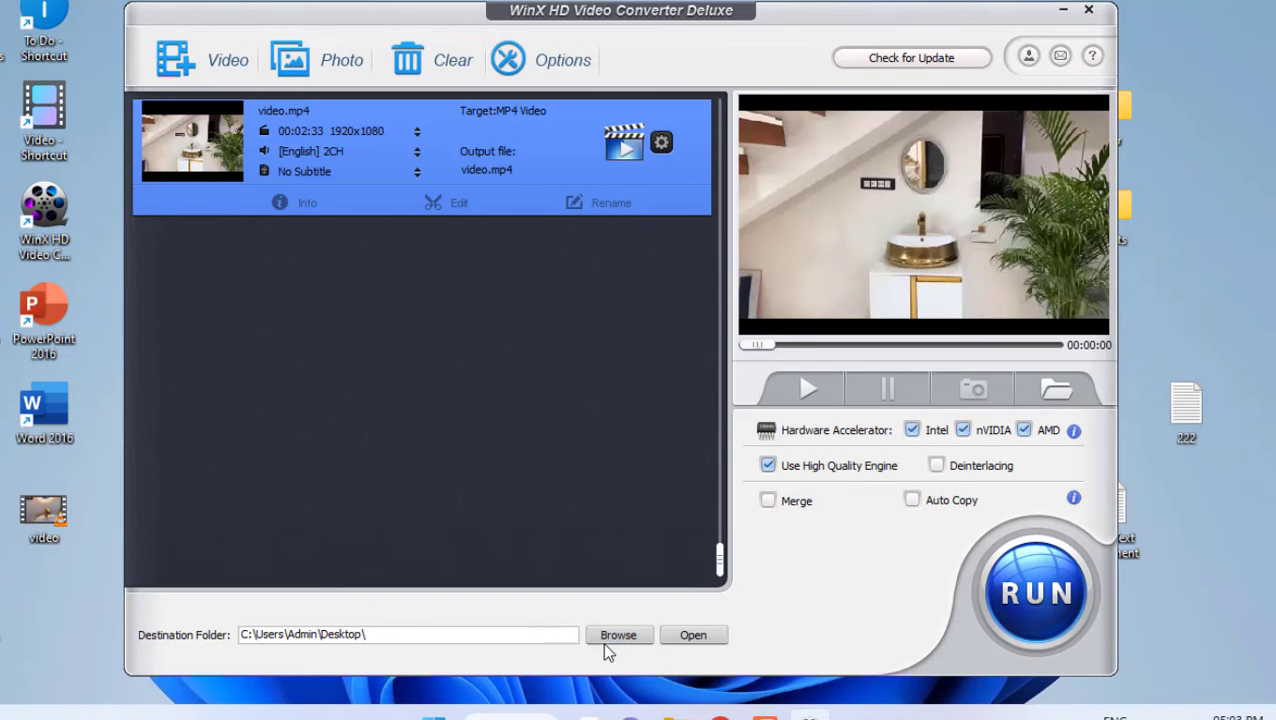
Step: Keep the Desktop as output folder and run the conversion of video.mp4
{"action": "left_click", "coordinate": [618, 636]}
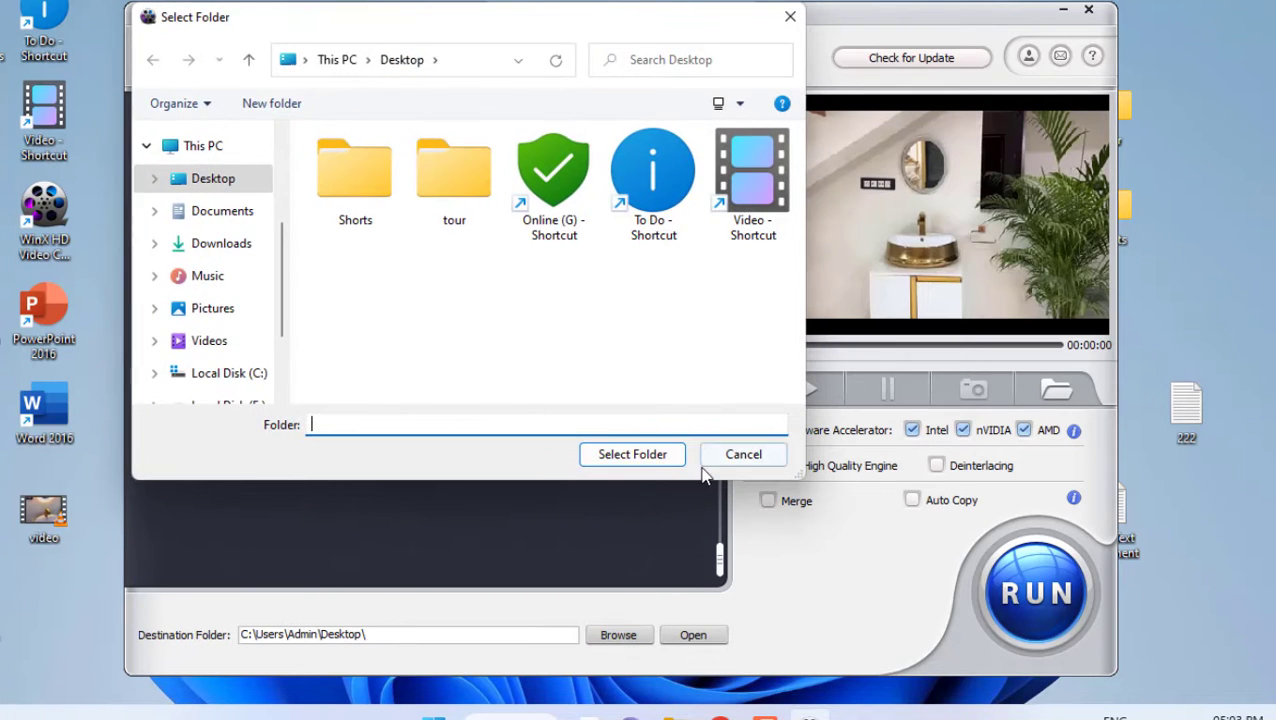
{"action": "left_click", "coordinate": [744, 454]}
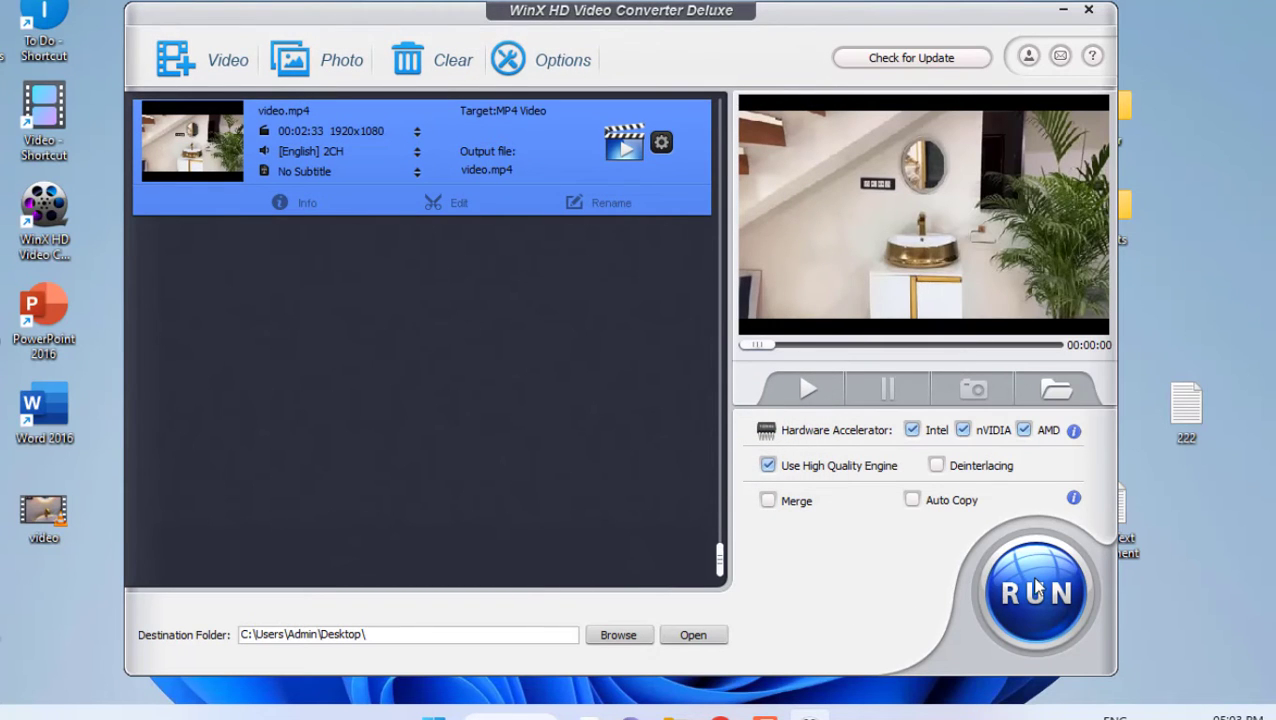
{"action": "left_click", "coordinate": [1036, 592]}
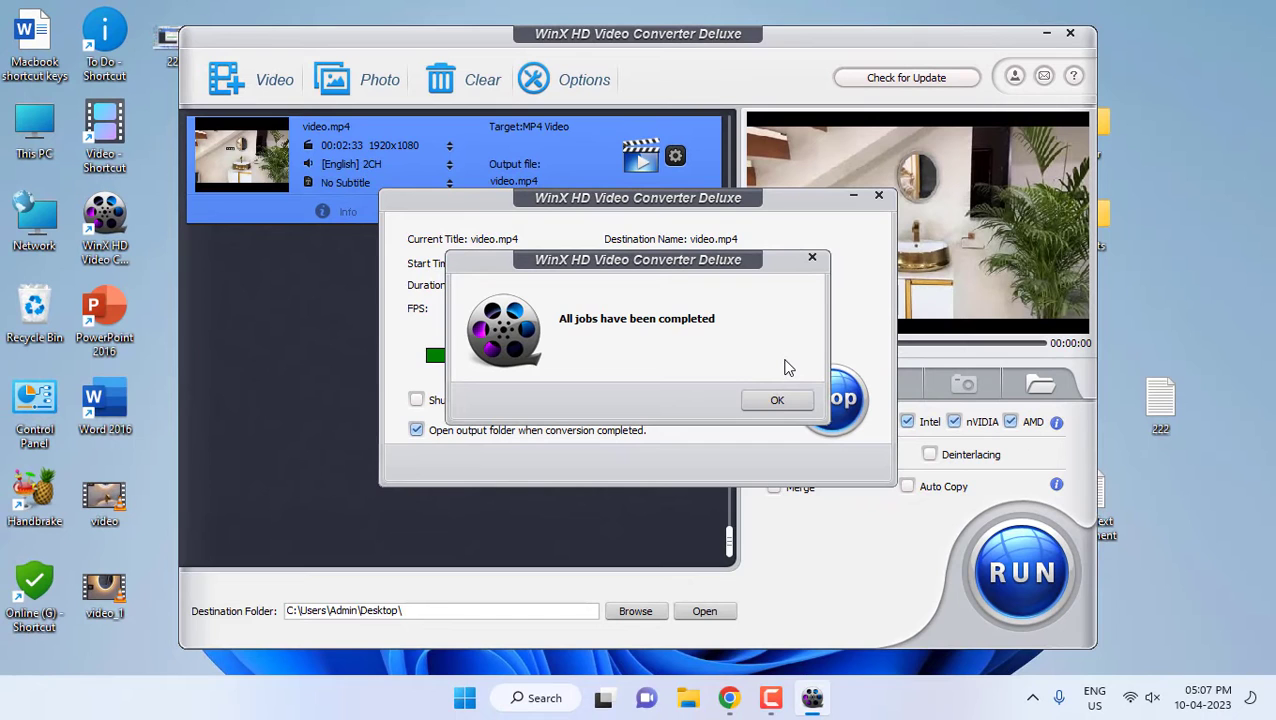
Step: Acknowledge the 'All jobs have been completed' message after conversion finishes
{"action": "left_click", "coordinate": [776, 400]}
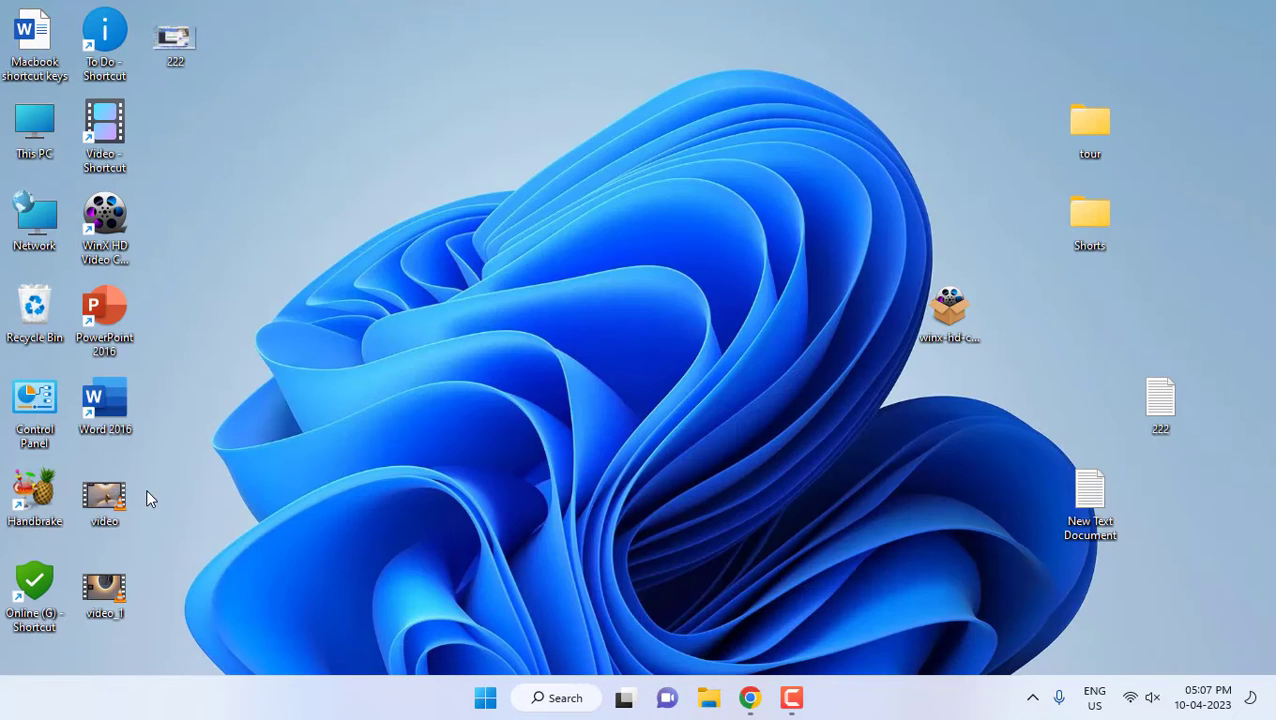
Step: Open the converted video_1 file from the desktop in VLC media player
{"action": "left_click", "coordinate": [104, 588]}
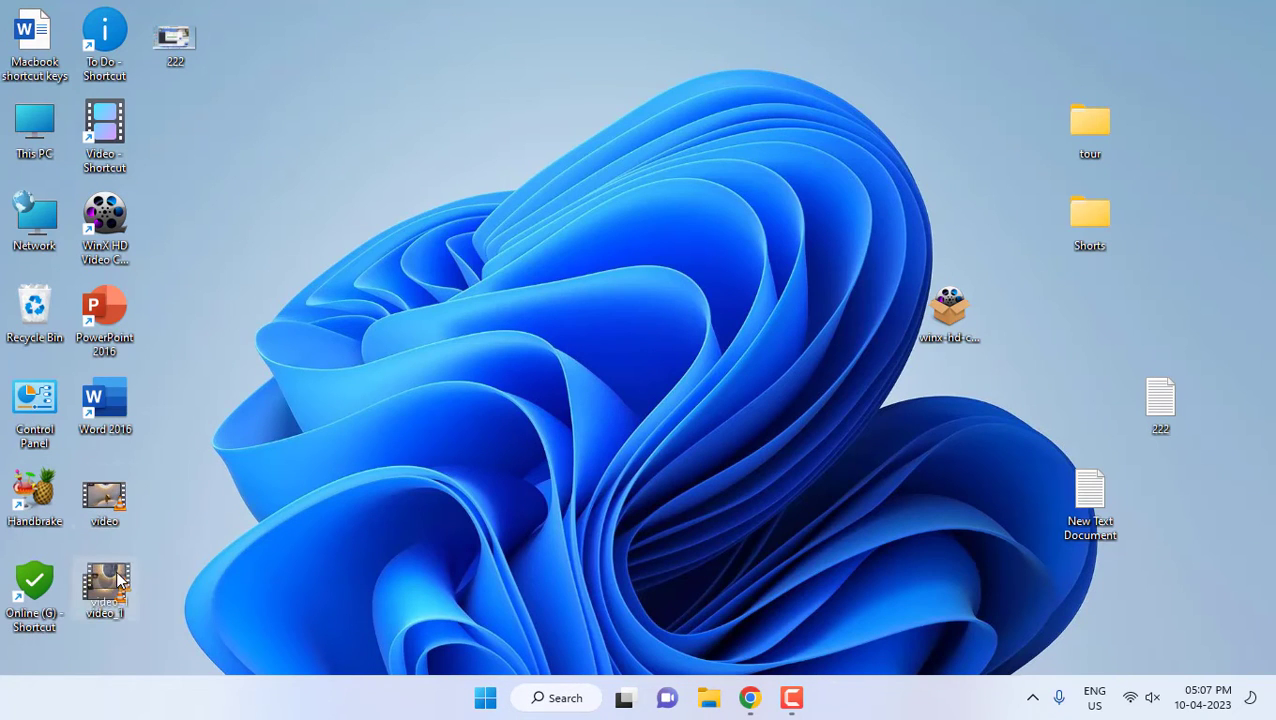
{"action": "mouse_move", "coordinate": [104, 496]}
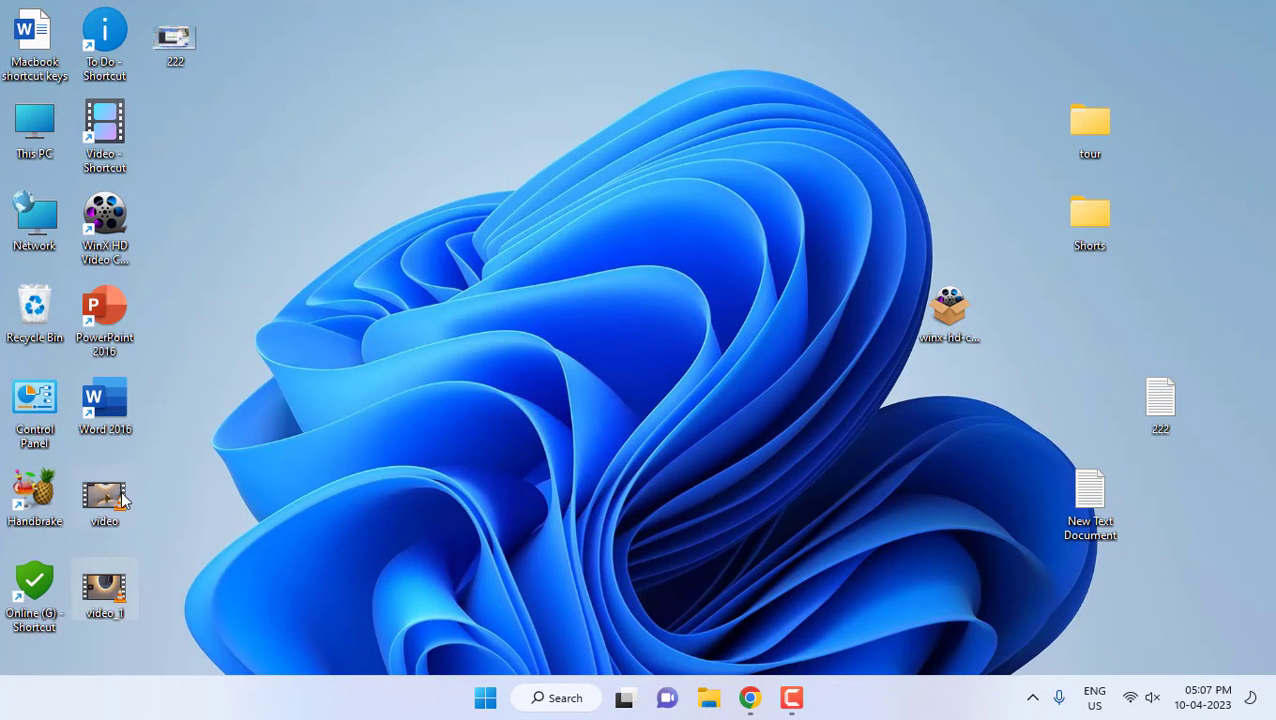
{"action": "double_click", "coordinate": [104, 498]}
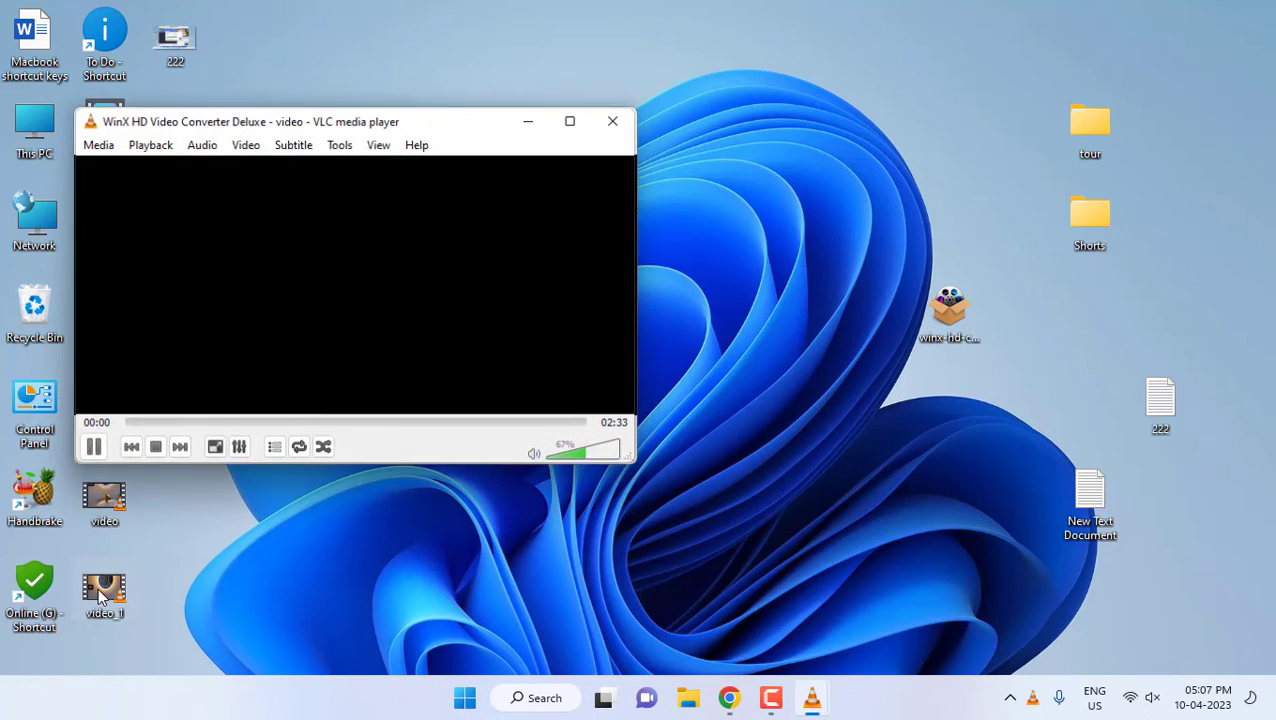
Step: Open the original video in a second VLC window and play both clips side by side
{"action": "double_click", "coordinate": [104, 590]}
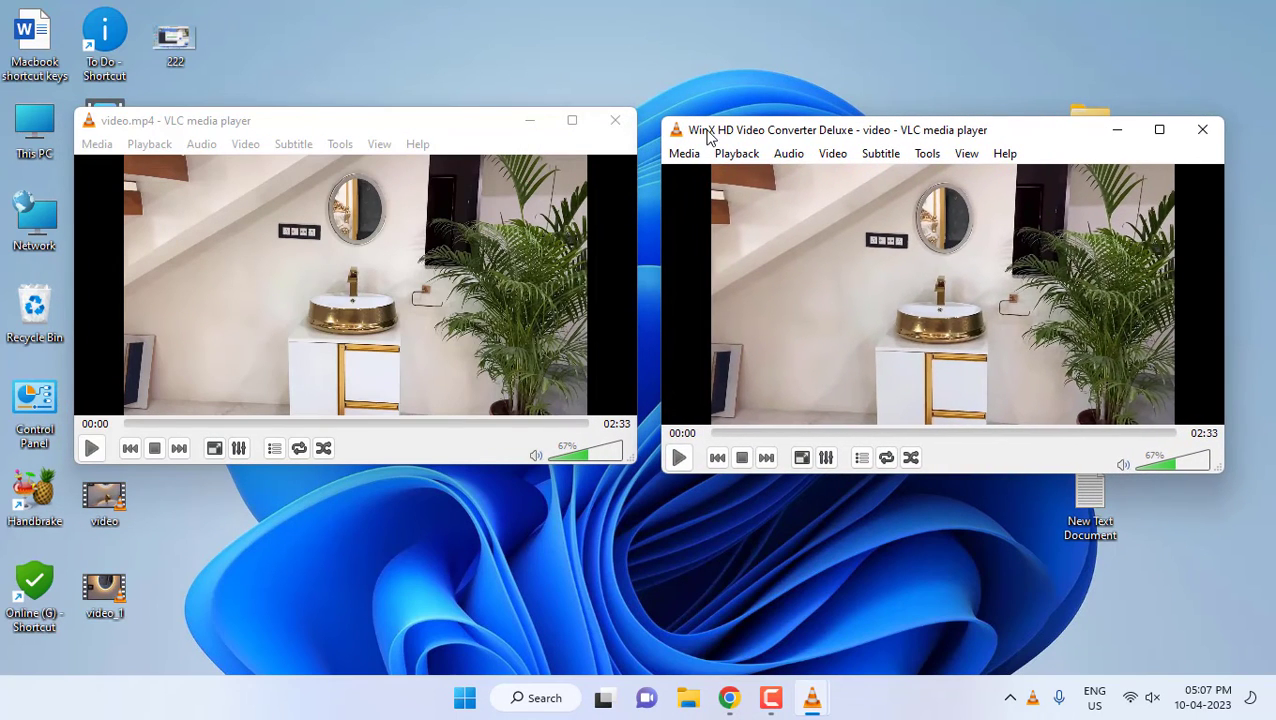
{"action": "mouse_move", "coordinate": [764, 136]}
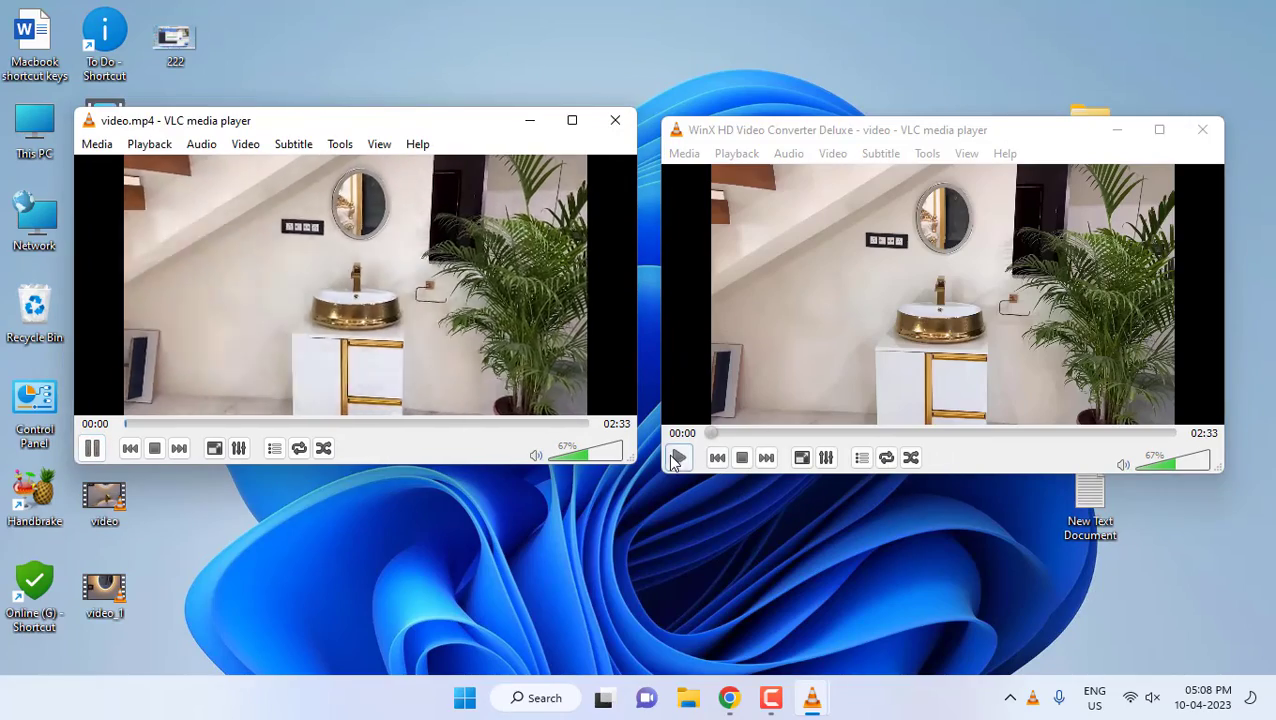
{"action": "left_click", "coordinate": [680, 456]}
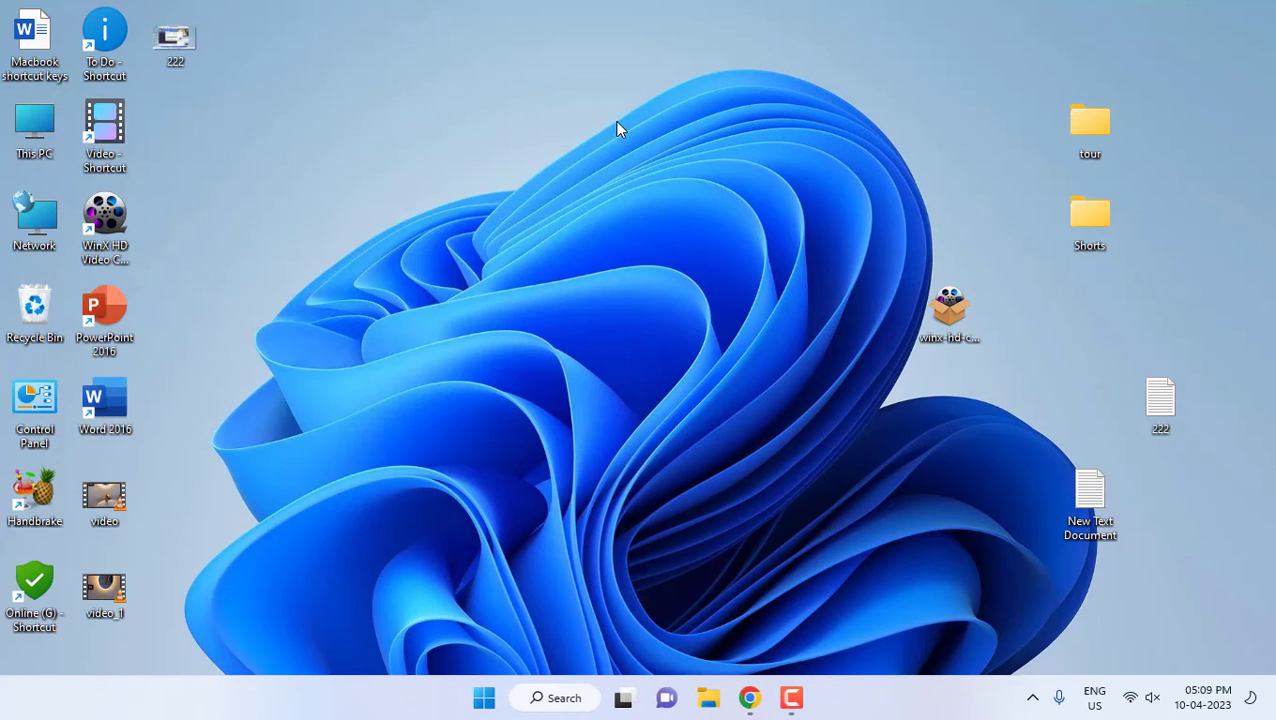
{"action": "mouse_move", "coordinate": [104, 504]}
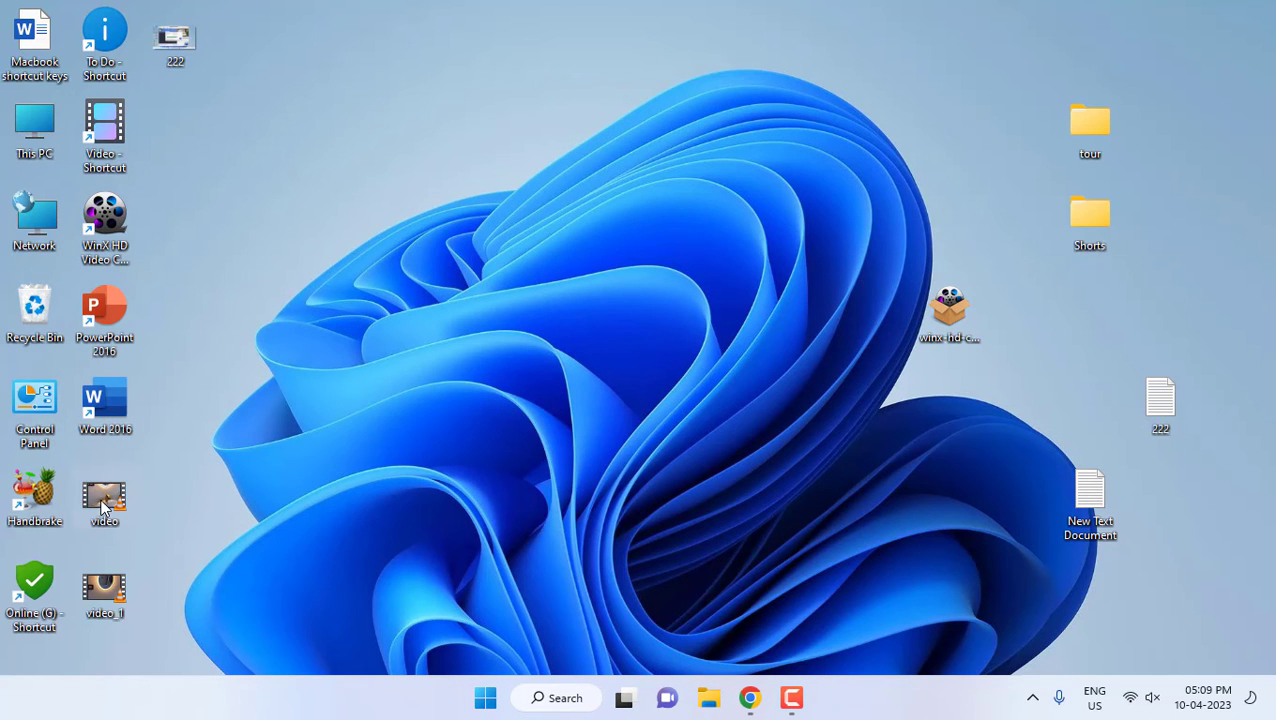
Step: Check Properties of original video (198 MB) and converted video_1 (152 MB), then close them
{"action": "right_click", "coordinate": [104, 496]}
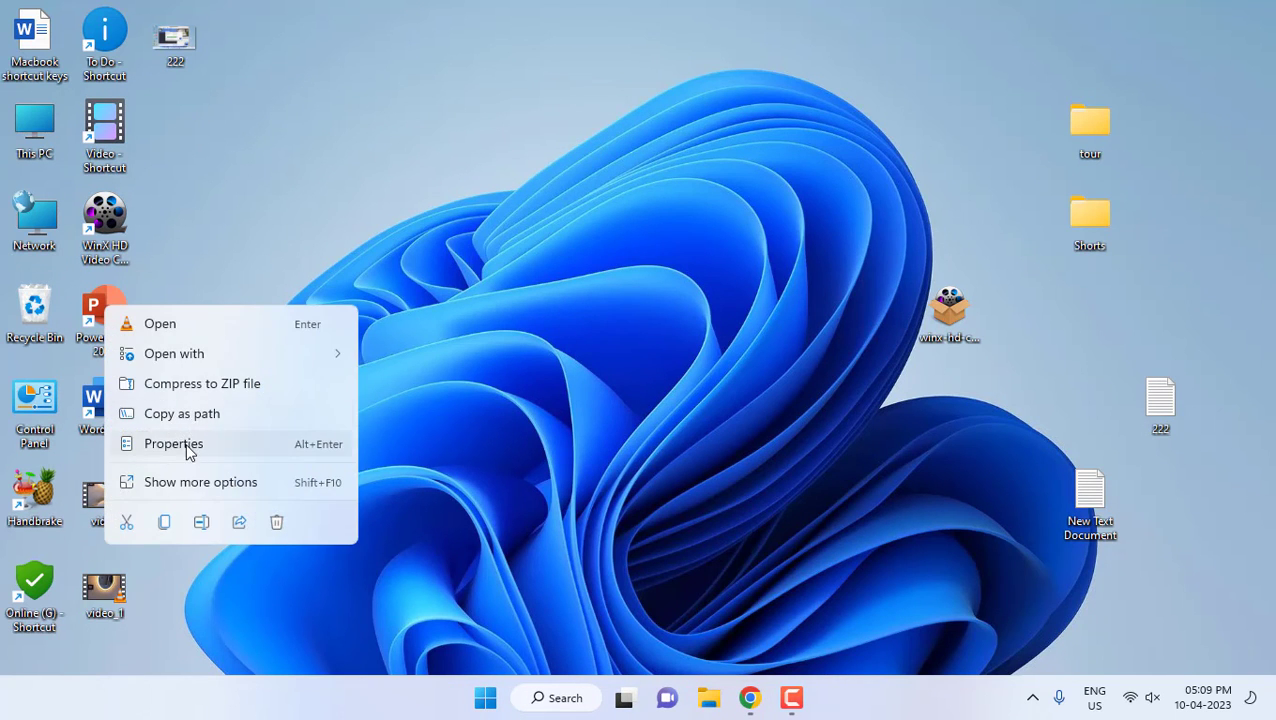
{"action": "left_click", "coordinate": [174, 444]}
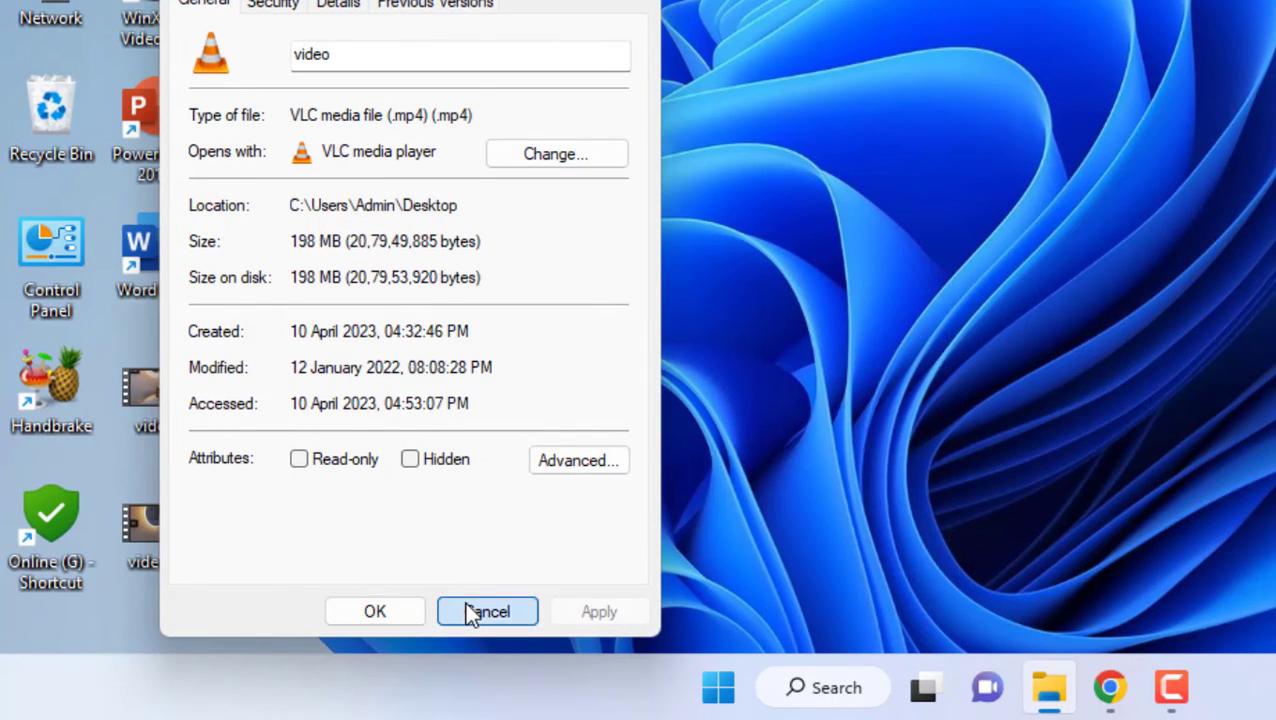
{"action": "right_click", "coordinate": [144, 520]}
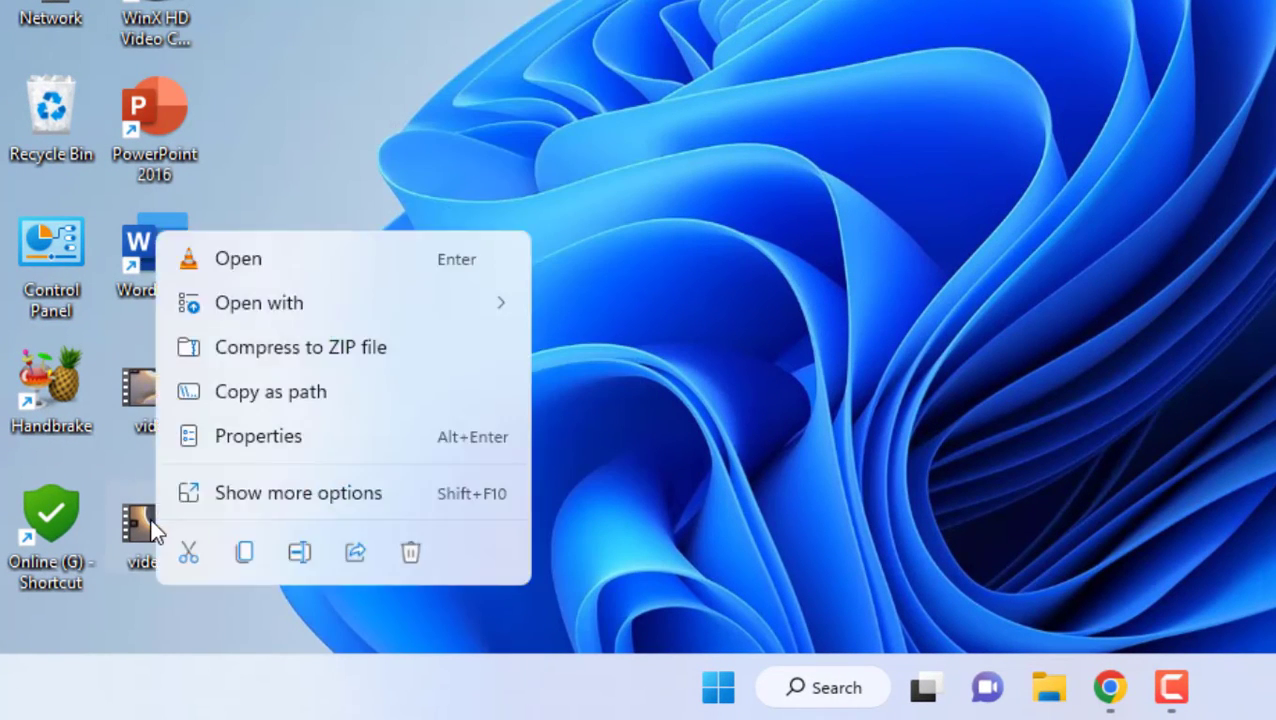
{"action": "left_click", "coordinate": [220, 442]}
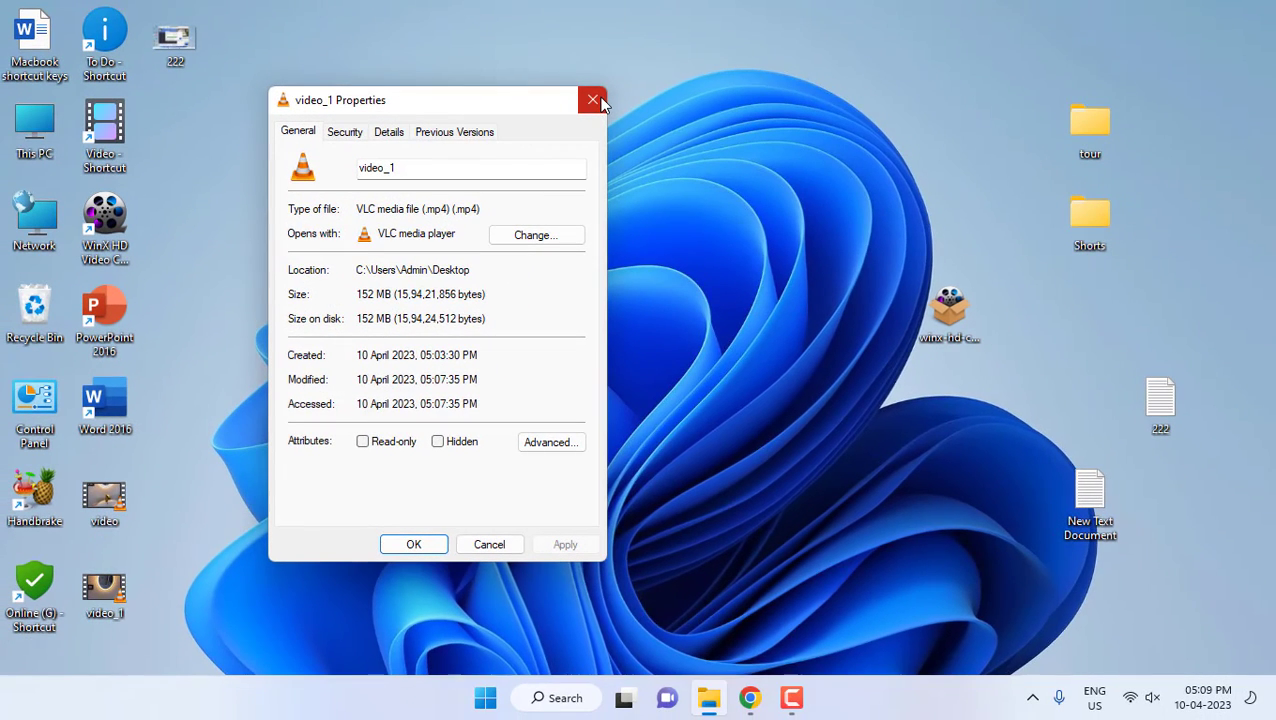
{"action": "mouse_move", "coordinate": [592, 100]}
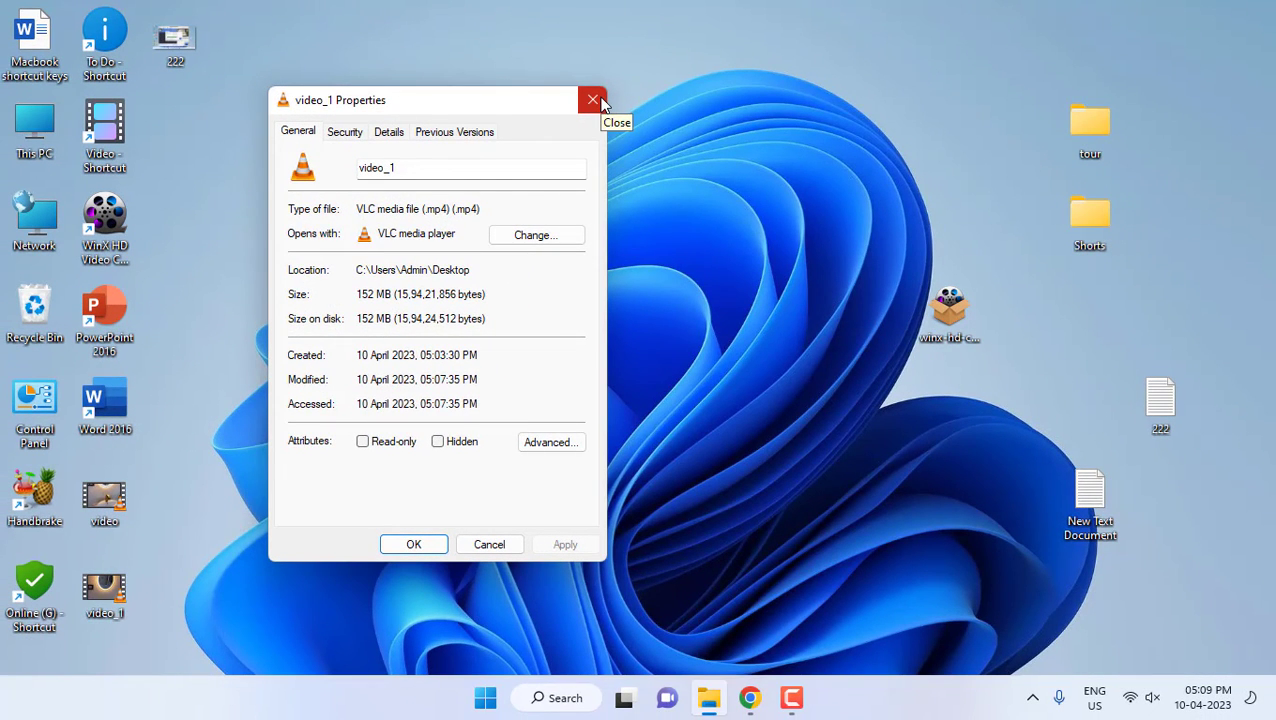
{"action": "left_click", "coordinate": [592, 100]}
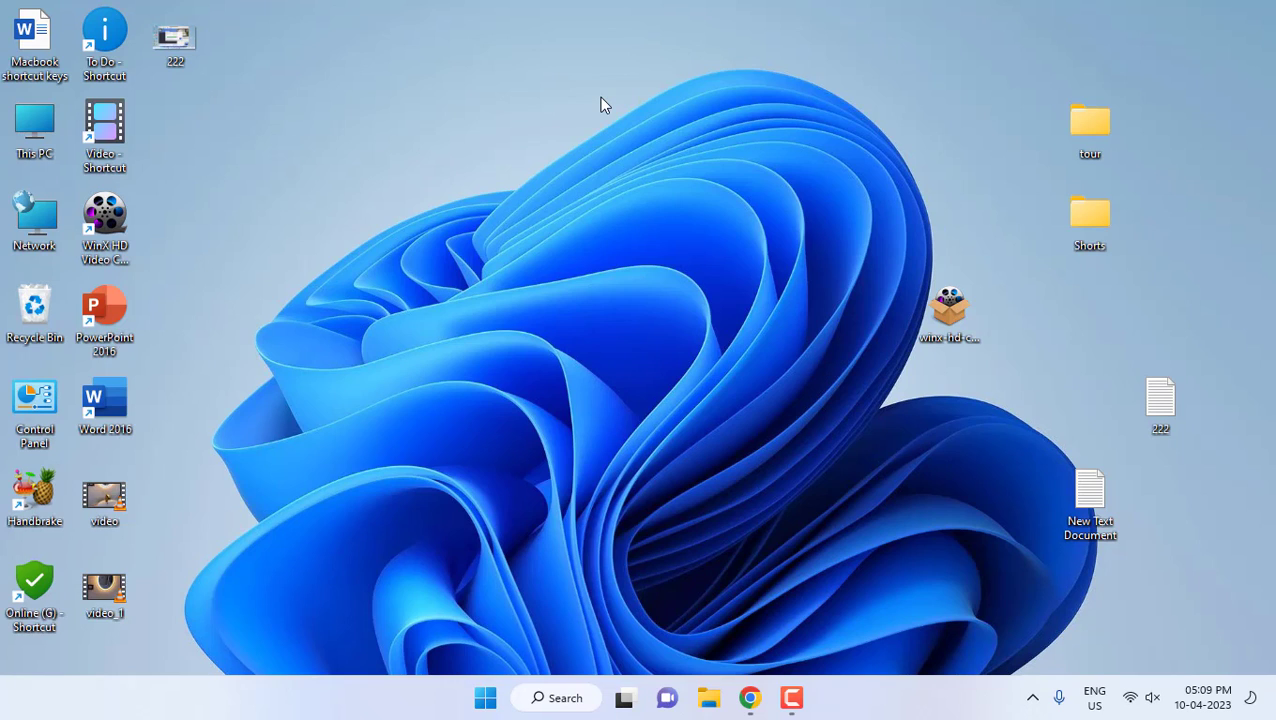
{"action": "mouse_move", "coordinate": [658, 512]}
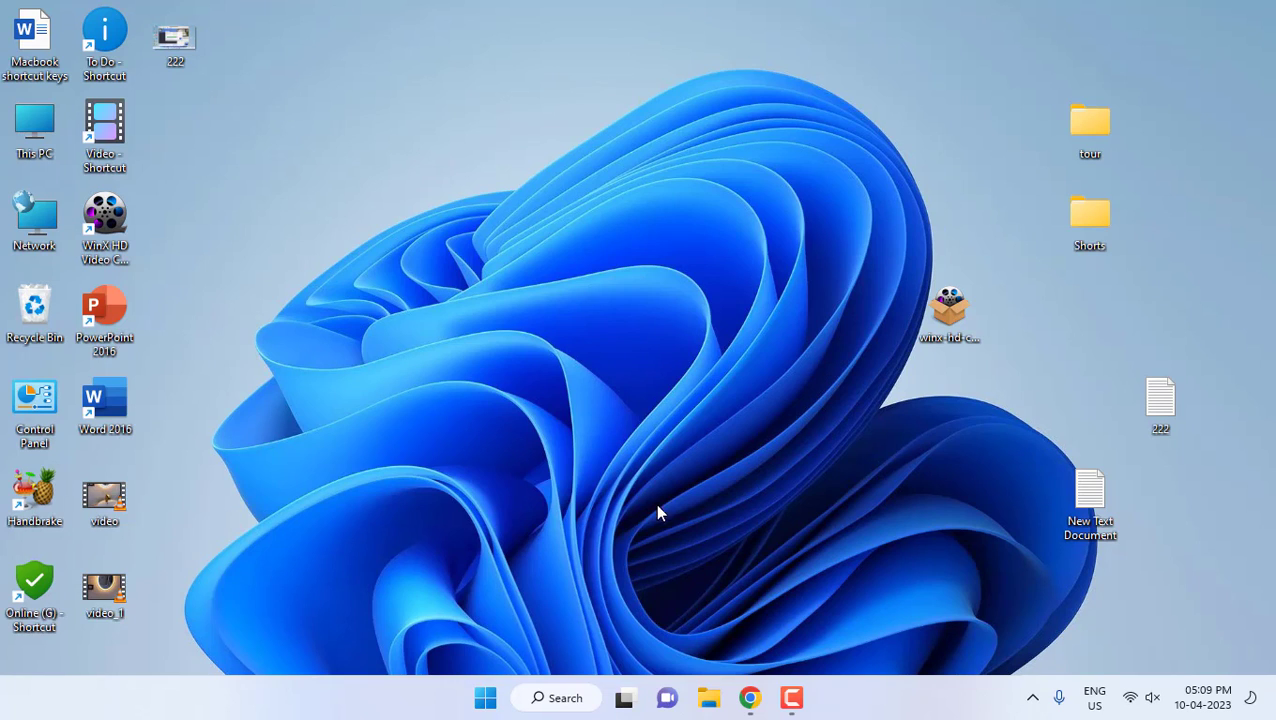